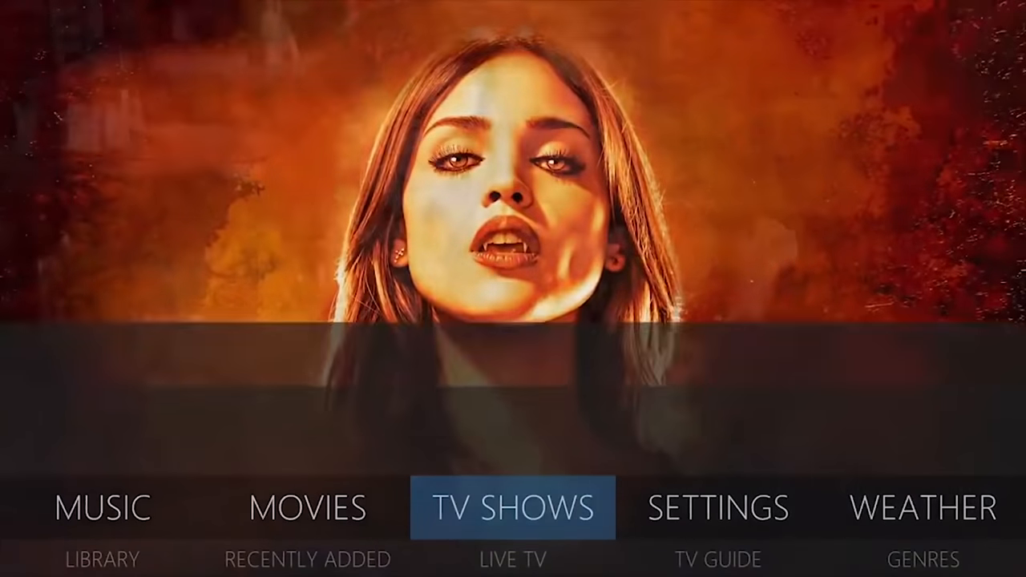
Step: Step through Kodi's Movies, Settings and TV Shows home items, ending on Music's recent albums
{"action": "left_click", "coordinate": [513, 507]}
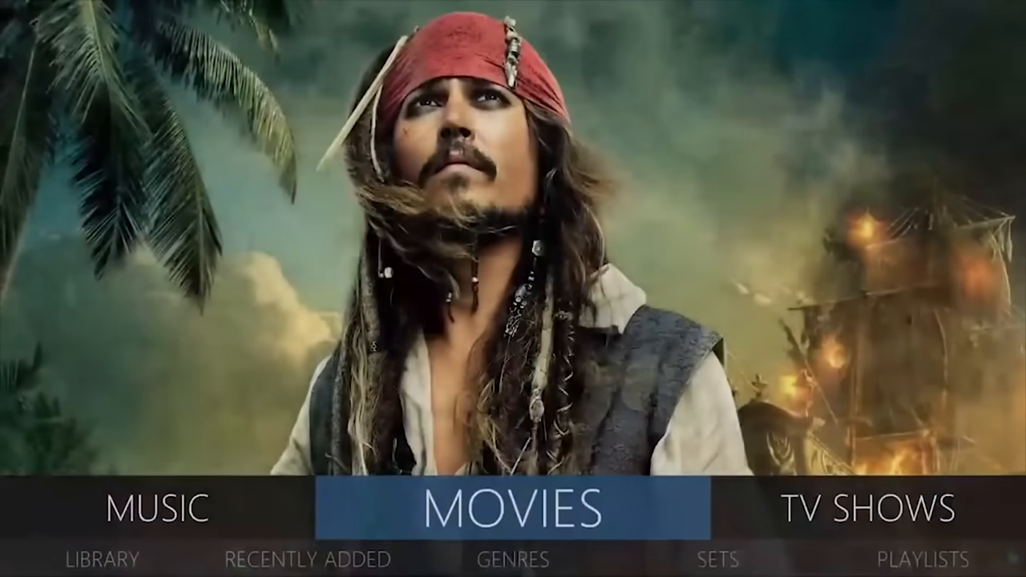
{"action": "left_click", "coordinate": [853, 508]}
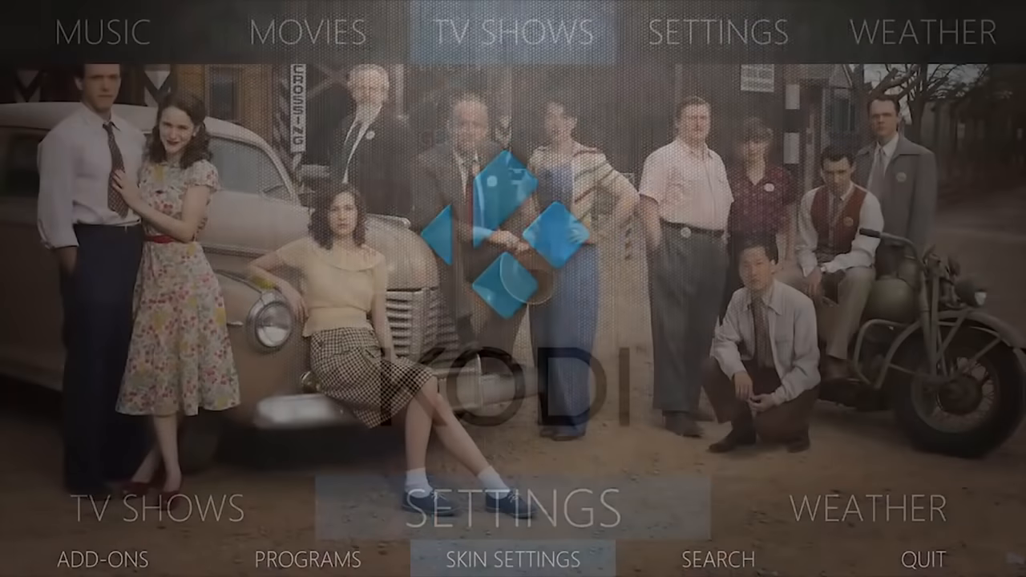
{"action": "left_click", "coordinate": [511, 33]}
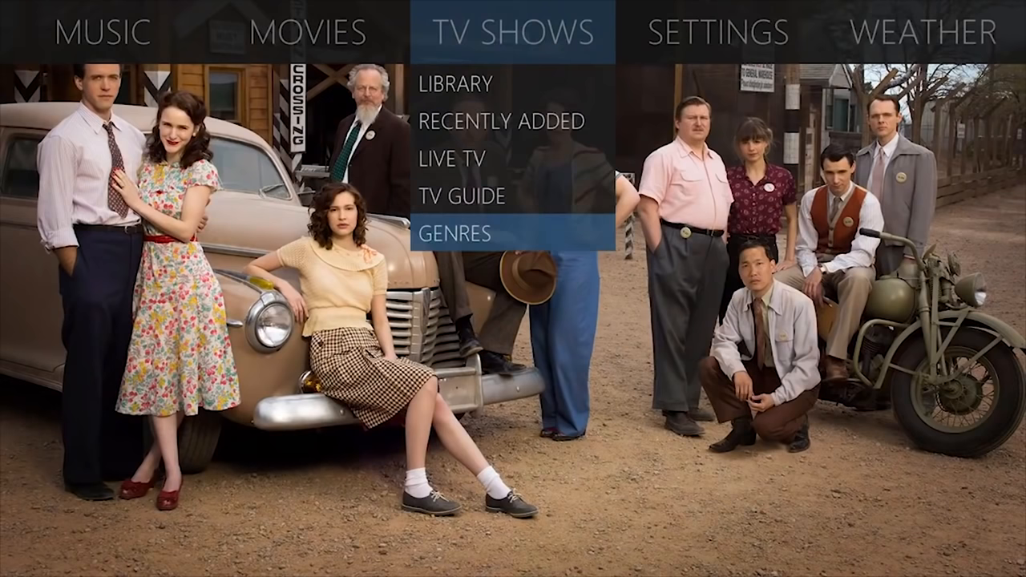
{"action": "left_click", "coordinate": [99, 32]}
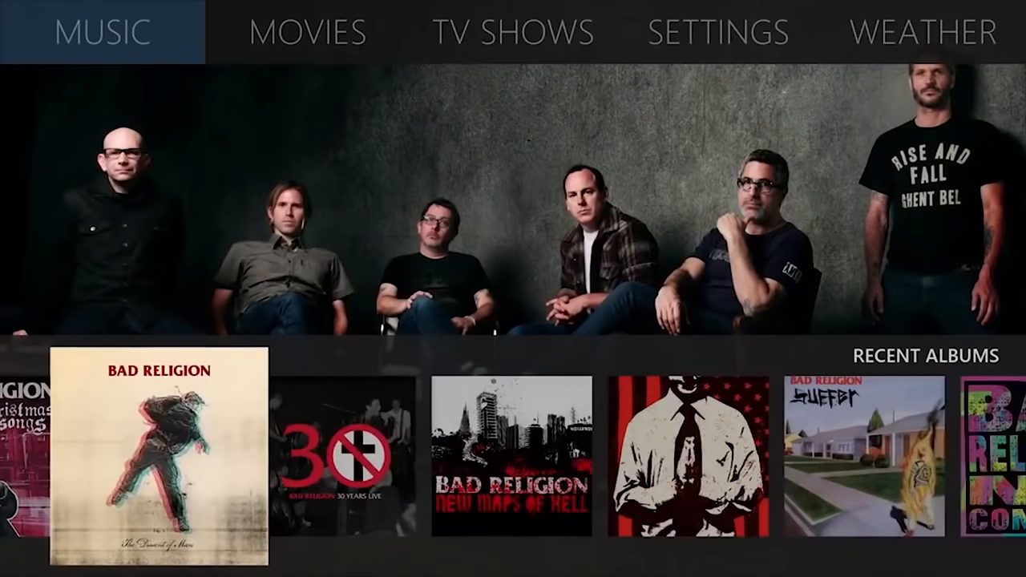
{"action": "scroll", "scroll_direction": "right", "scroll_amount": 3}
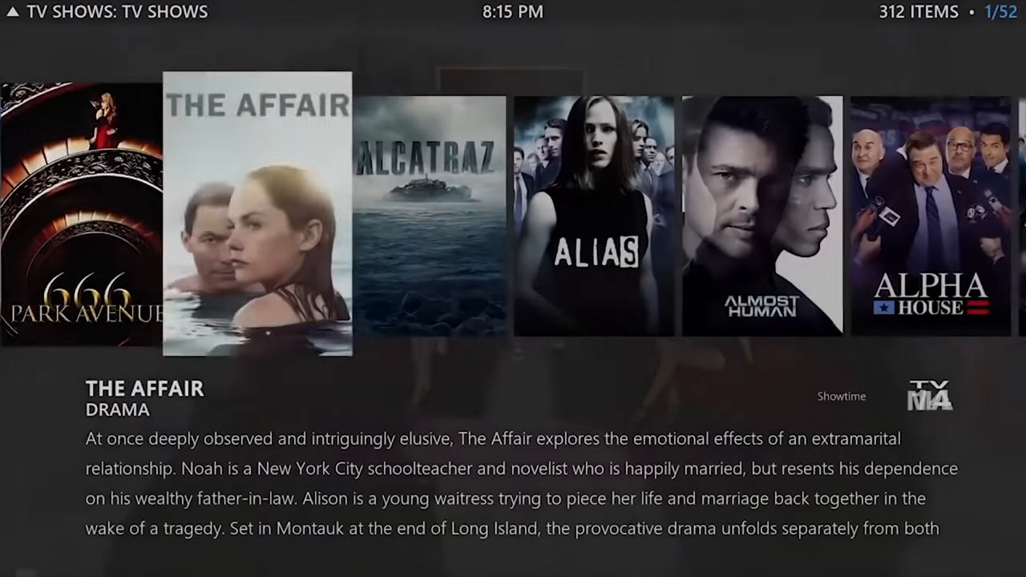
Step: Scroll through Kodi's 312-show TV library list across different view layouts
{"action": "scroll", "scroll_direction": "right", "scroll_amount": 3}
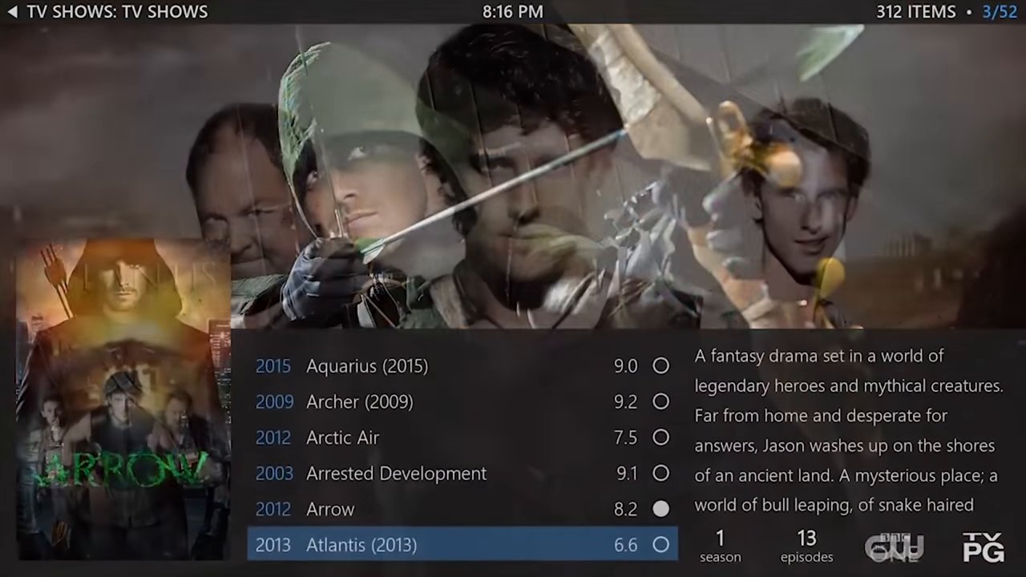
{"action": "scroll", "scroll_direction": "down", "scroll_amount": 3}
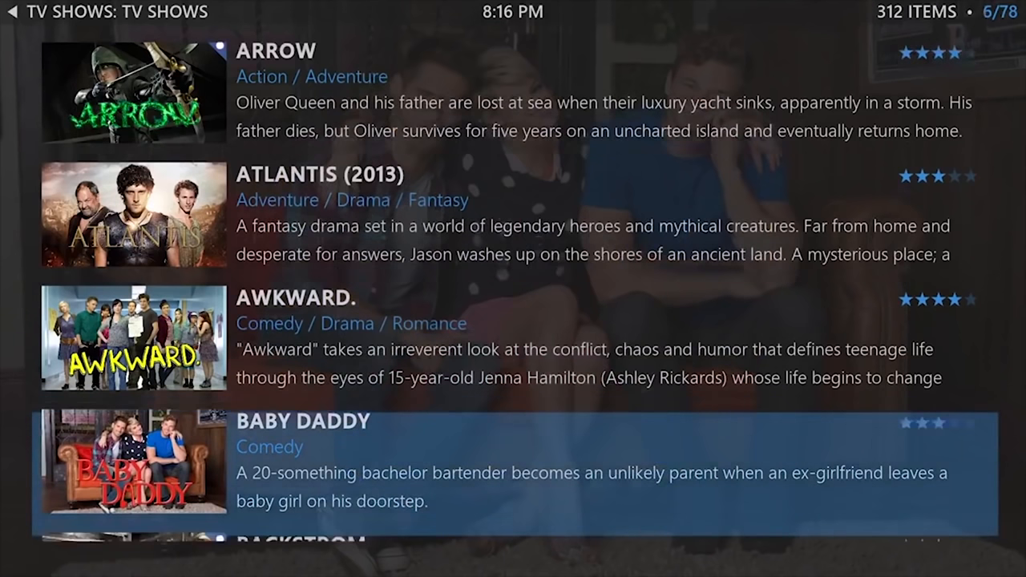
{"action": "scroll", "scroll_direction": "down", "scroll_amount": 3}
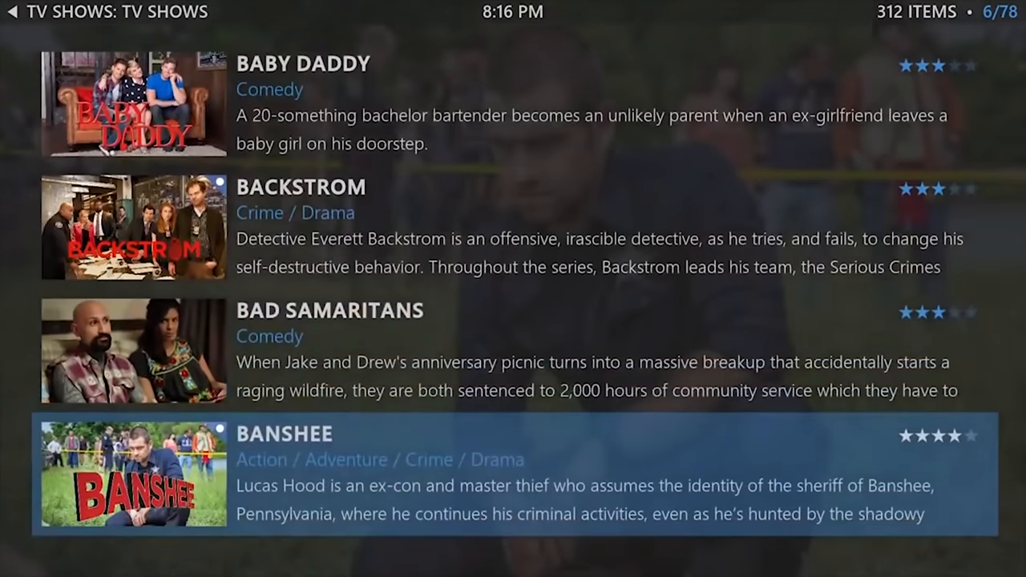
{"action": "scroll", "scroll_direction": "down", "scroll_amount": 3}
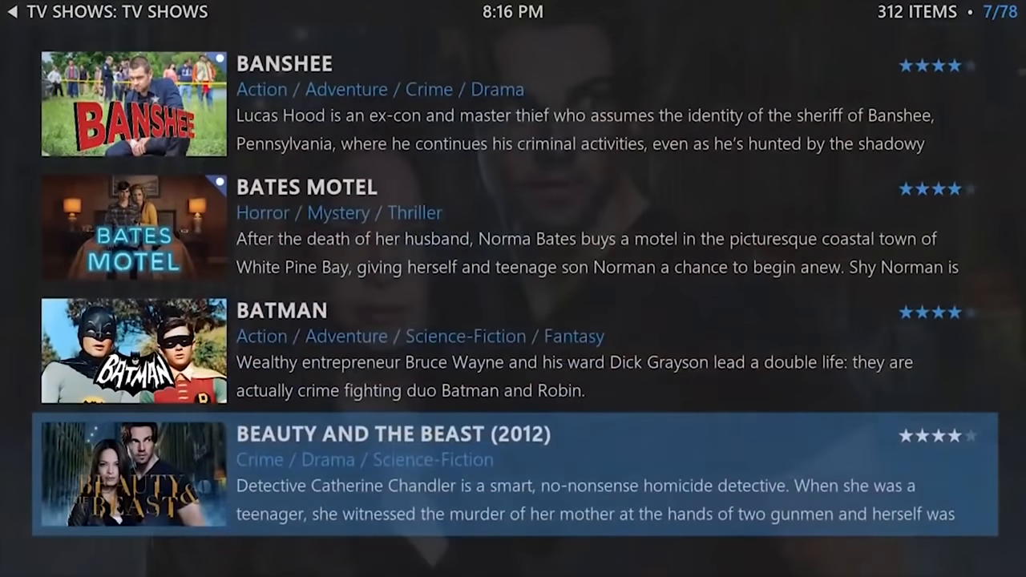
{"action": "key", "text": "up"}
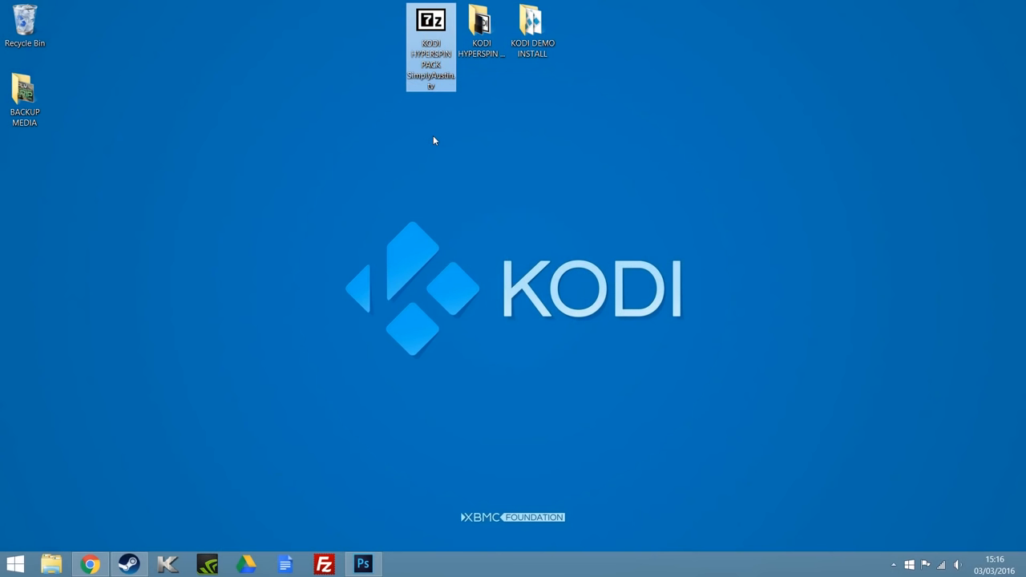
{"action": "mouse_move", "coordinate": [430, 24]}
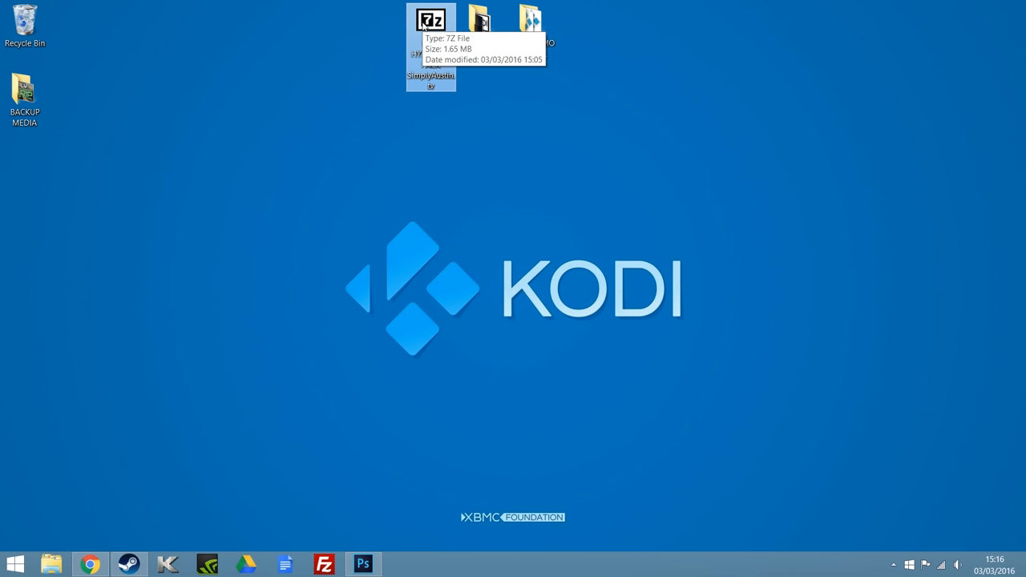
{"action": "mouse_move", "coordinate": [423, 55]}
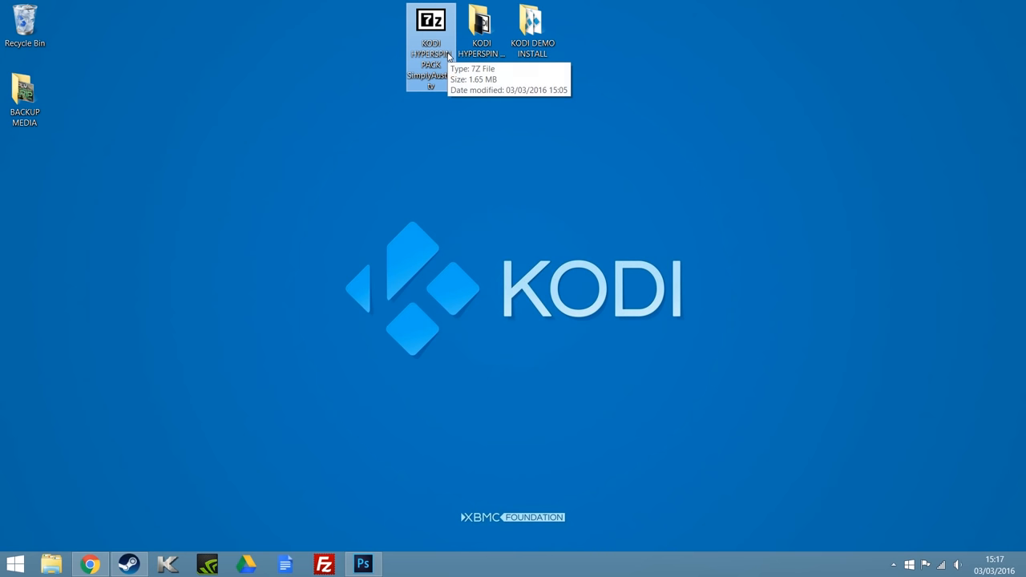
{"action": "right_click", "coordinate": [431, 20]}
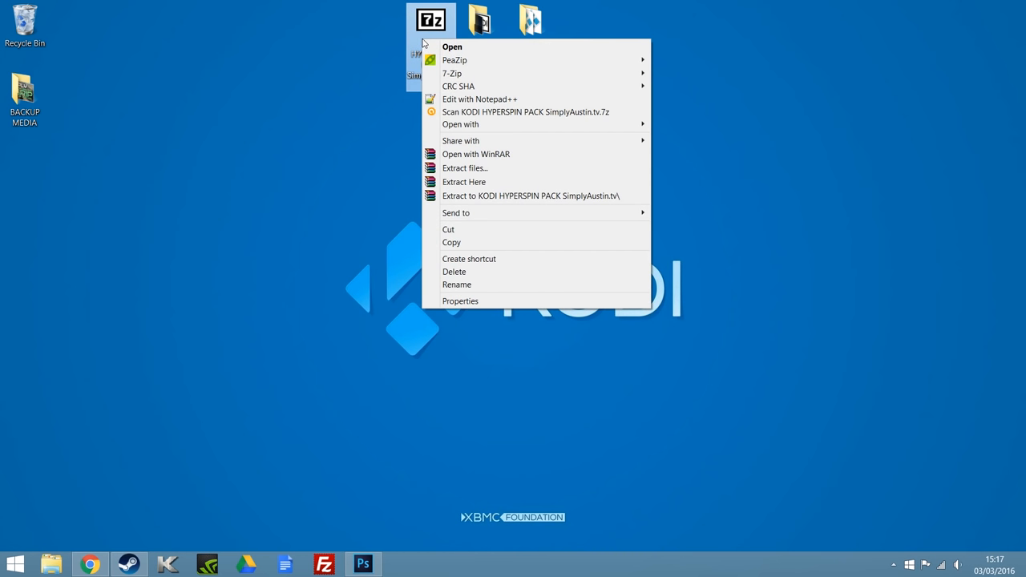
{"action": "mouse_move", "coordinate": [452, 73]}
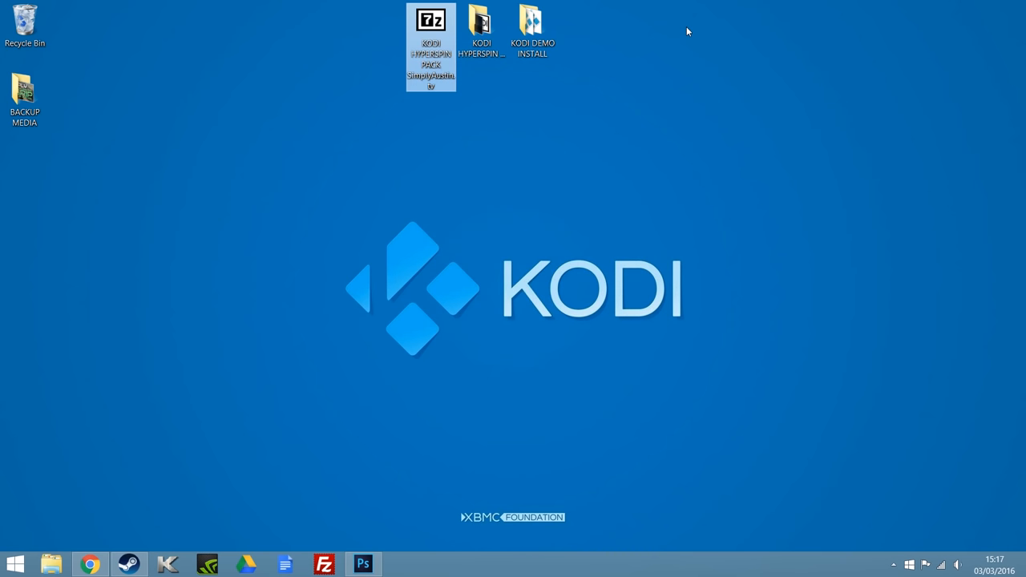
{"action": "left_click", "coordinate": [482, 32]}
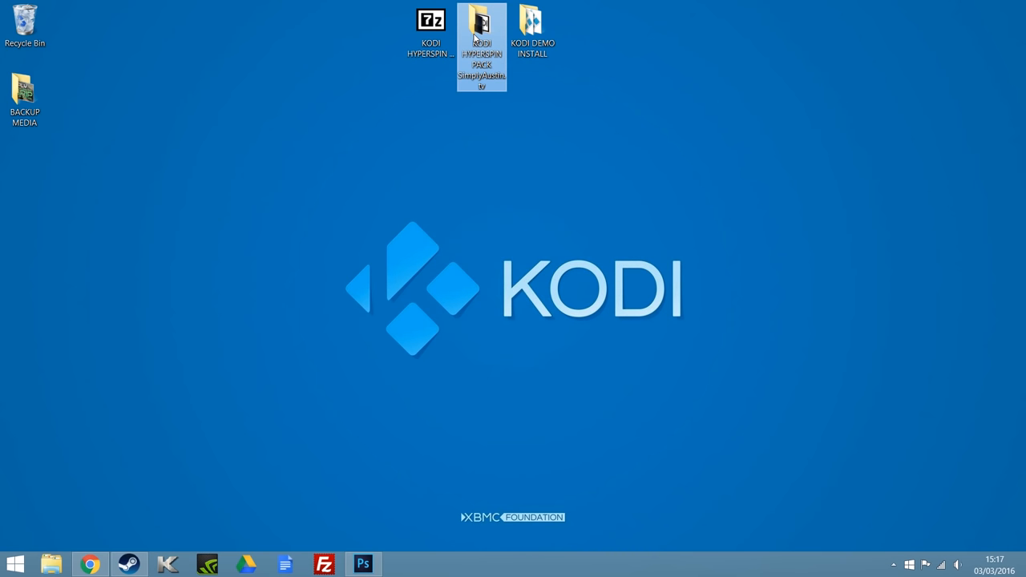
{"action": "double_click", "coordinate": [481, 32]}
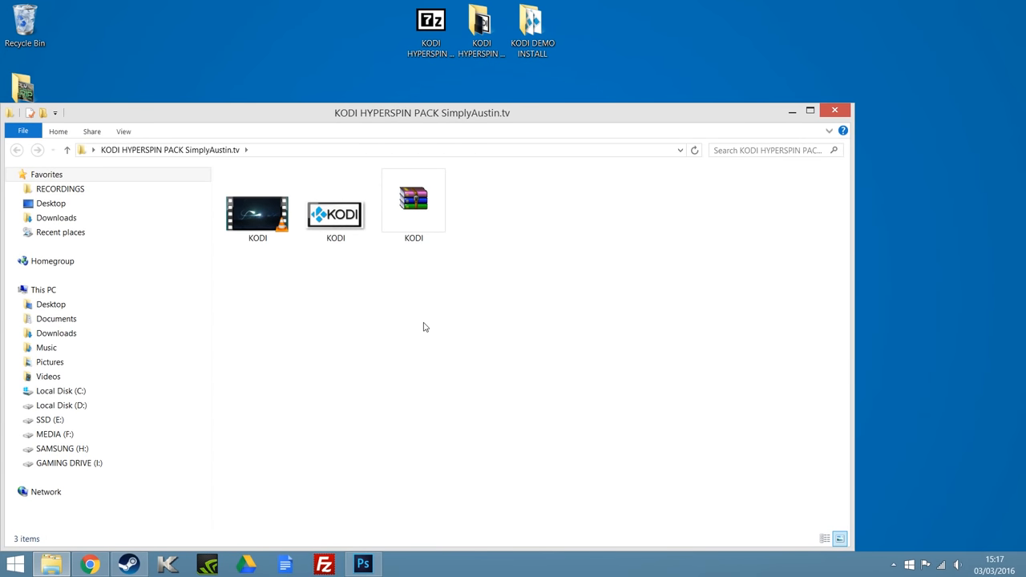
{"action": "left_click", "coordinate": [414, 200]}
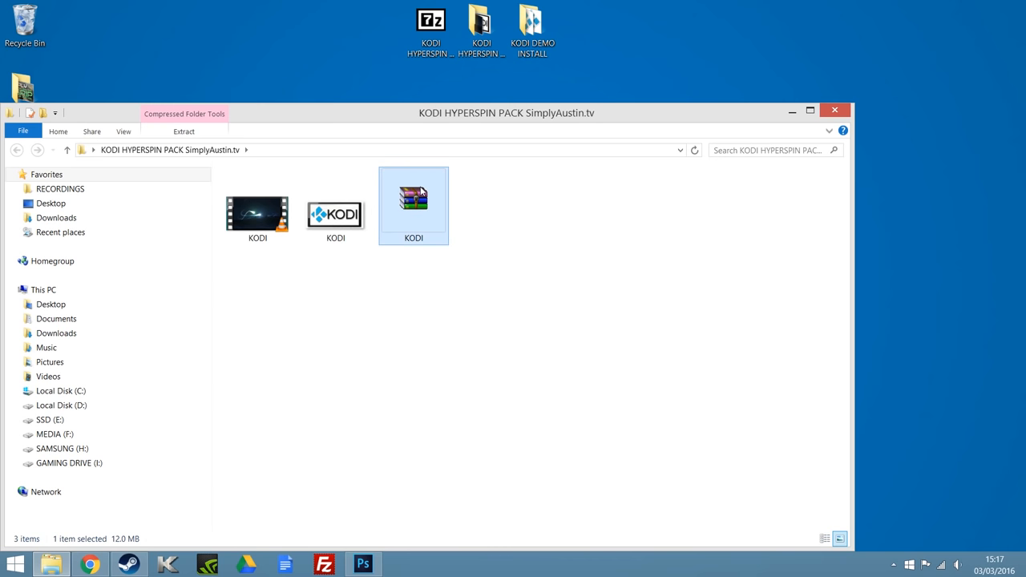
{"action": "left_click", "coordinate": [335, 204]}
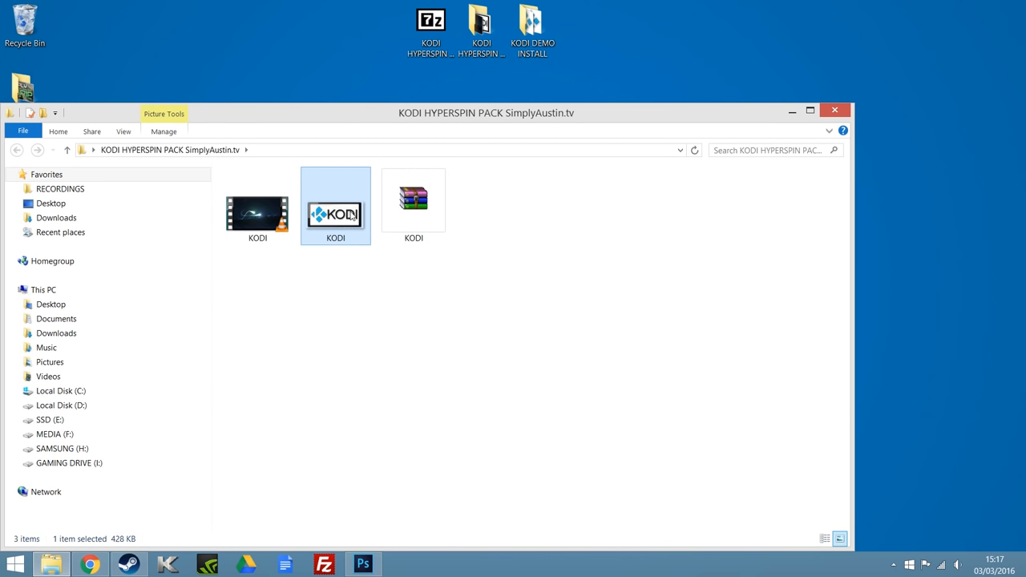
{"action": "left_click", "coordinate": [258, 213]}
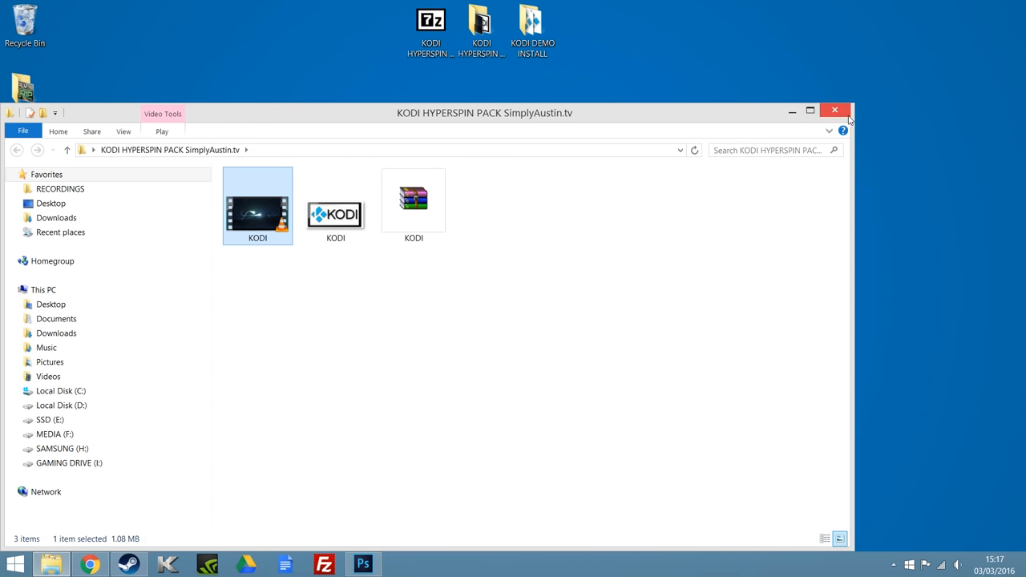
{"action": "mouse_move", "coordinate": [836, 111]}
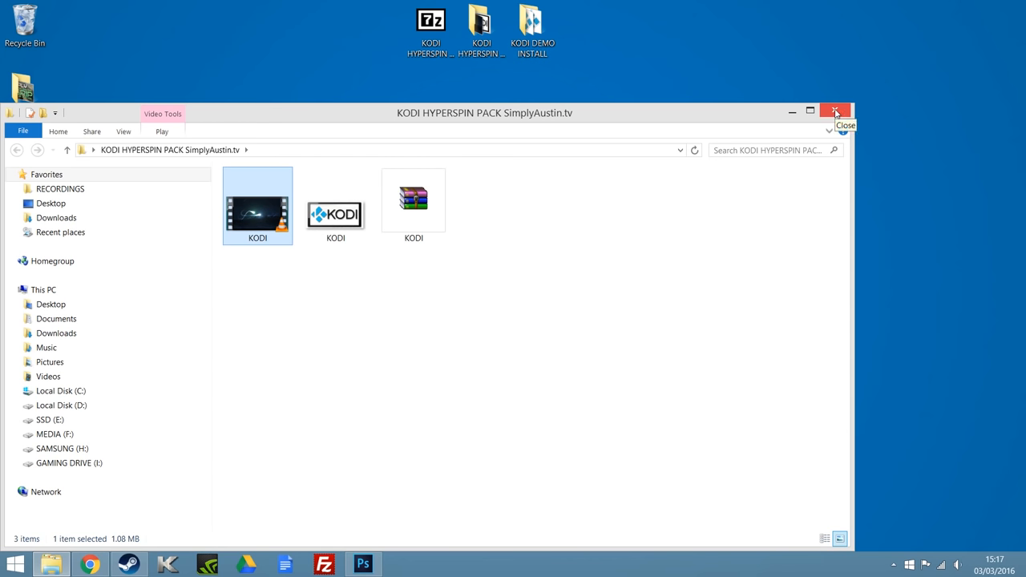
{"action": "left_click", "coordinate": [835, 111]}
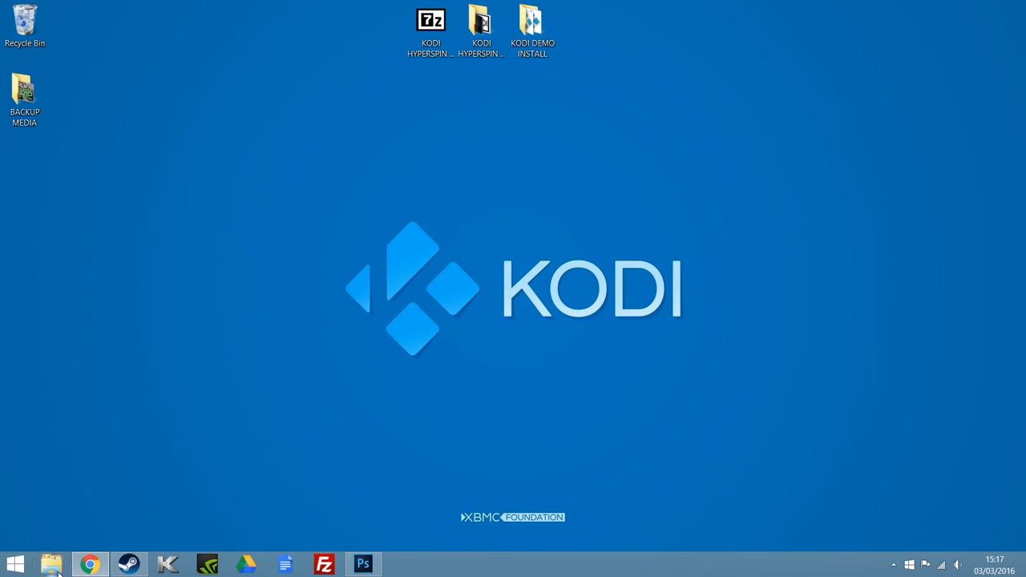
Step: Open the HYPERSPIN folder on GAMING DRIVE (E:) in File Explorer
{"action": "left_click", "coordinate": [15, 564]}
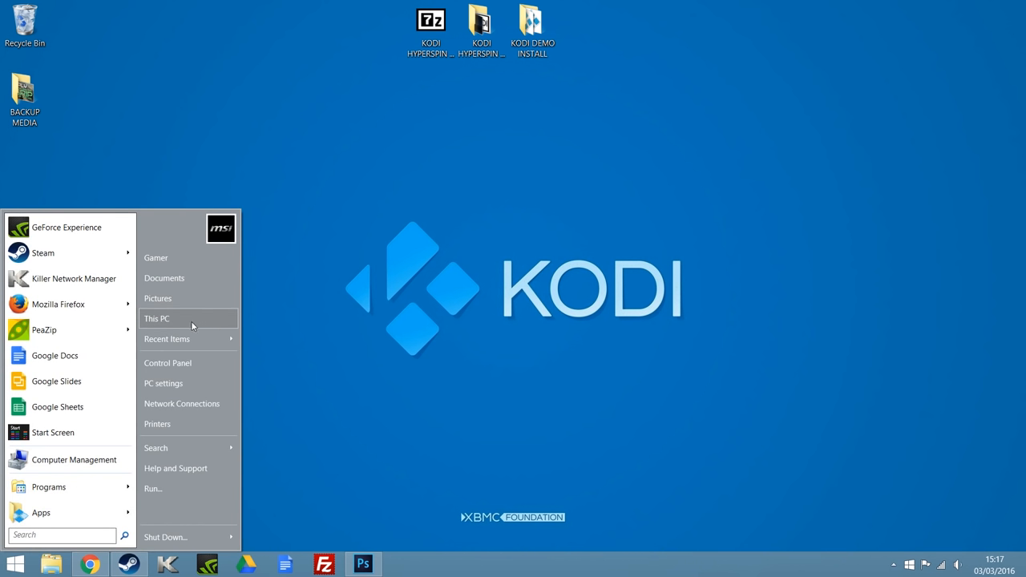
{"action": "left_click", "coordinate": [156, 318]}
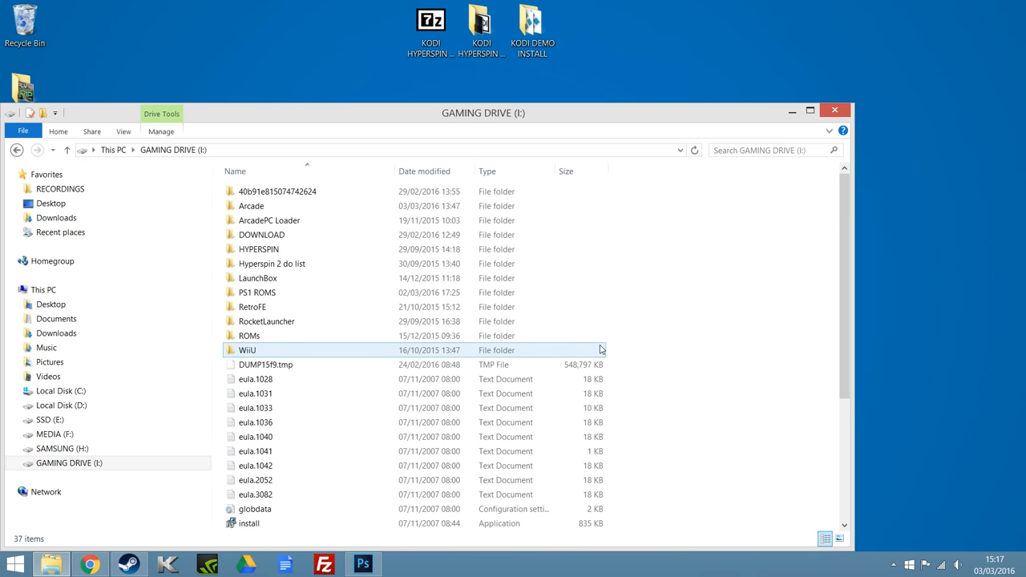
{"action": "left_click", "coordinate": [271, 264]}
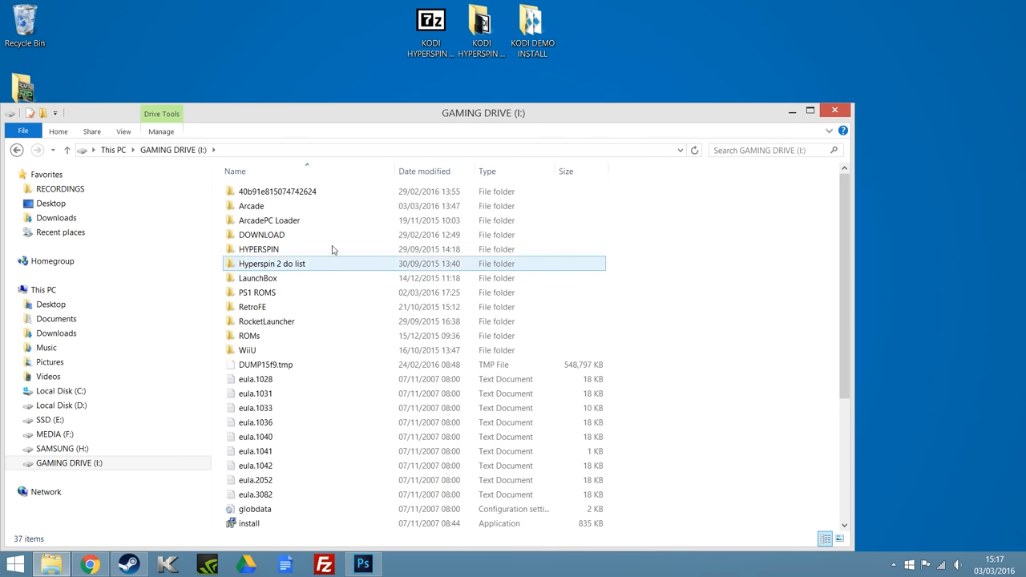
{"action": "double_click", "coordinate": [258, 248]}
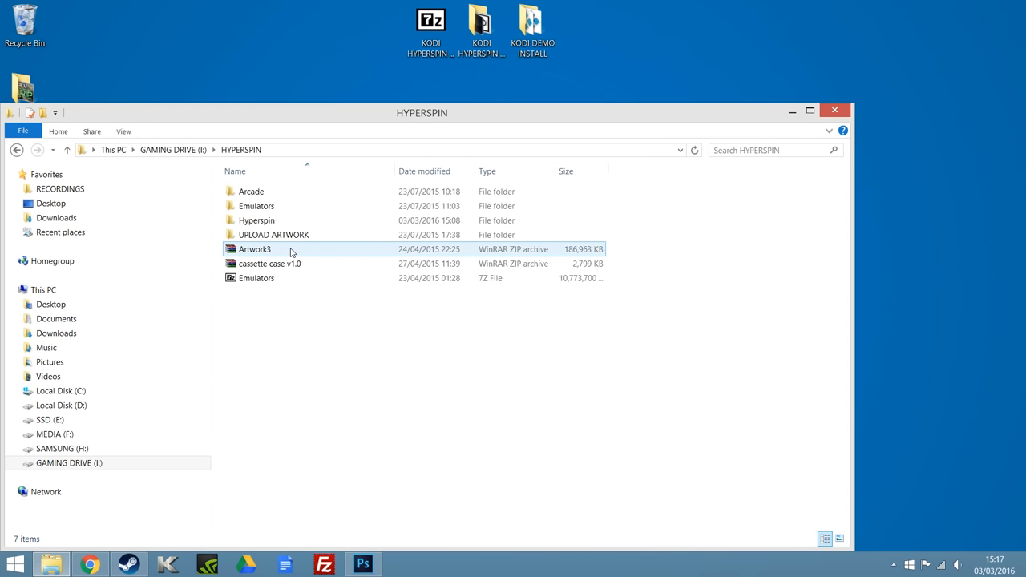
Step: Go into Arcade > HyperSpin and select the HyperHQ application
{"action": "left_click", "coordinate": [256, 206]}
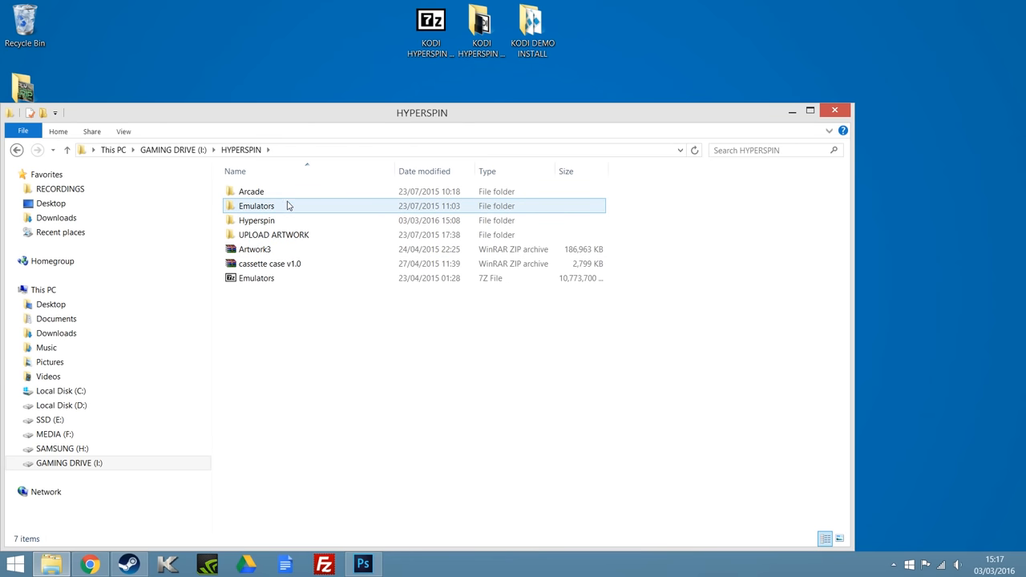
{"action": "double_click", "coordinate": [251, 190]}
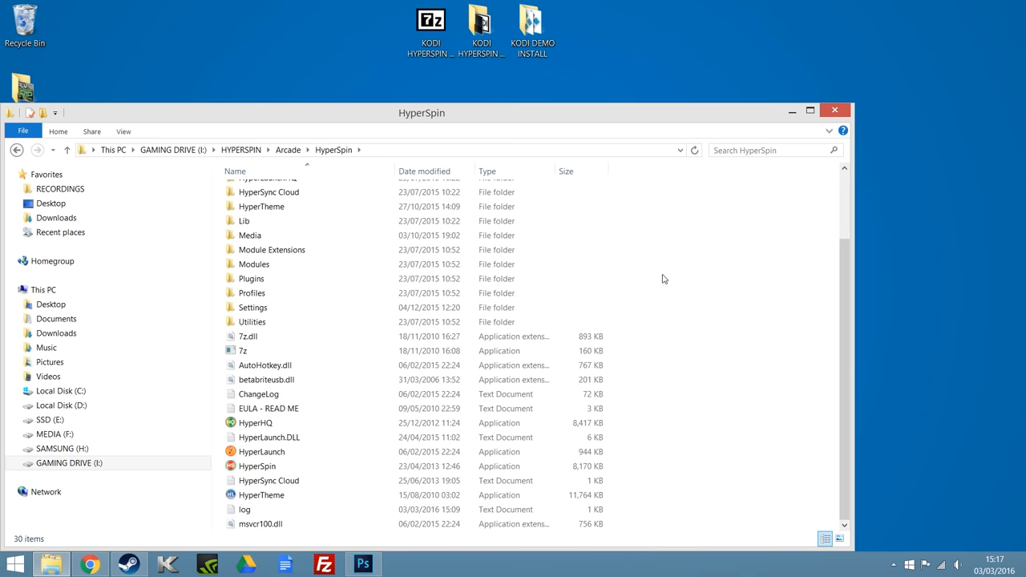
{"action": "left_click", "coordinate": [256, 466]}
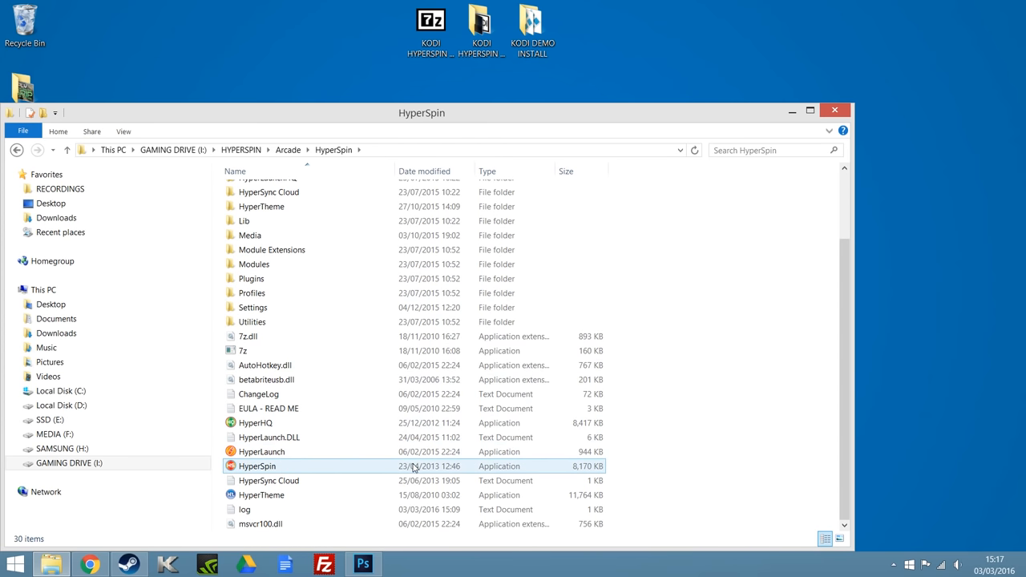
{"action": "mouse_move", "coordinate": [310, 475]}
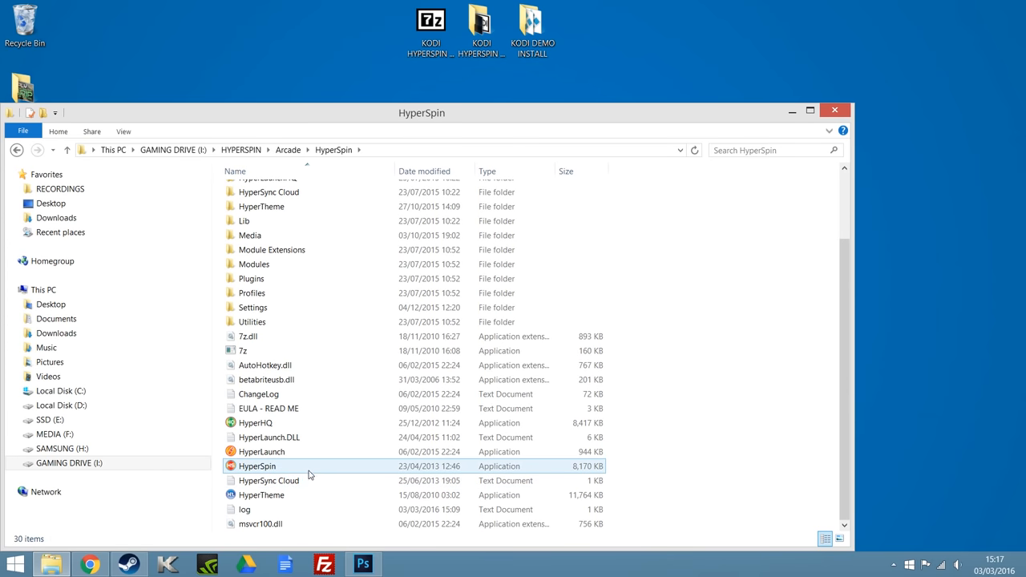
{"action": "left_click", "coordinate": [257, 466]}
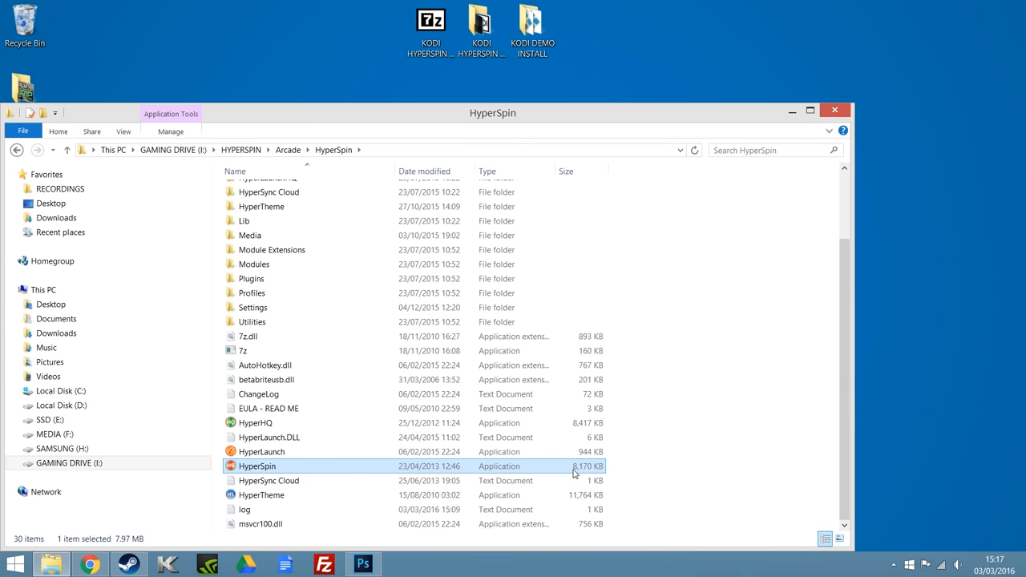
{"action": "mouse_move", "coordinate": [709, 474]}
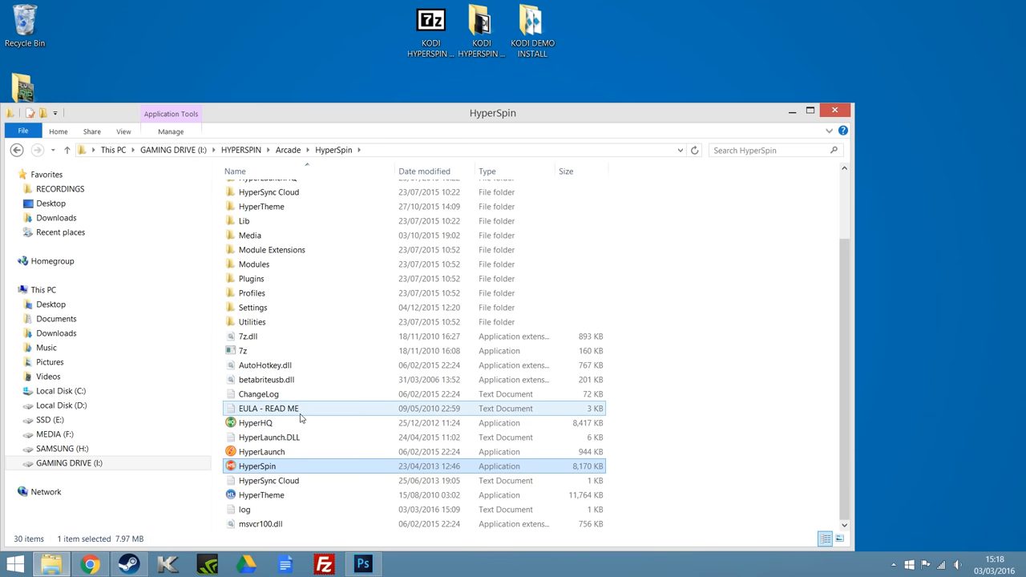
{"action": "left_click", "coordinate": [255, 423]}
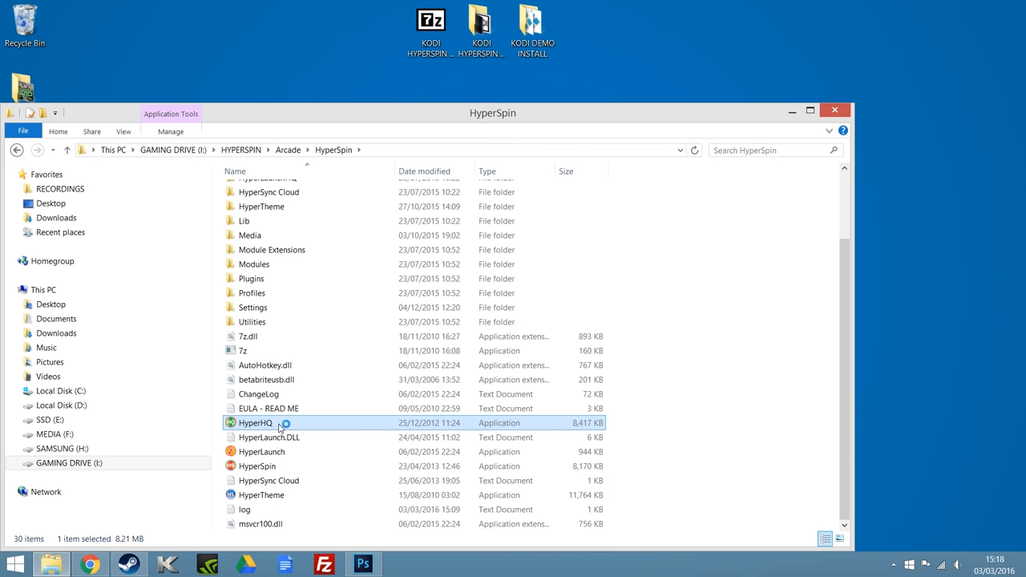
{"action": "mouse_move", "coordinate": [686, 393]}
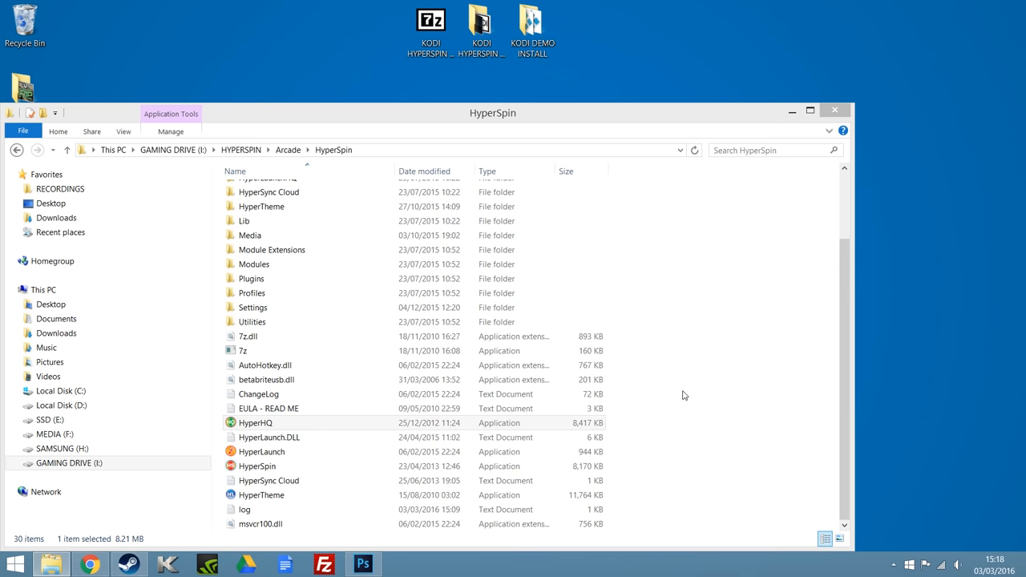
Step: Launch HyperHQ, review General settings (Multi mode, MAME), then show Wheel Settings
{"action": "double_click", "coordinate": [255, 423]}
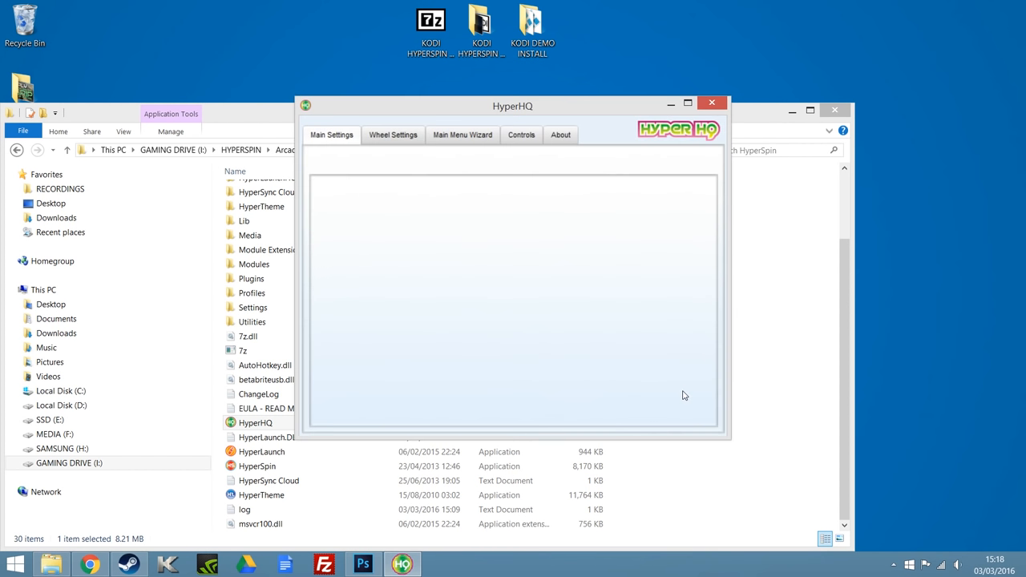
{"action": "left_click", "coordinate": [331, 134]}
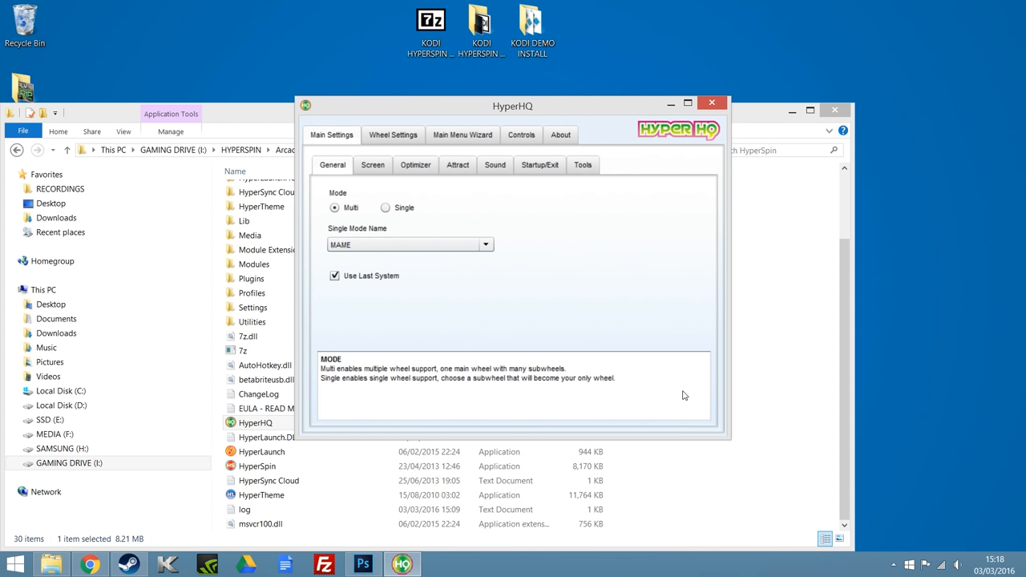
{"action": "mouse_move", "coordinate": [669, 370]}
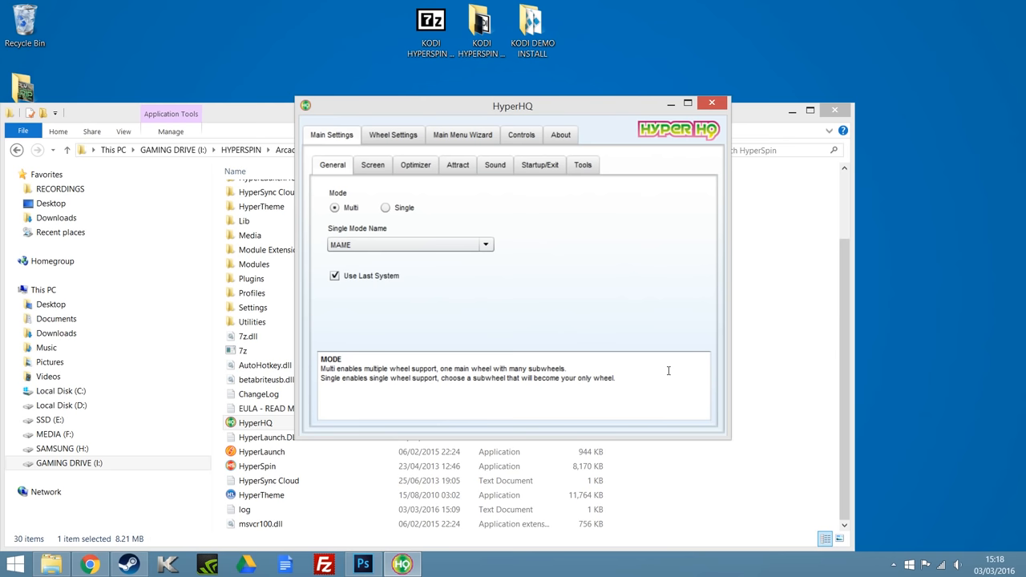
{"action": "left_click", "coordinate": [393, 134]}
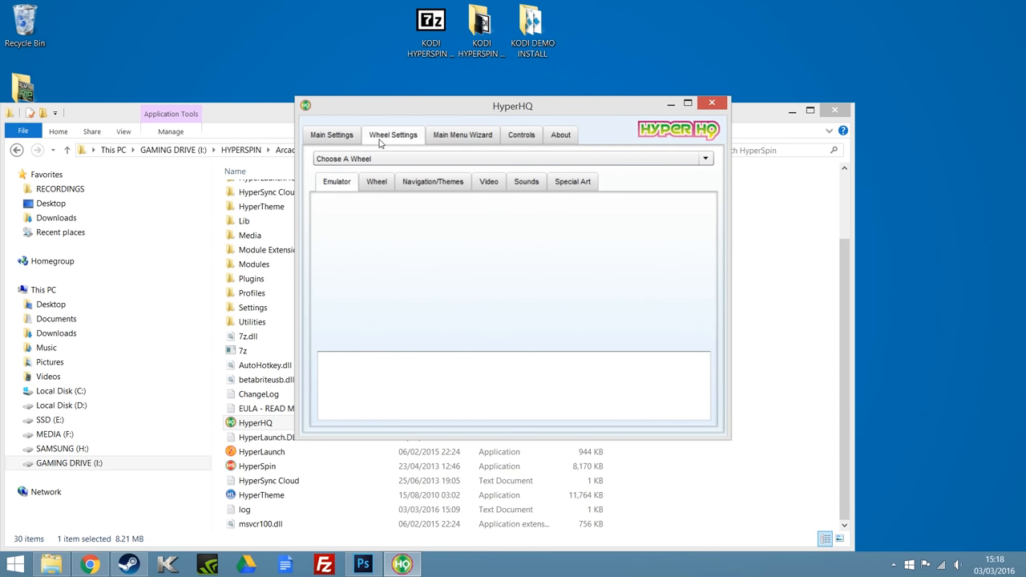
Step: In the Main Menu Wizard, add a new main menu item named 'KODI'
{"action": "left_click", "coordinate": [462, 135]}
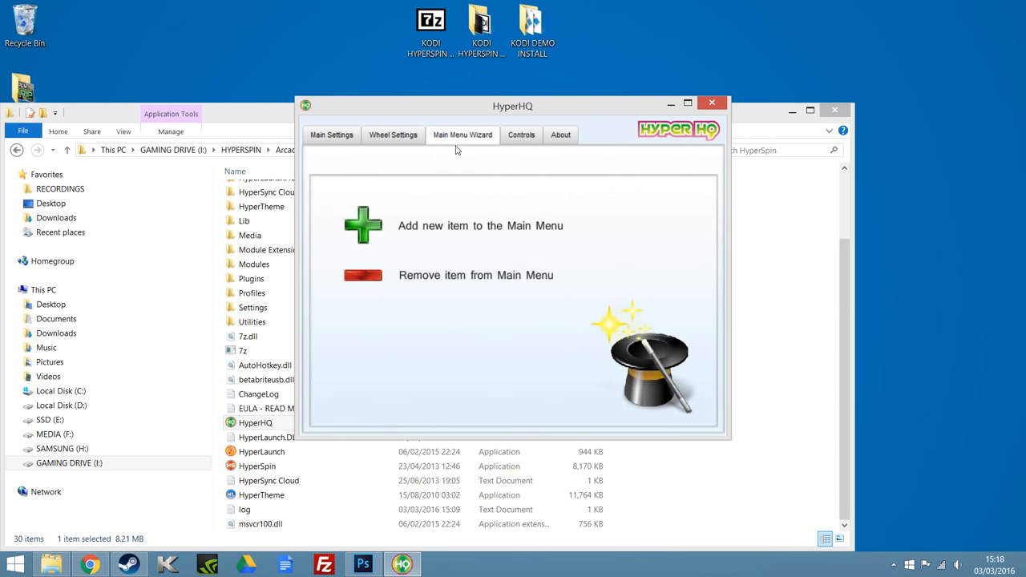
{"action": "mouse_move", "coordinate": [365, 226]}
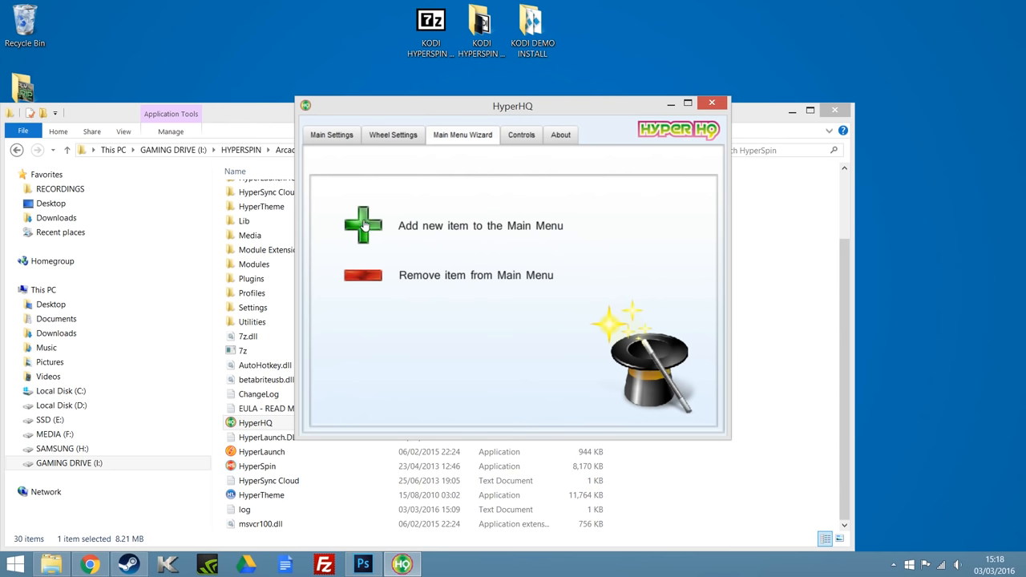
{"action": "left_click", "coordinate": [363, 225]}
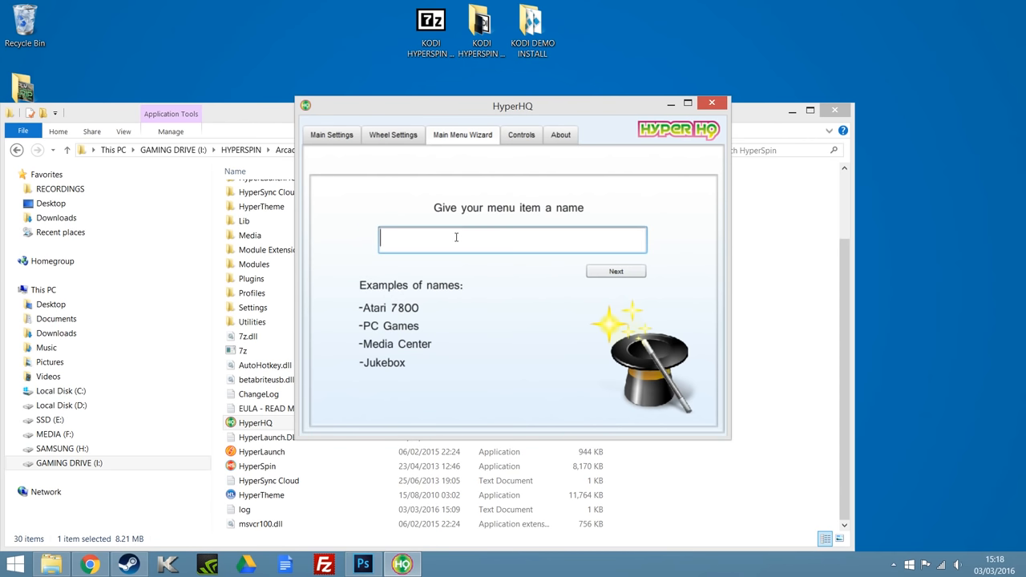
{"action": "type", "text": "KO"}
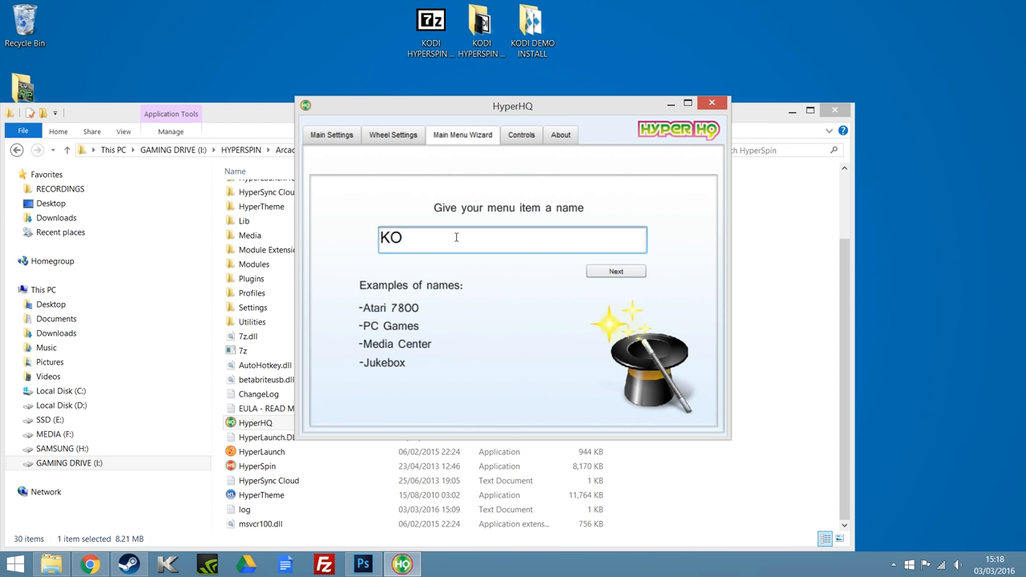
{"action": "type", "text": "DI"}
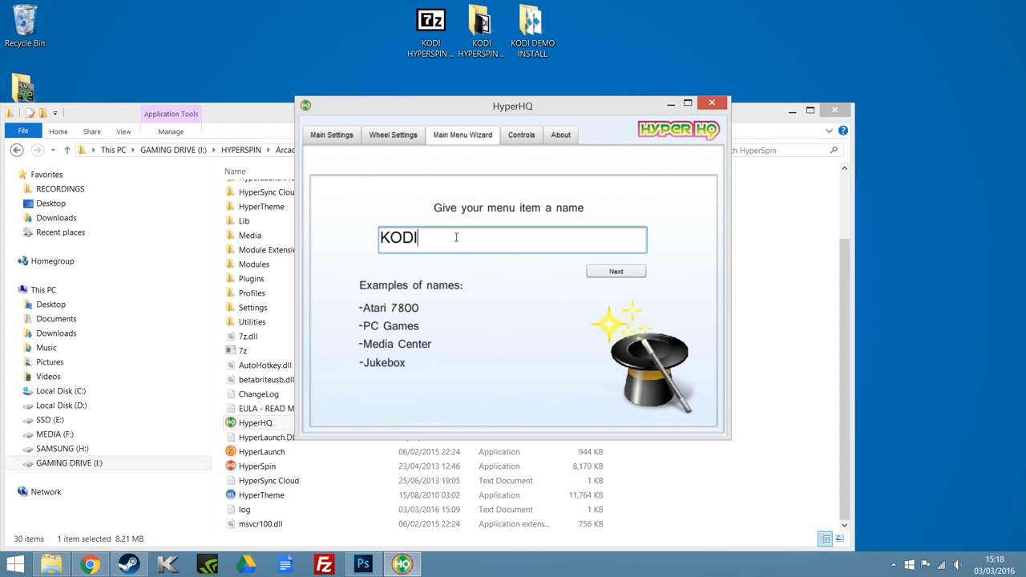
{"action": "mouse_move", "coordinate": [468, 266]}
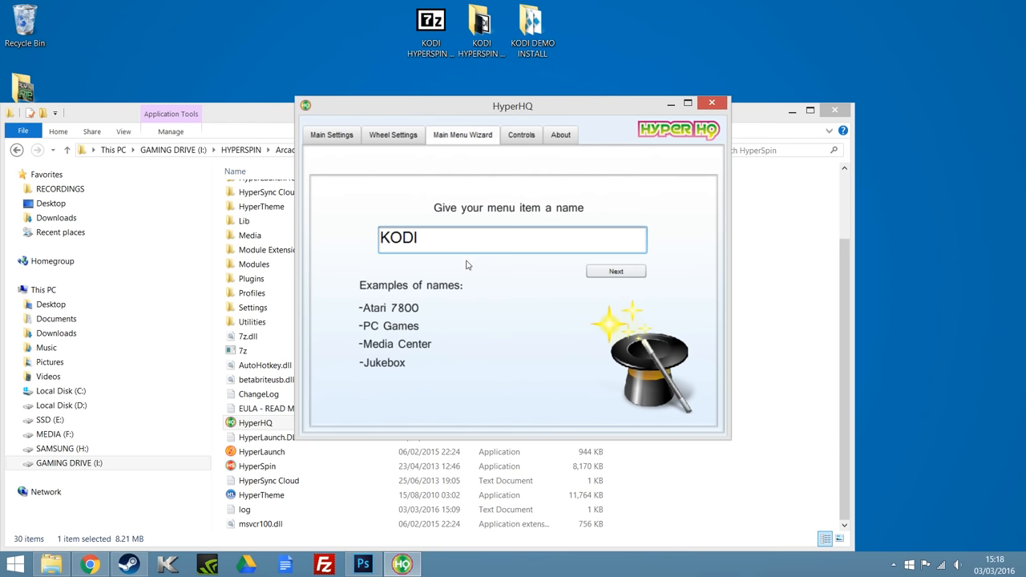
Step: Accept the name KODI with Next in the Main Menu Wizard
{"action": "left_click", "coordinate": [616, 271]}
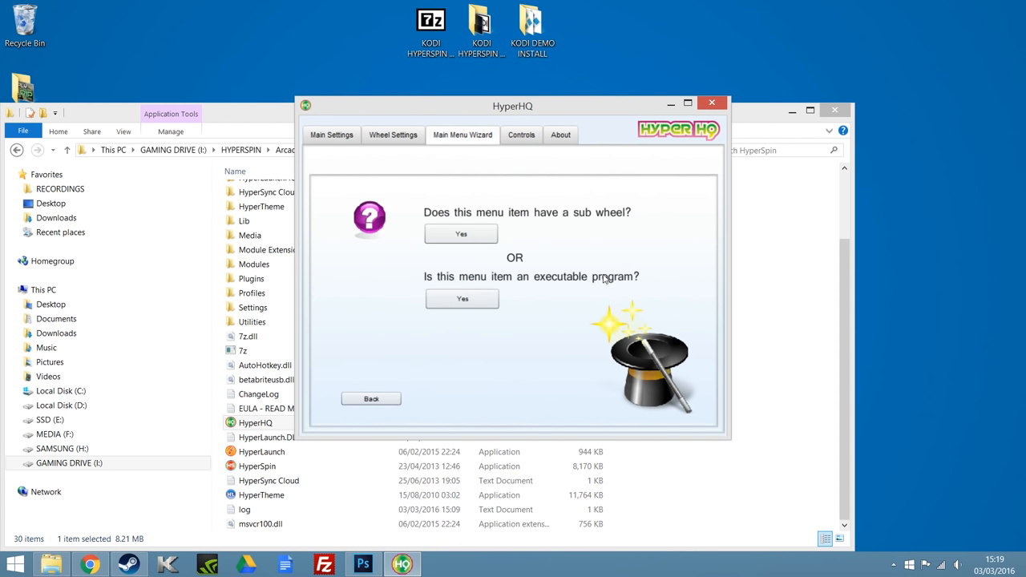
{"action": "mouse_move", "coordinate": [554, 227]}
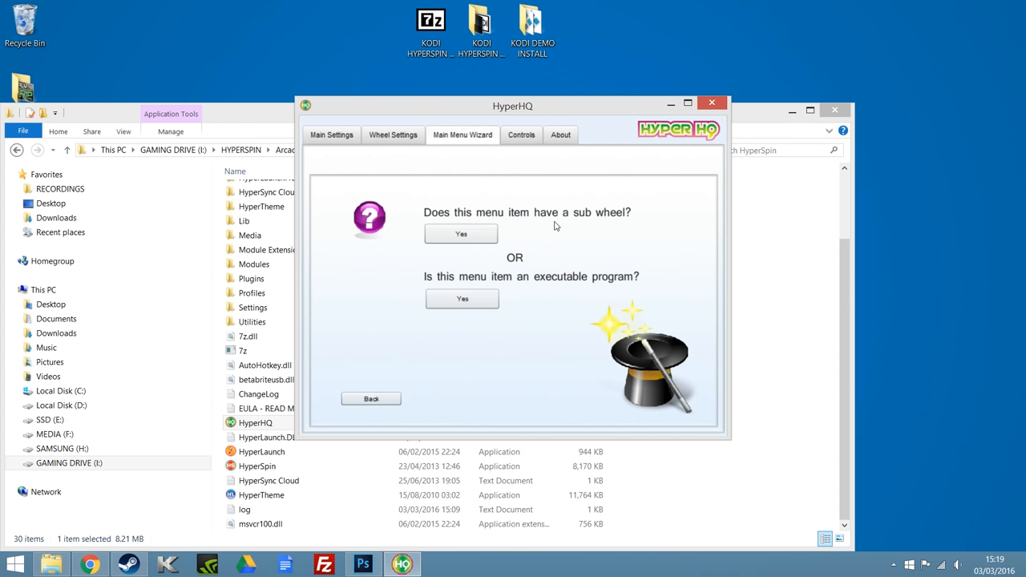
{"action": "mouse_move", "coordinate": [545, 298]}
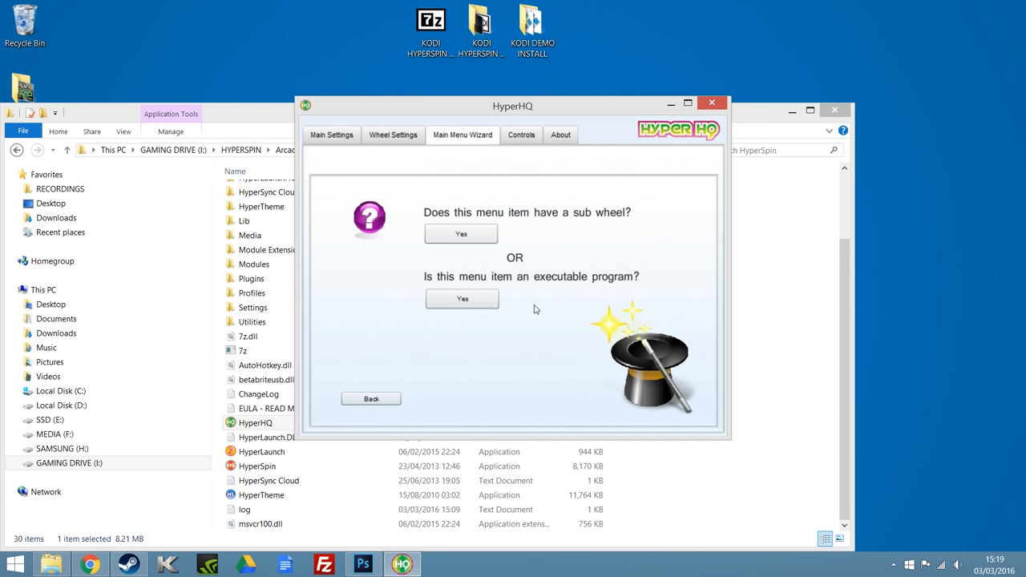
Step: Mark KODI as an executable program and choose Add Before MAME
{"action": "left_click", "coordinate": [462, 298]}
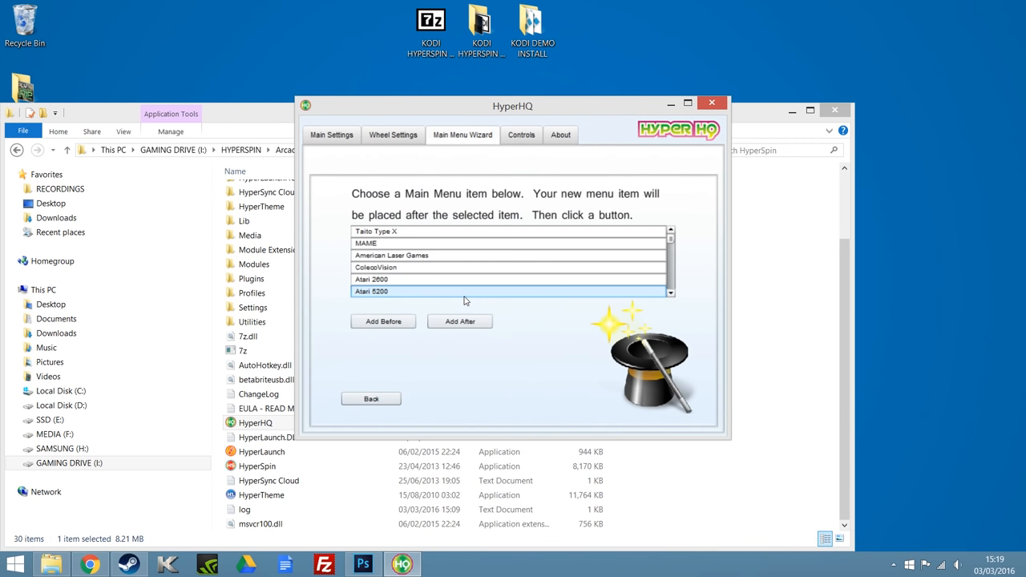
{"action": "left_click", "coordinate": [376, 232]}
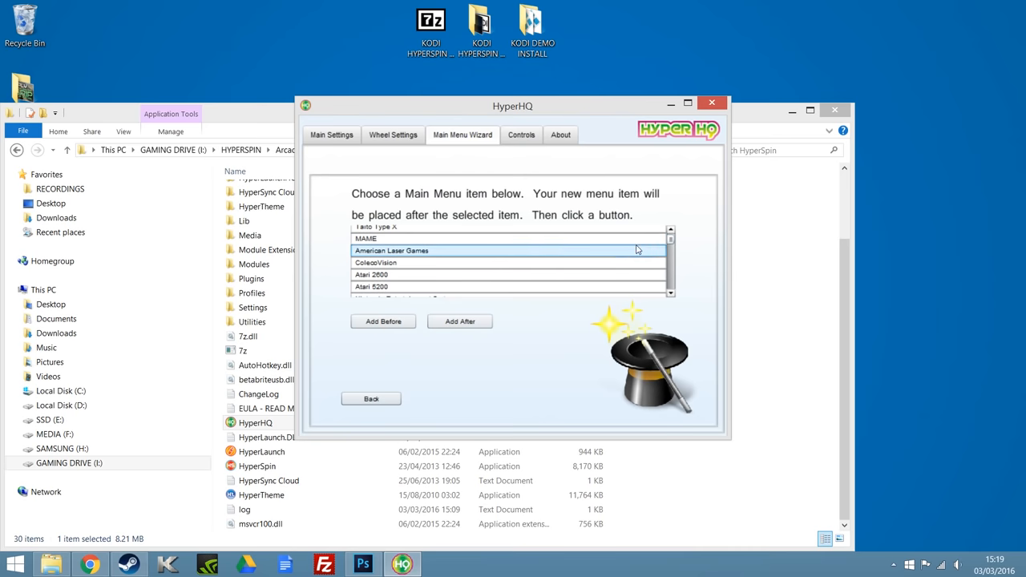
{"action": "left_click", "coordinate": [366, 238]}
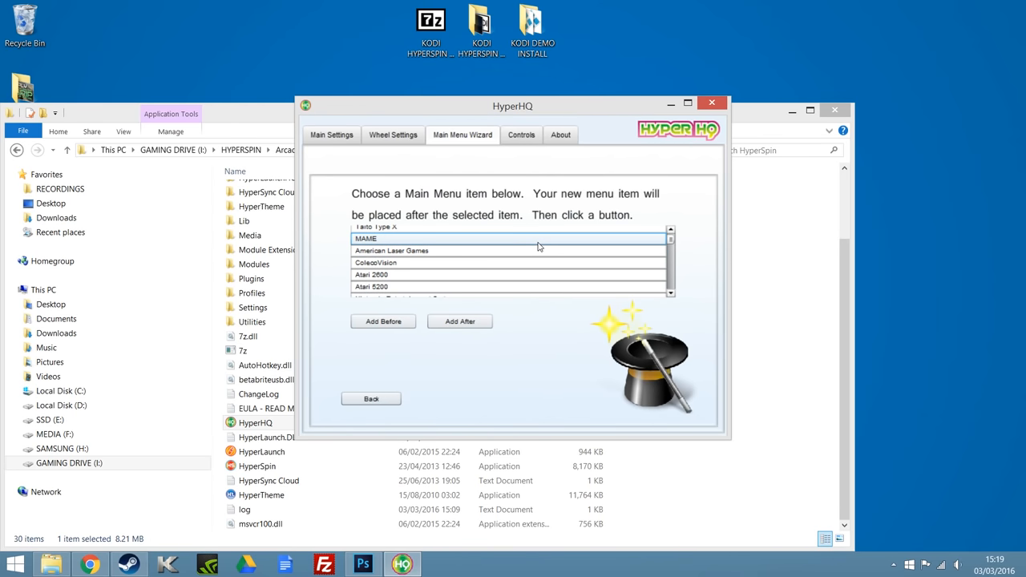
{"action": "left_click", "coordinate": [365, 238]}
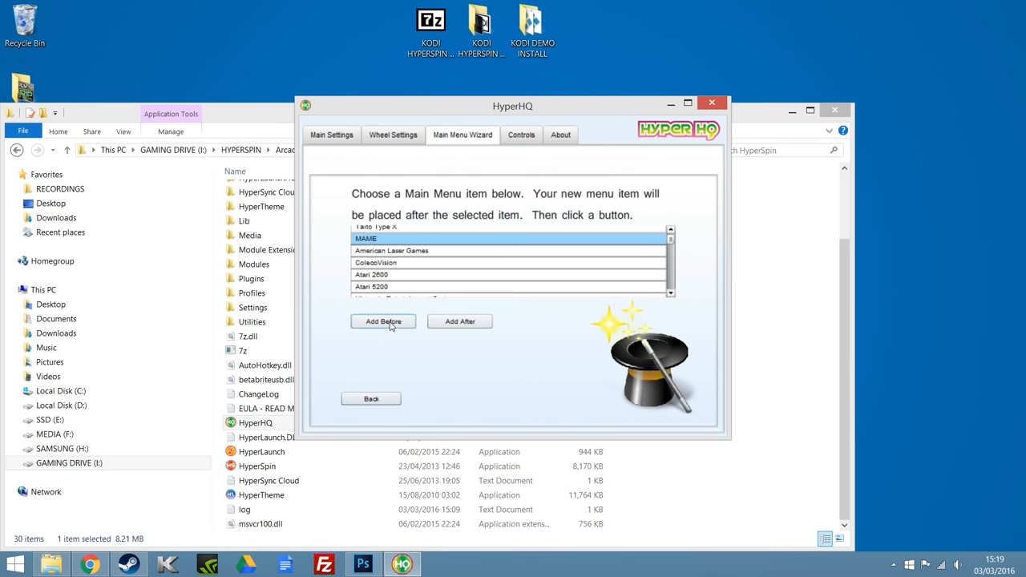
{"action": "left_click", "coordinate": [383, 321]}
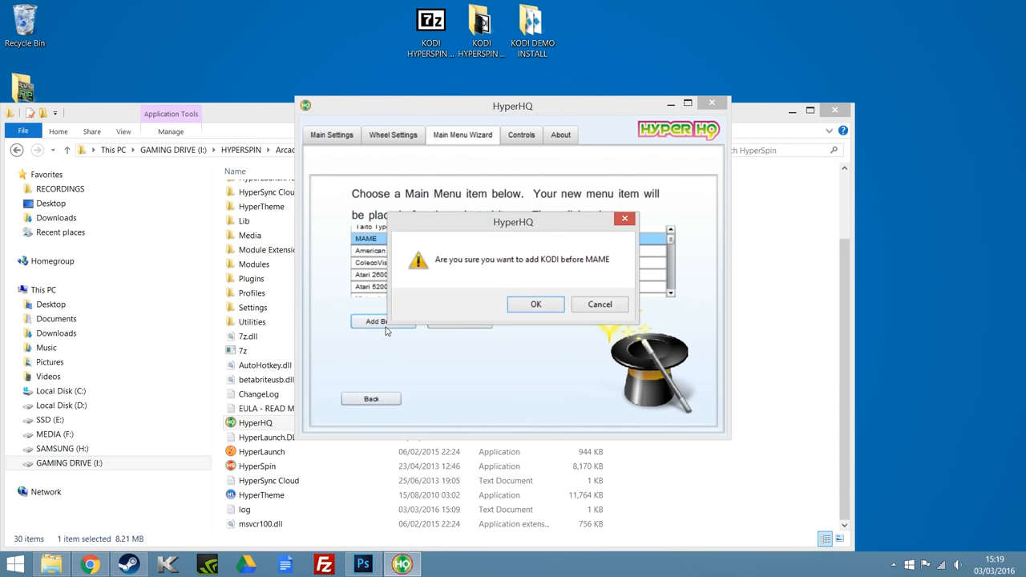
{"action": "mouse_move", "coordinate": [586, 275]}
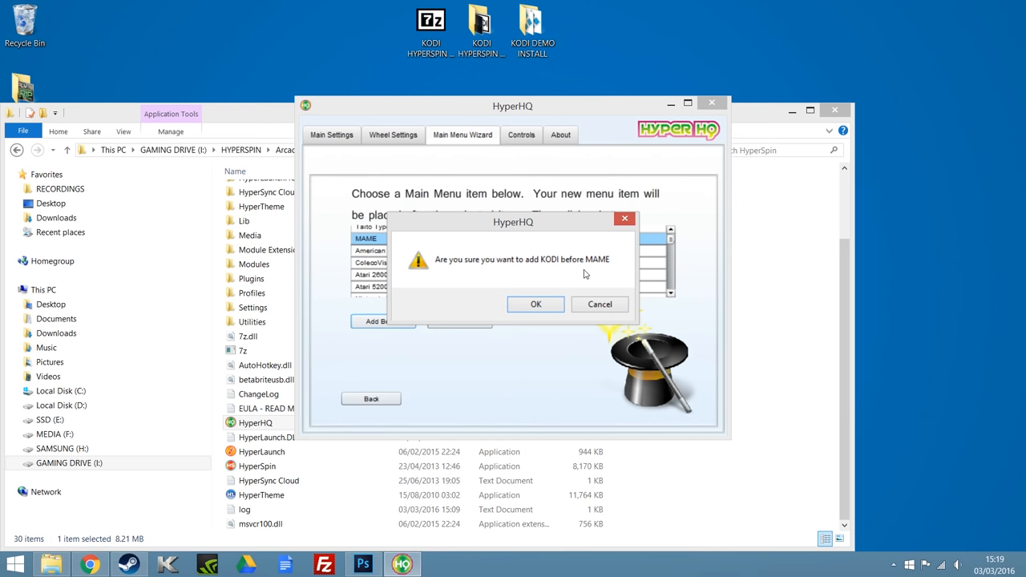
Step: Confirm with OK to add KODI before MAME
{"action": "left_click", "coordinate": [536, 304]}
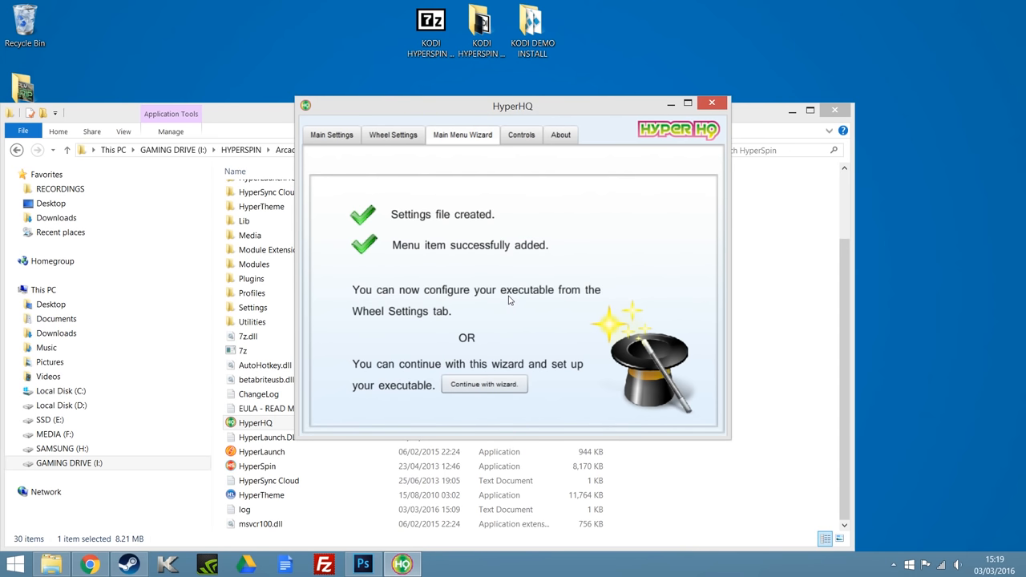
{"action": "mouse_move", "coordinate": [373, 224]}
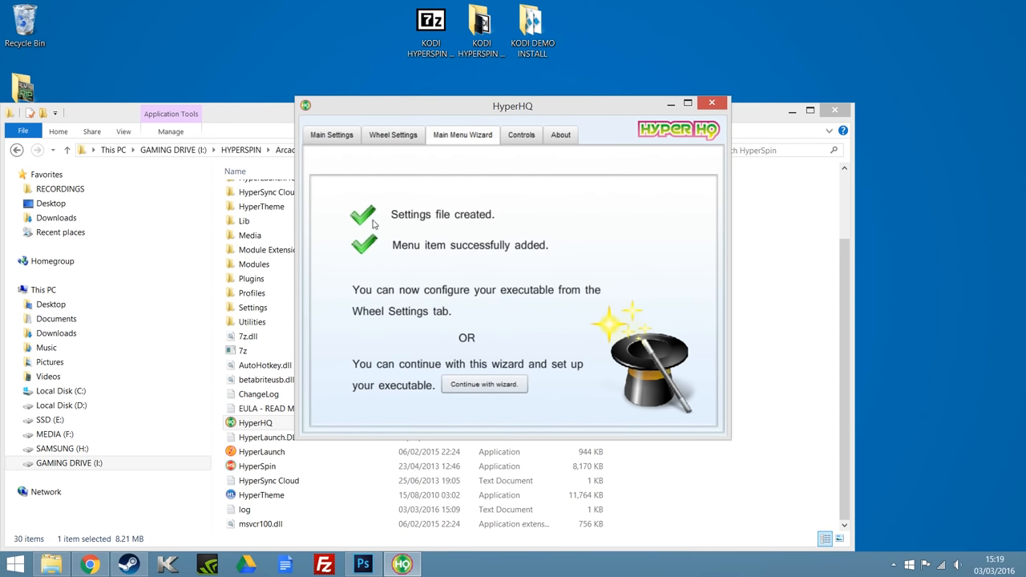
{"action": "mouse_move", "coordinate": [369, 279]}
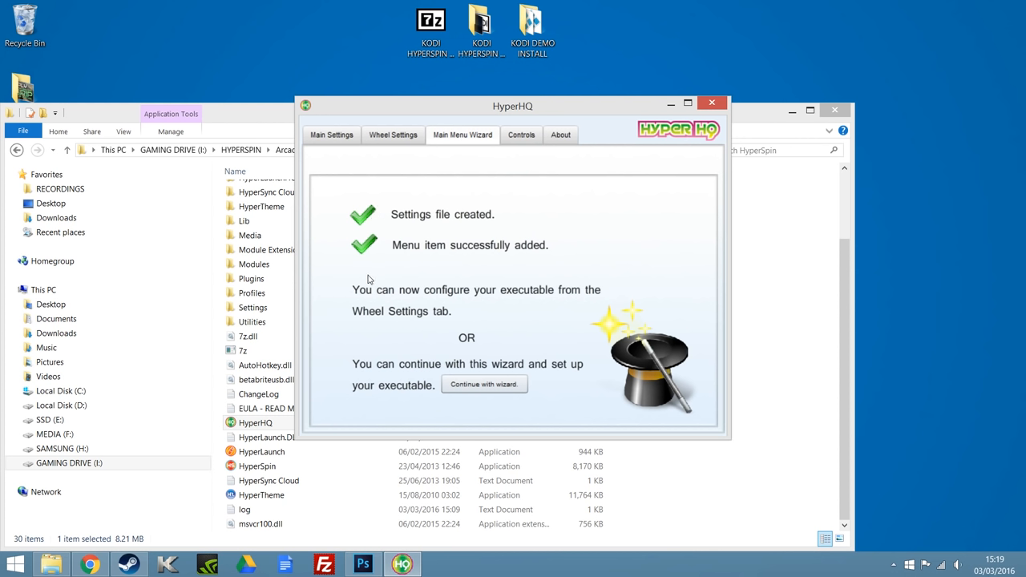
{"action": "mouse_move", "coordinate": [562, 287]}
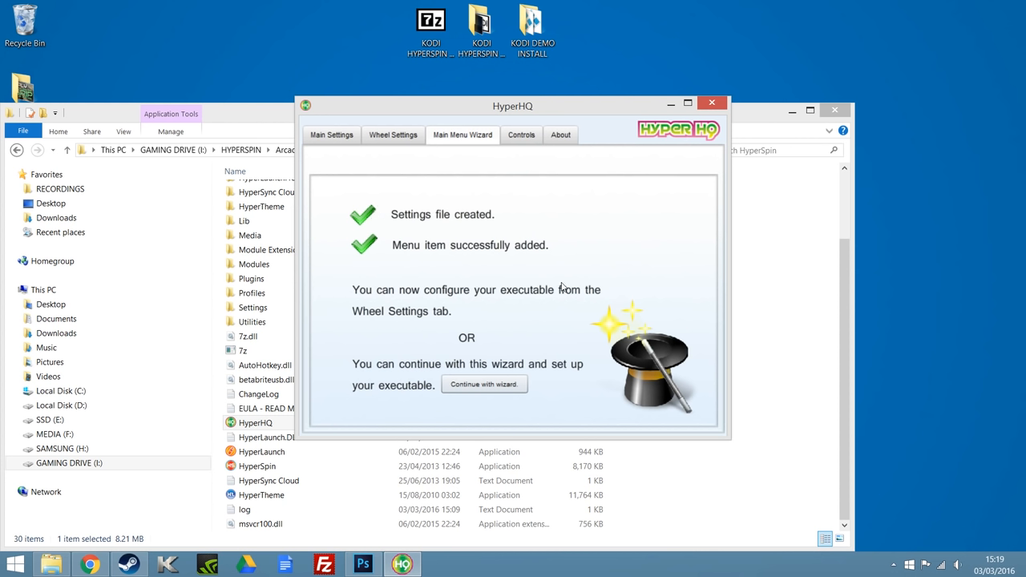
{"action": "mouse_move", "coordinate": [507, 303]}
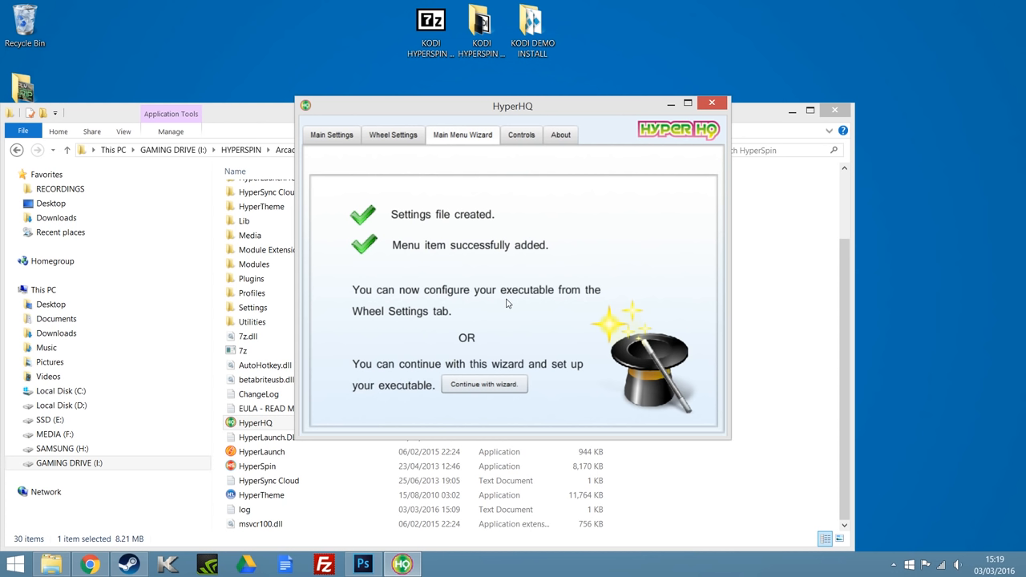
{"action": "mouse_move", "coordinate": [637, 353]}
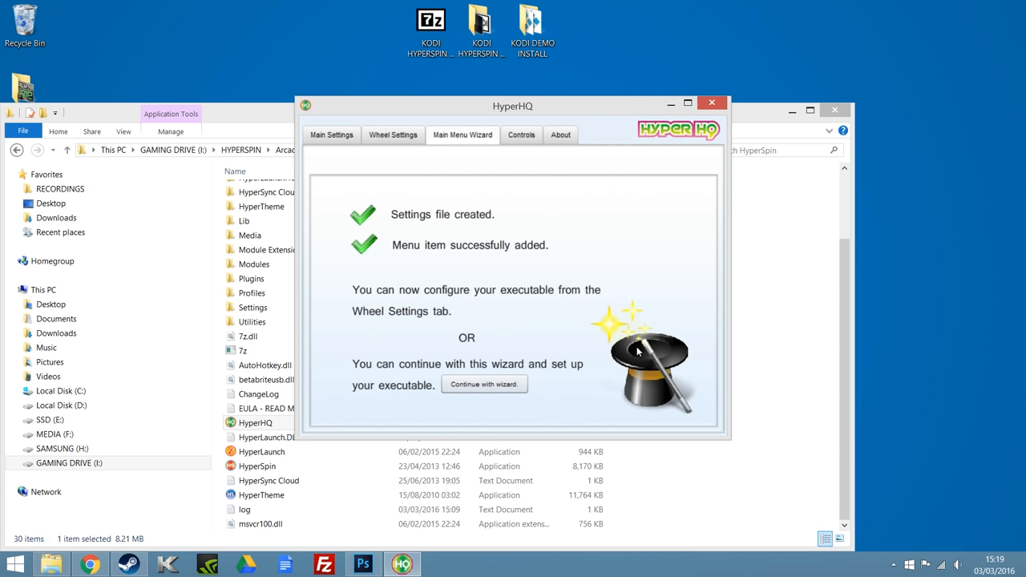
{"action": "mouse_move", "coordinate": [361, 381]}
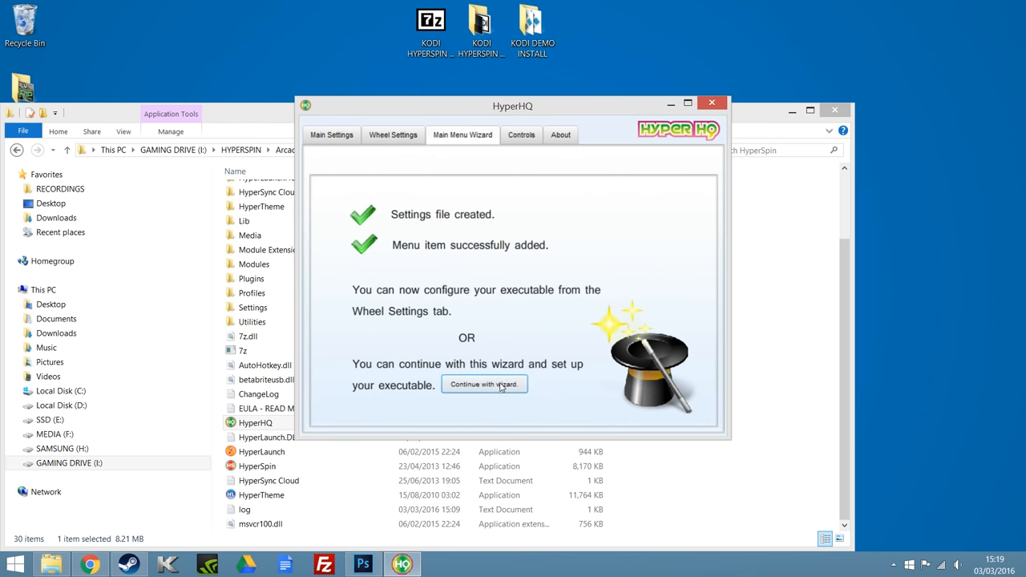
Step: Continue the wizard to the 'Locate your executable' page for KODI
{"action": "left_click", "coordinate": [484, 385]}
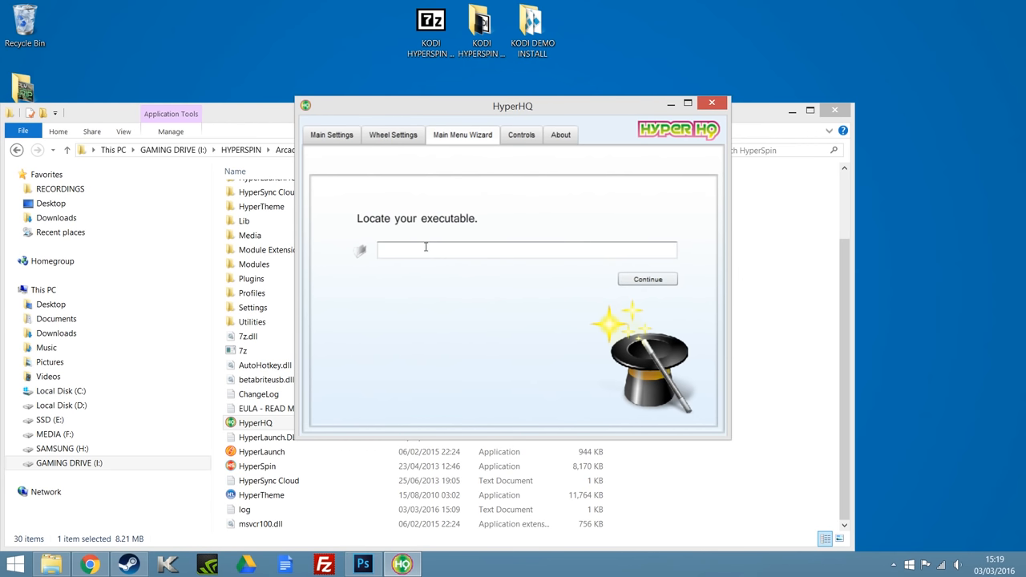
{"action": "mouse_move", "coordinate": [426, 251]}
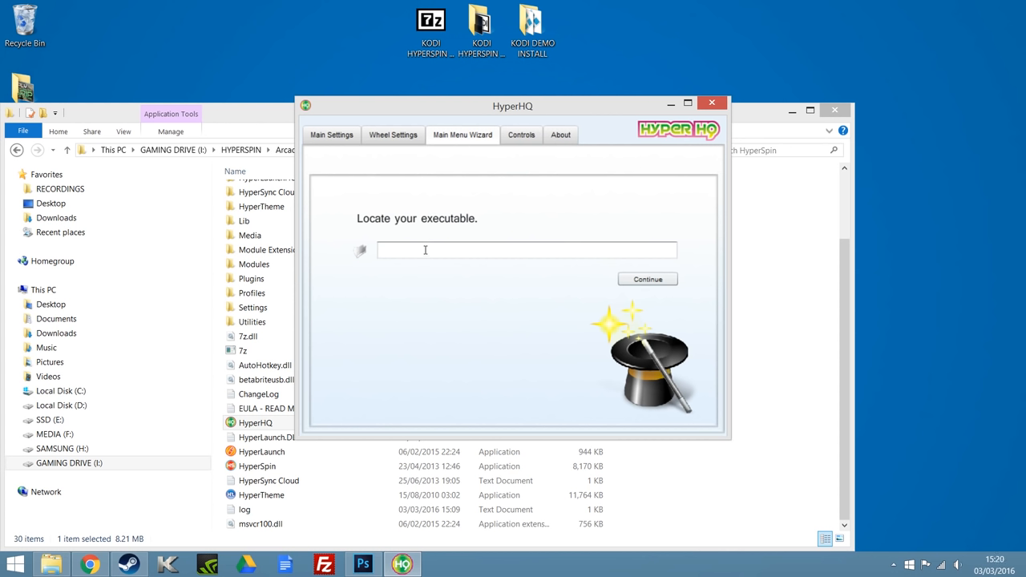
{"action": "left_click", "coordinate": [533, 28]}
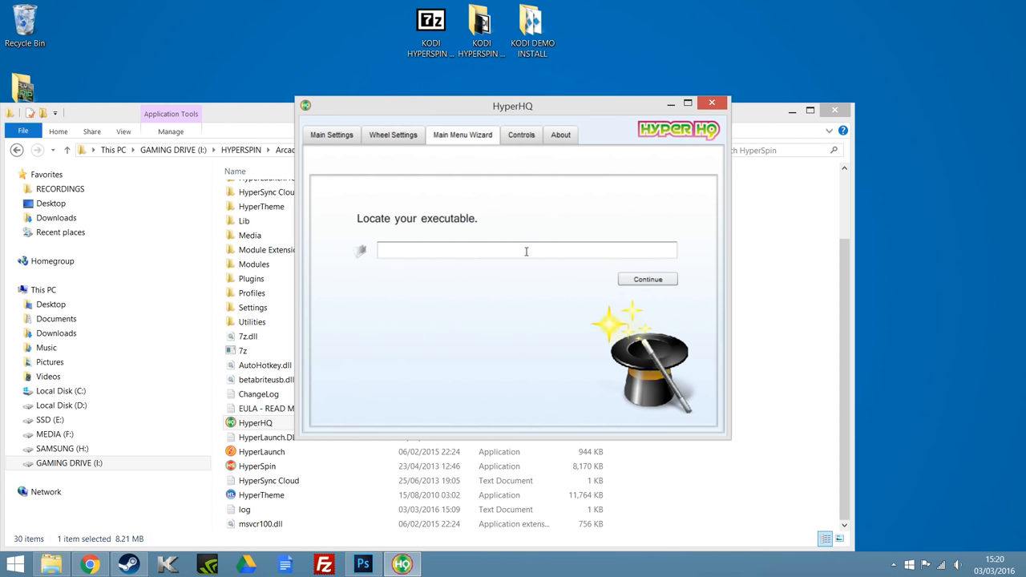
Step: Set KODI's executable to Kodi.exe in Desktop\KODI DEMO INSTALL
{"action": "left_click", "coordinate": [361, 251]}
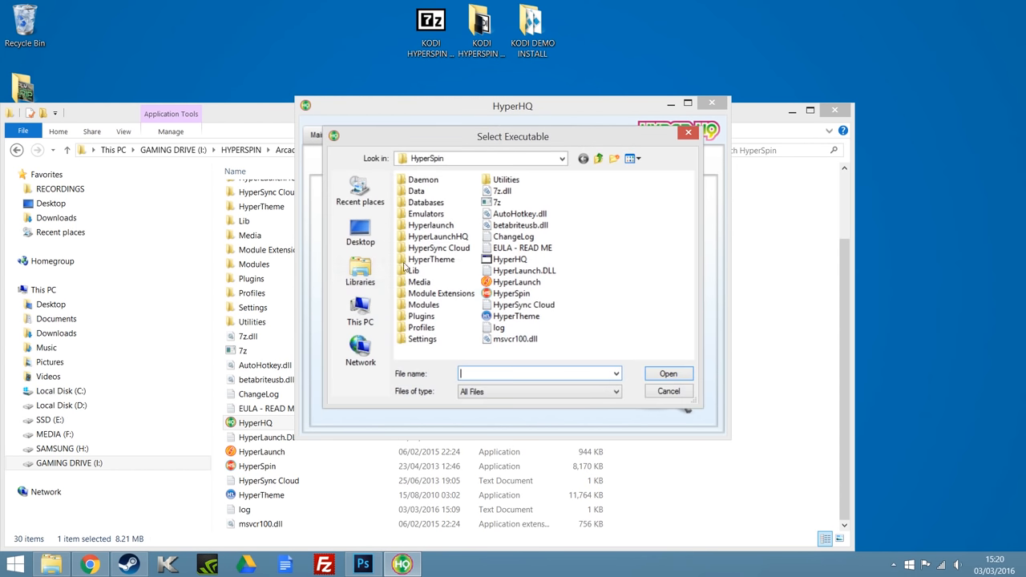
{"action": "mouse_move", "coordinate": [360, 233]}
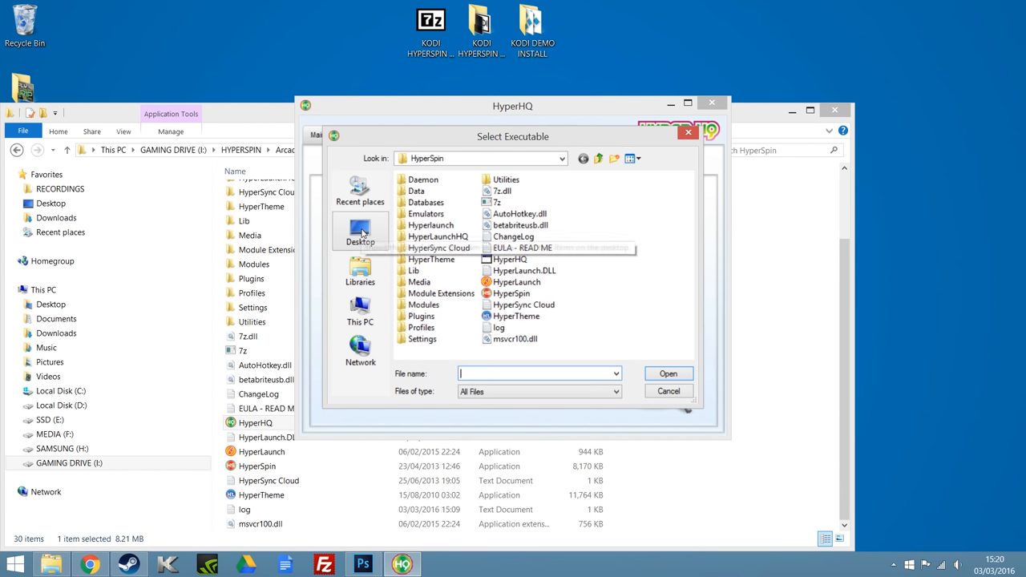
{"action": "left_click", "coordinate": [360, 233]}
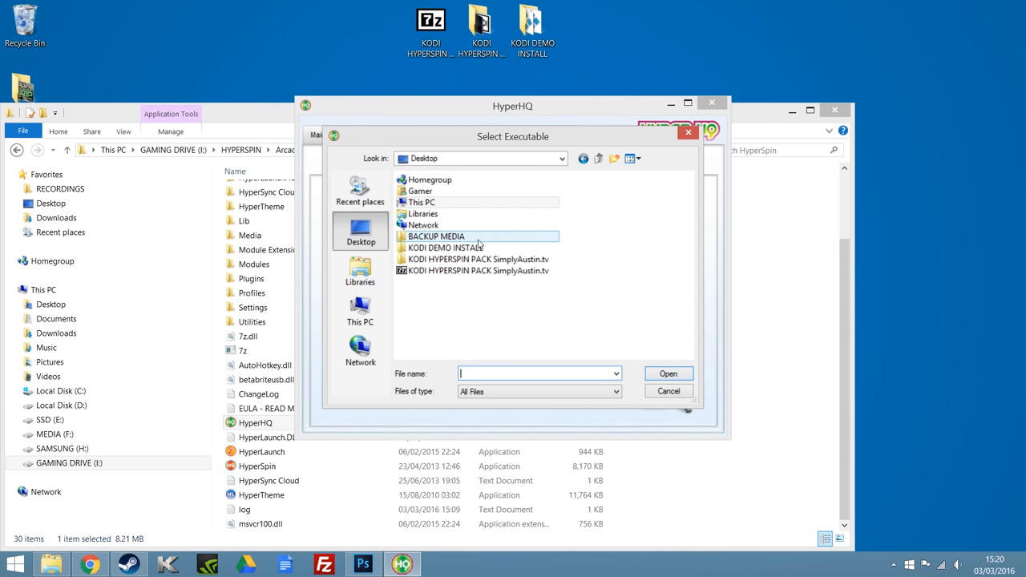
{"action": "left_click", "coordinate": [445, 248]}
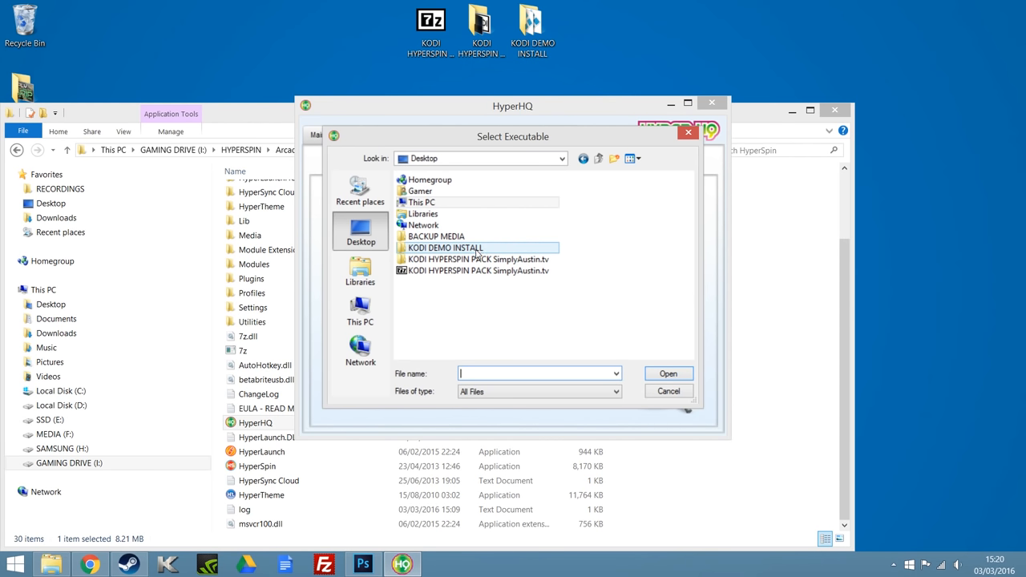
{"action": "double_click", "coordinate": [445, 248]}
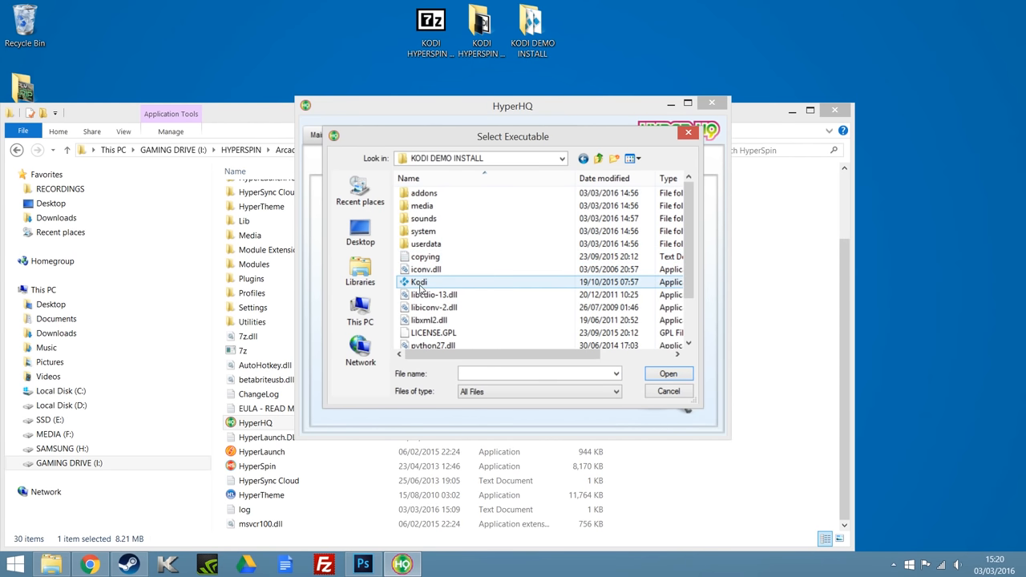
{"action": "mouse_move", "coordinate": [420, 282]}
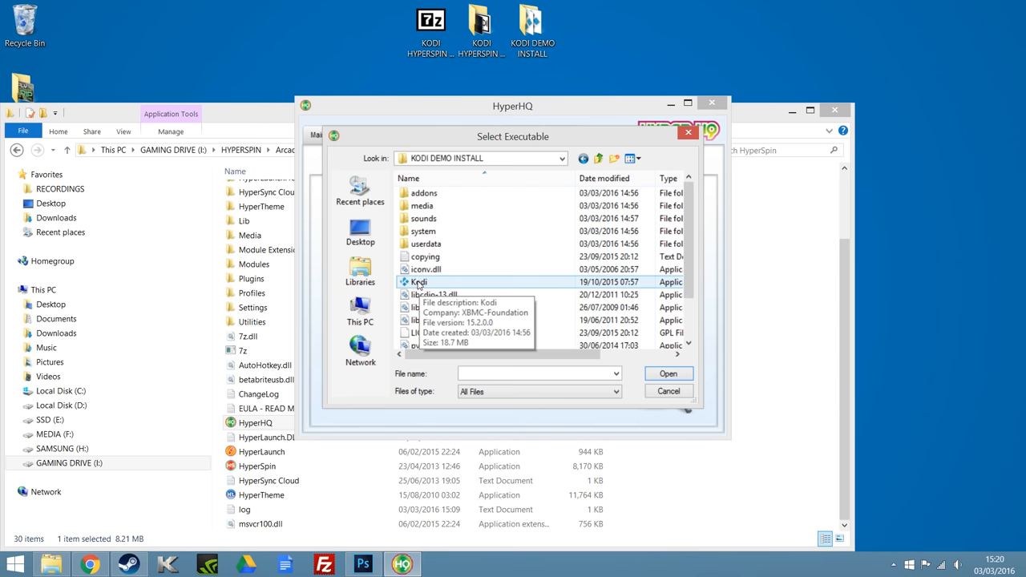
{"action": "left_click", "coordinate": [419, 281]}
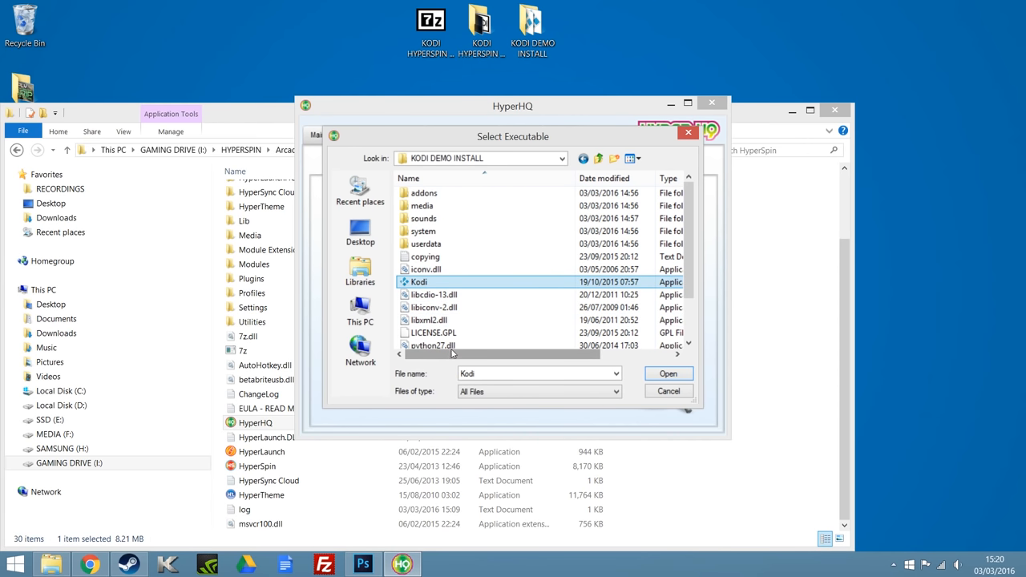
{"action": "scroll", "scroll_direction": "down", "scroll_amount": 3}
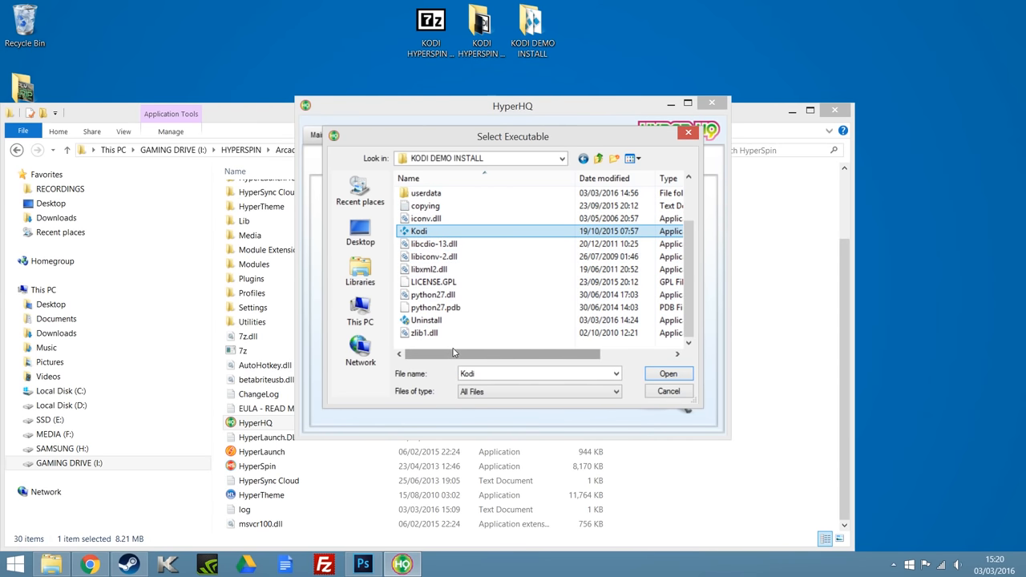
{"action": "left_click_drag", "start_coordinate": [453, 353], "coordinate": [552, 353]}
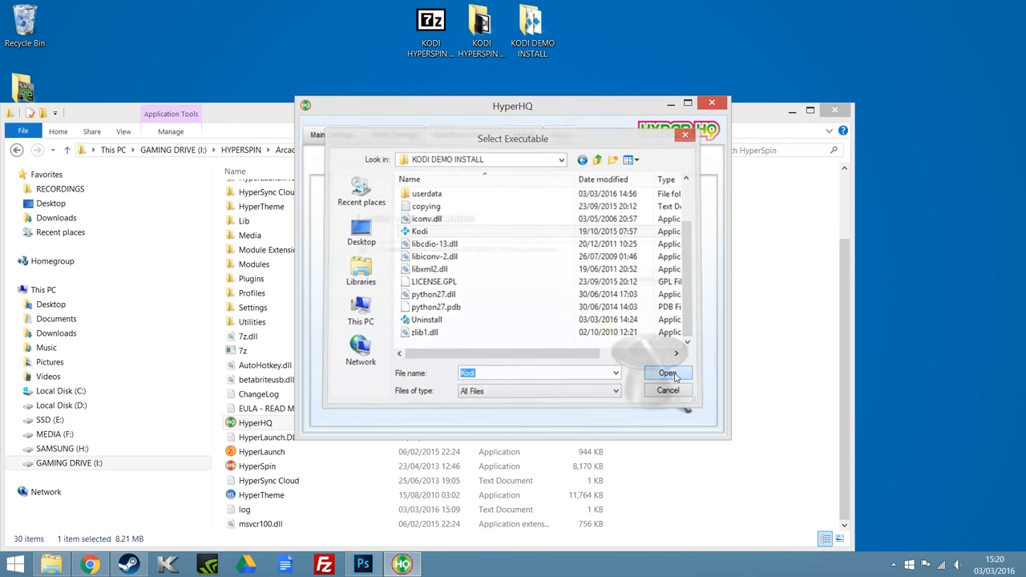
{"action": "left_click", "coordinate": [668, 373]}
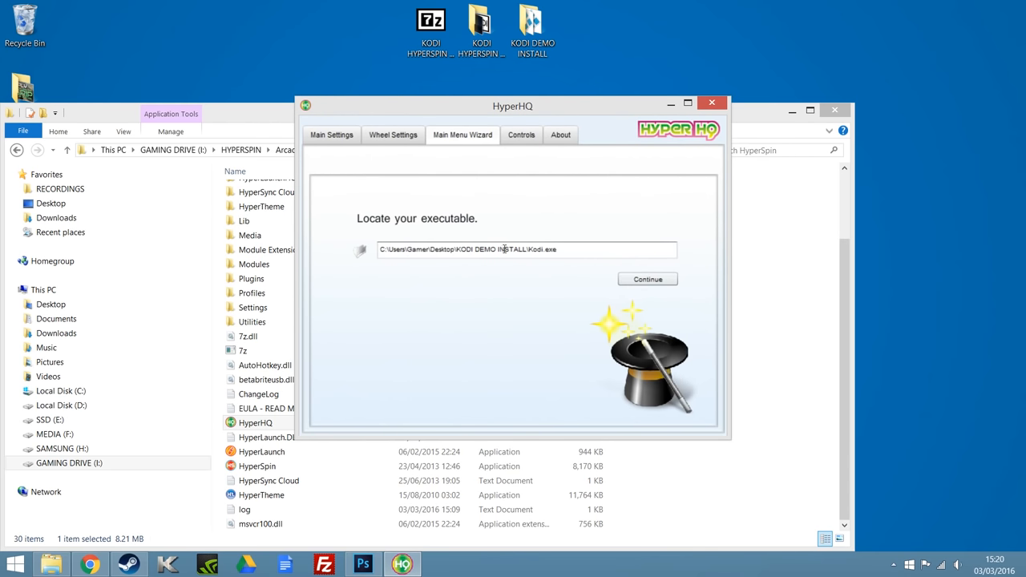
{"action": "mouse_move", "coordinate": [481, 277]}
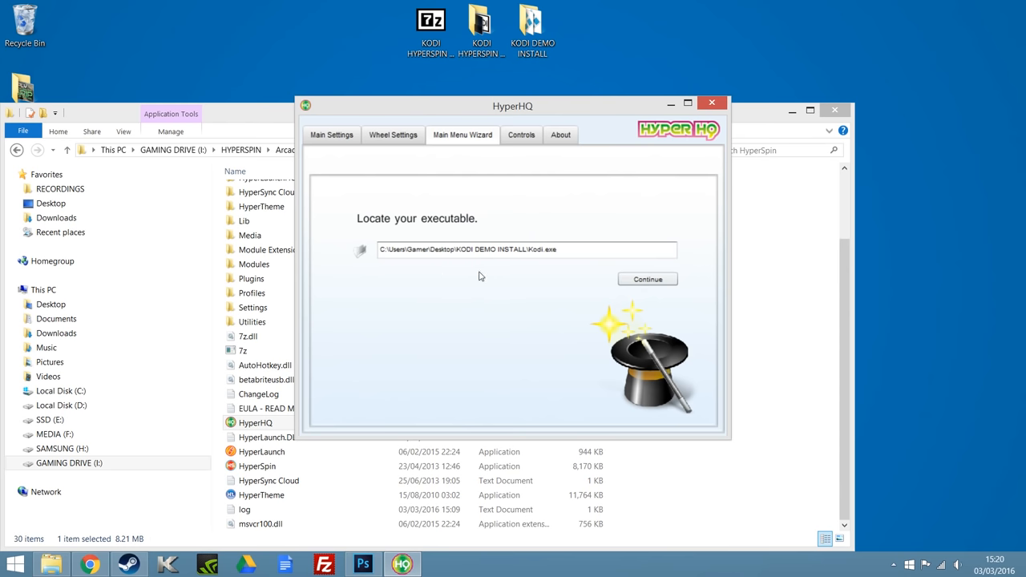
{"action": "mouse_move", "coordinate": [647, 279]}
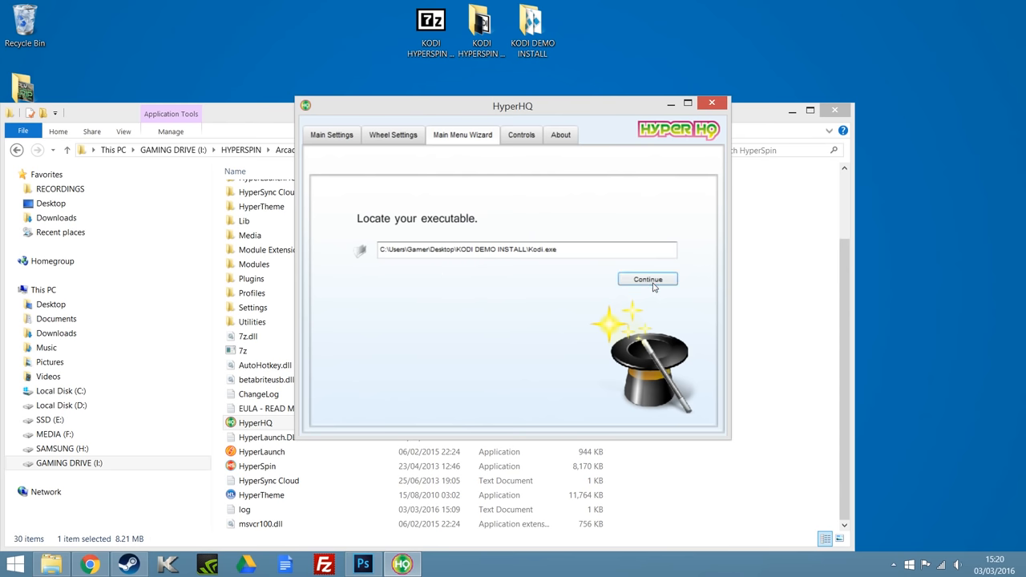
Step: Accept the Kodi executable path and skip the optional launch parameters
{"action": "left_click", "coordinate": [647, 280]}
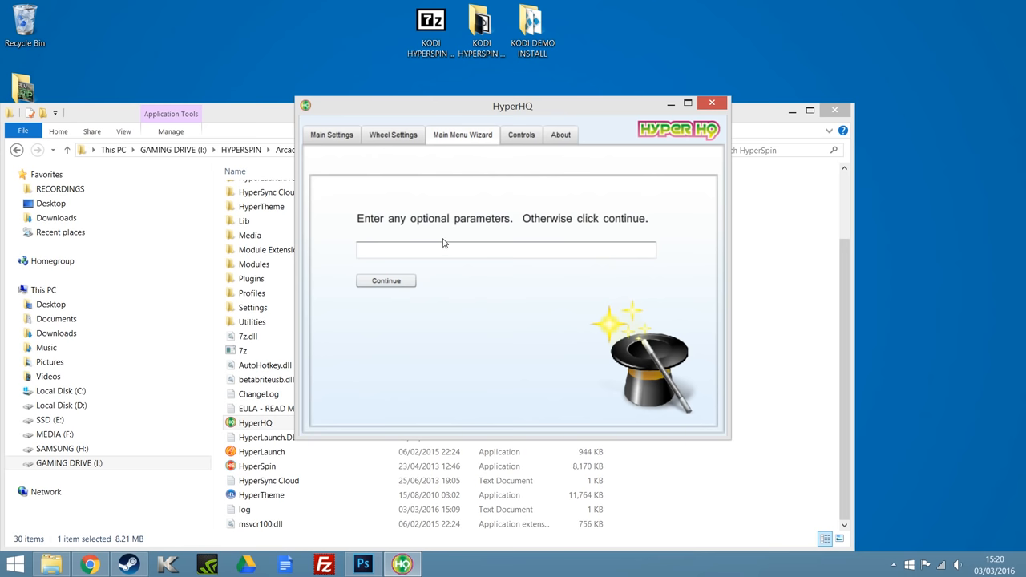
{"action": "mouse_move", "coordinate": [416, 318]}
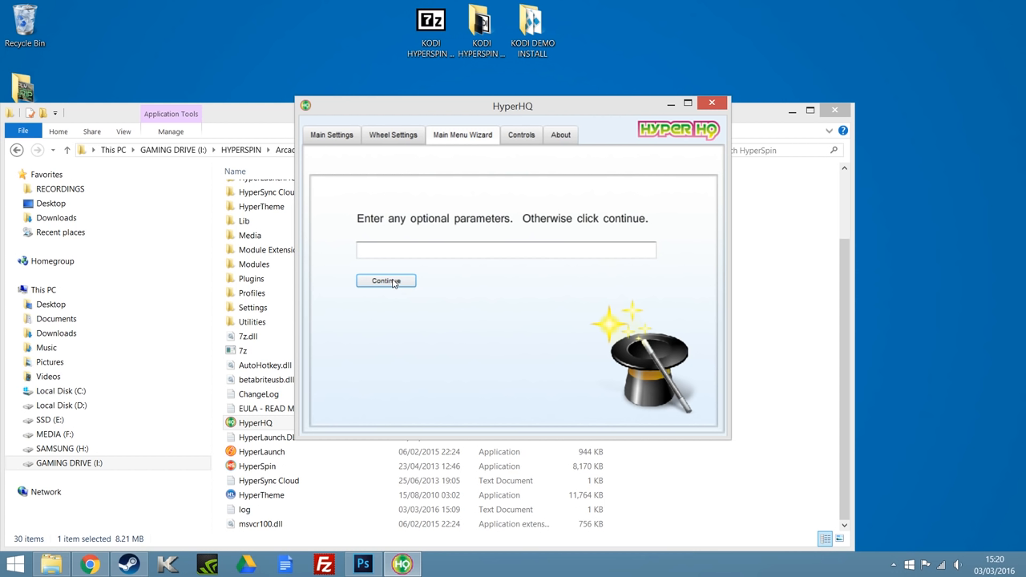
{"action": "left_click", "coordinate": [385, 281]}
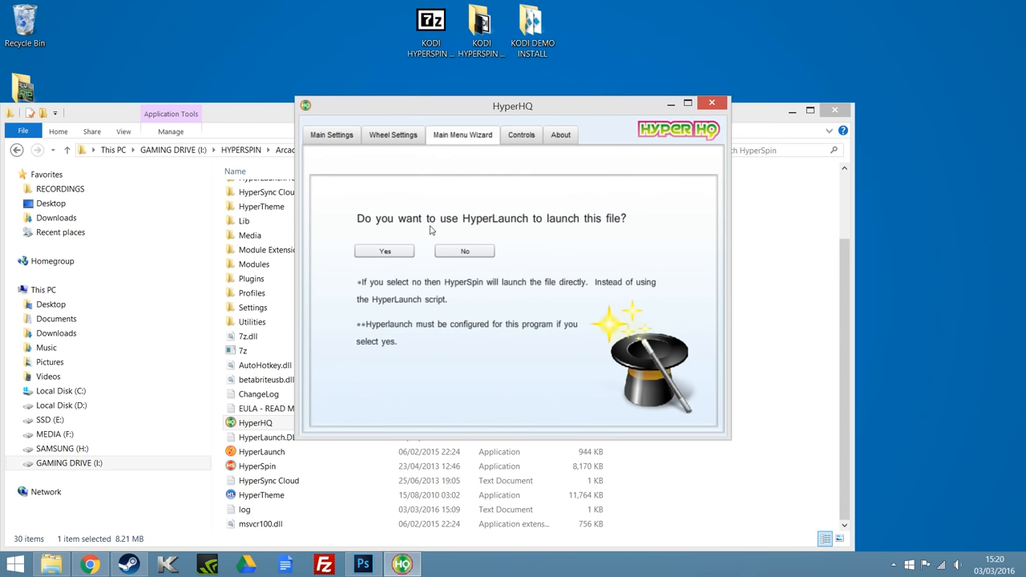
{"action": "mouse_move", "coordinate": [531, 231]}
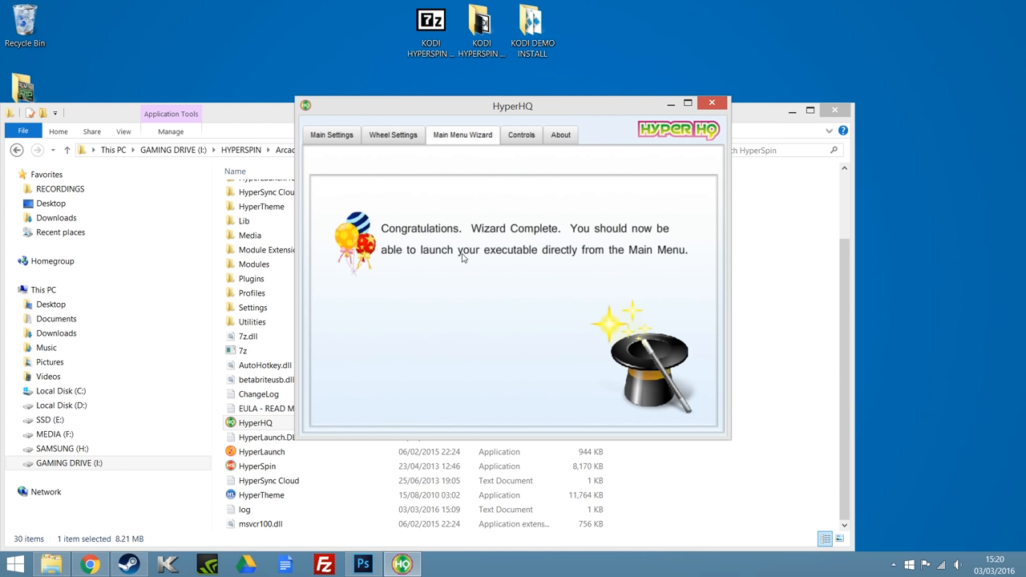
{"action": "mouse_move", "coordinate": [385, 242]}
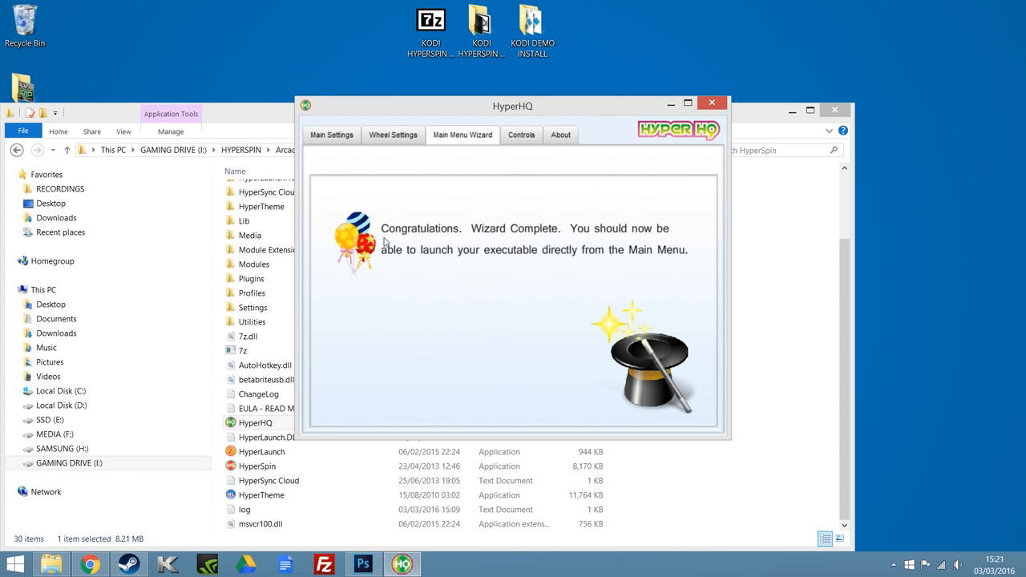
{"action": "mouse_move", "coordinate": [365, 260]}
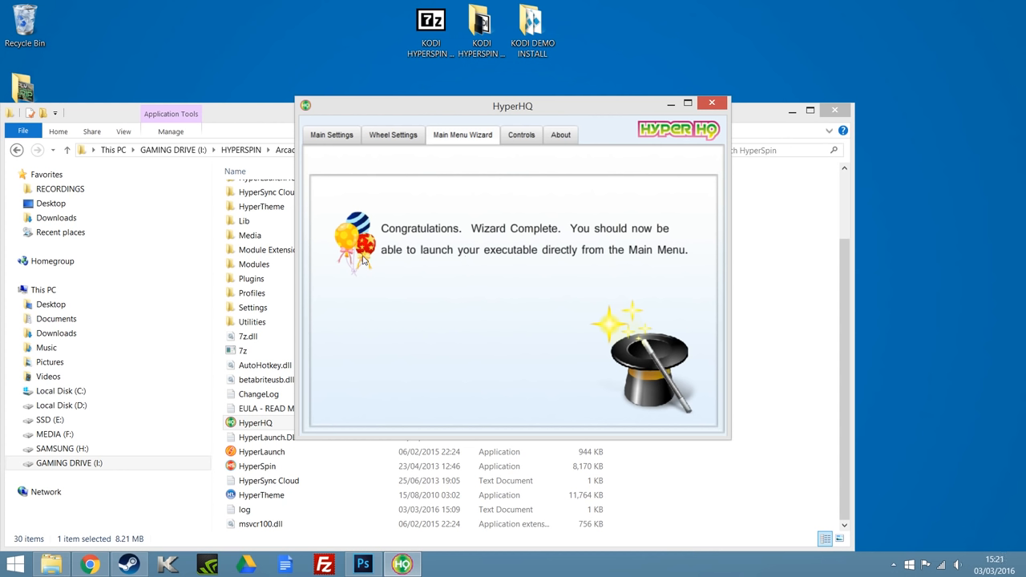
{"action": "mouse_move", "coordinate": [417, 257]}
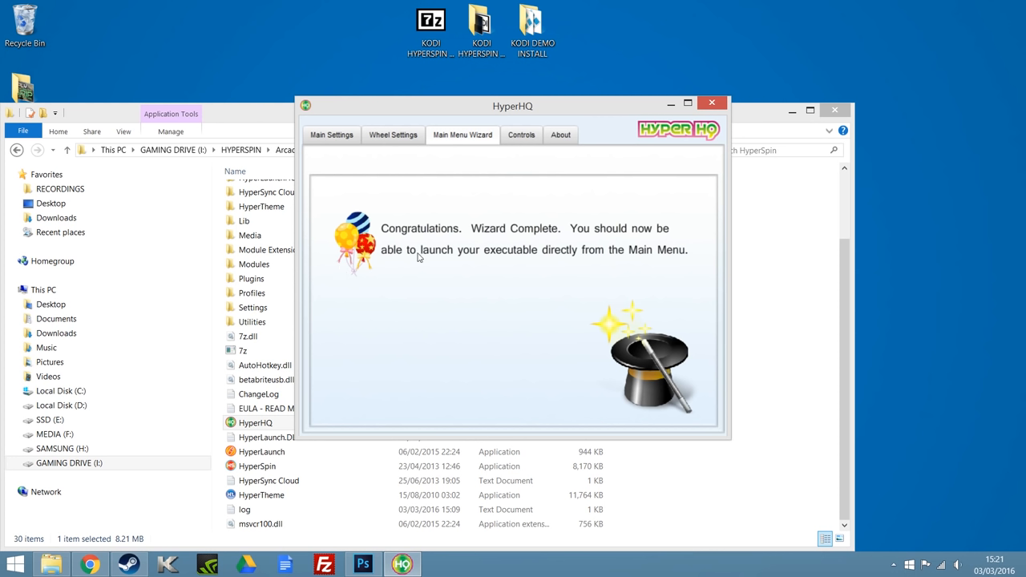
{"action": "mouse_move", "coordinate": [475, 248]}
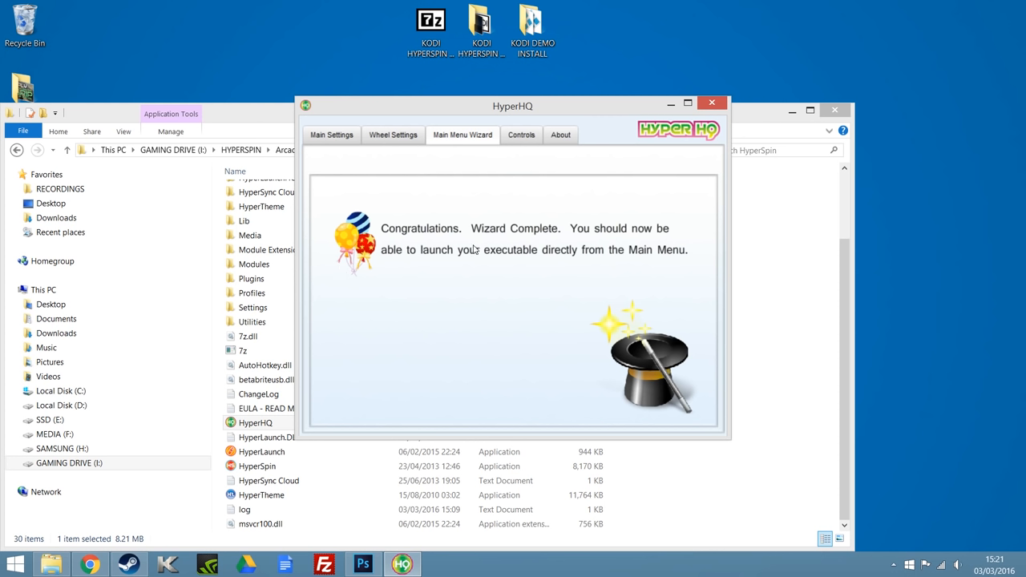
{"action": "mouse_move", "coordinate": [468, 242]}
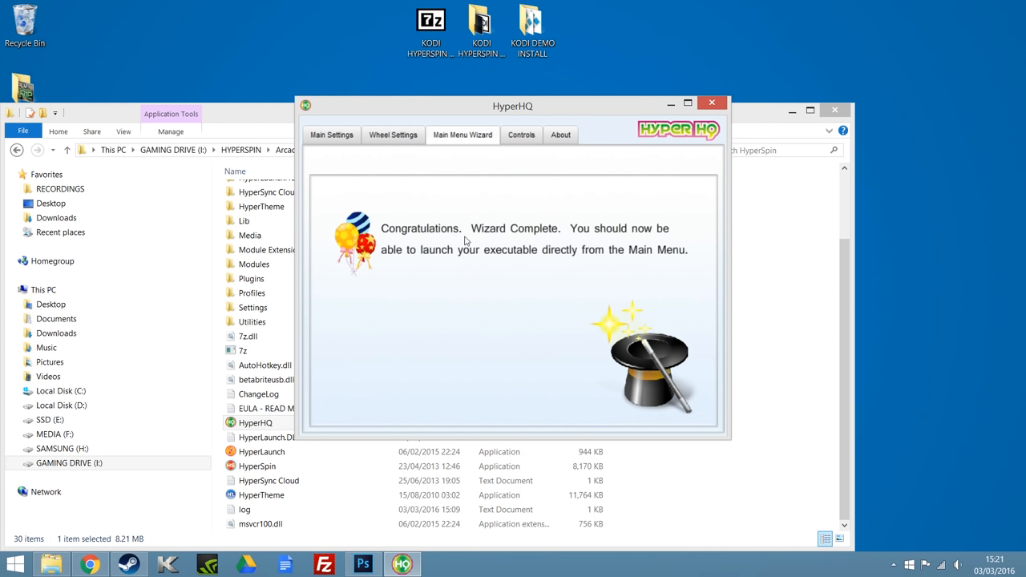
{"action": "mouse_move", "coordinate": [479, 191]}
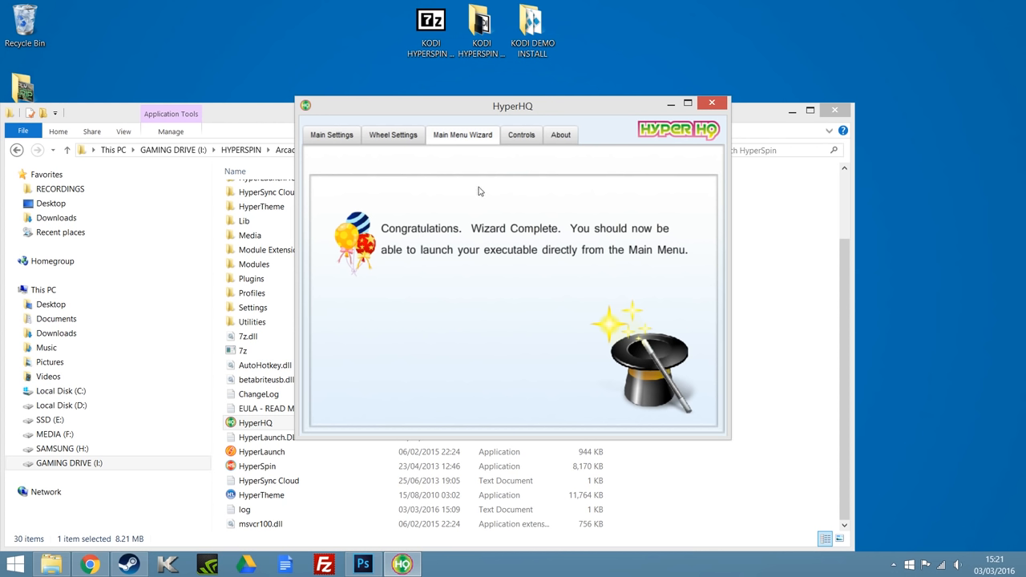
{"action": "mouse_move", "coordinate": [483, 255]}
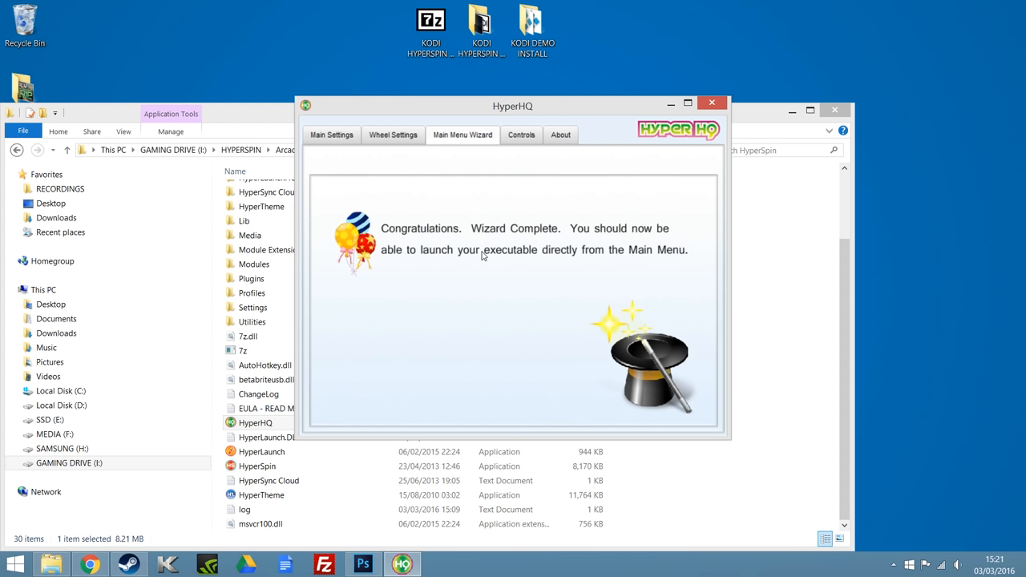
{"action": "mouse_move", "coordinate": [491, 246]}
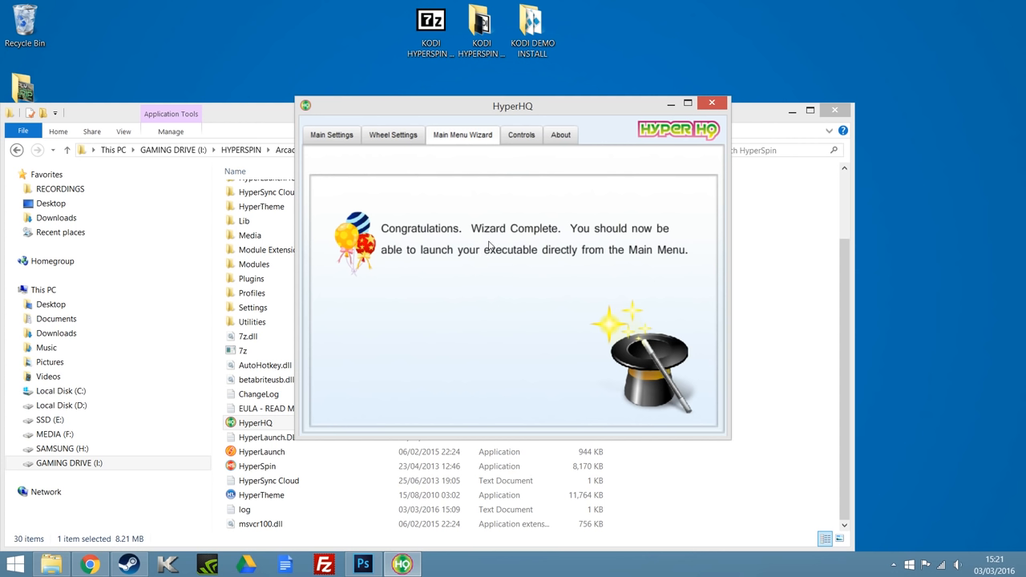
{"action": "mouse_move", "coordinate": [594, 280]}
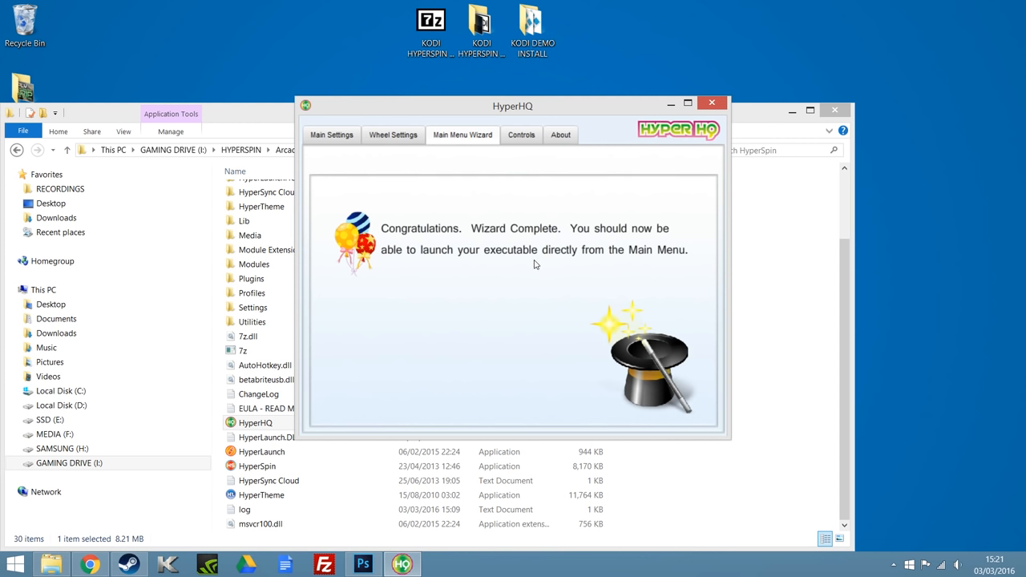
{"action": "mouse_move", "coordinate": [559, 270]}
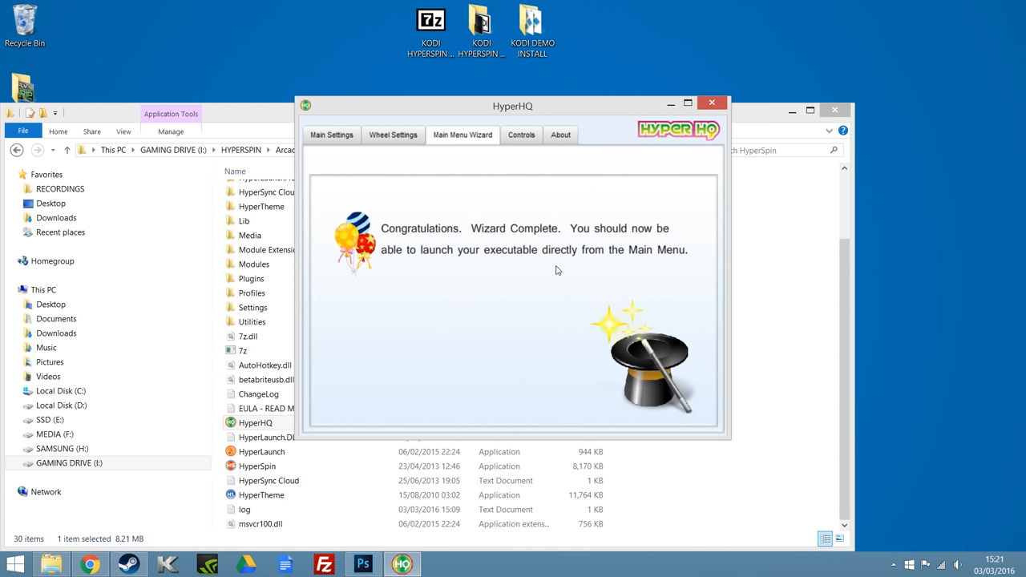
{"action": "mouse_move", "coordinate": [435, 181]}
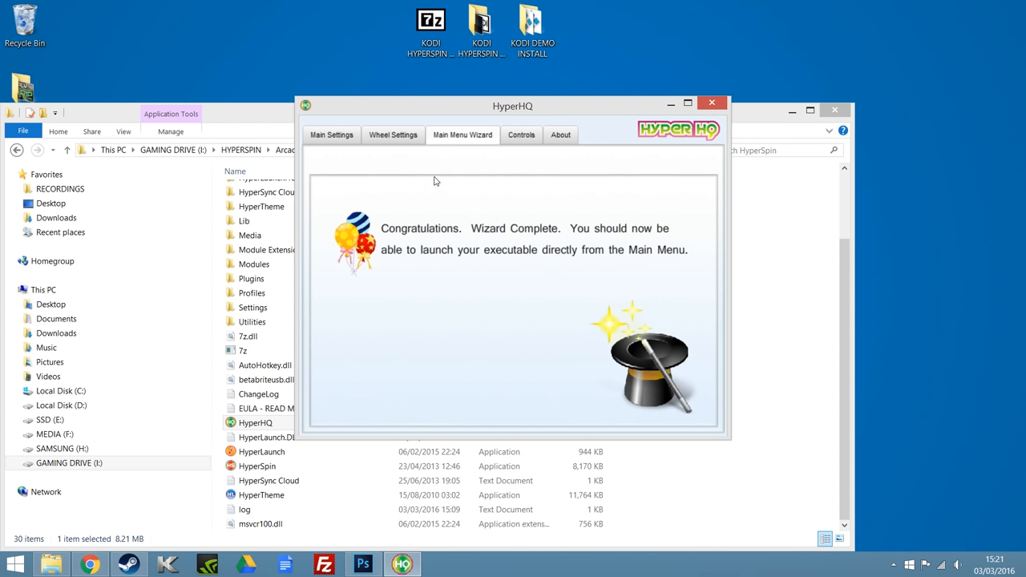
Step: Open Wheel Settings to confirm KODI is listed just before MAME
{"action": "left_click", "coordinate": [393, 135]}
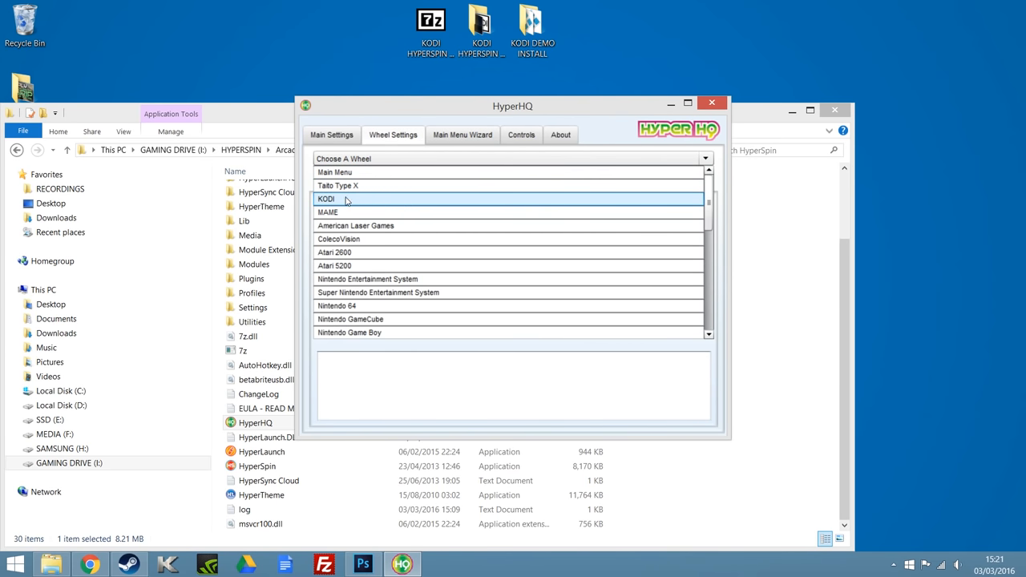
{"action": "mouse_move", "coordinate": [343, 199]}
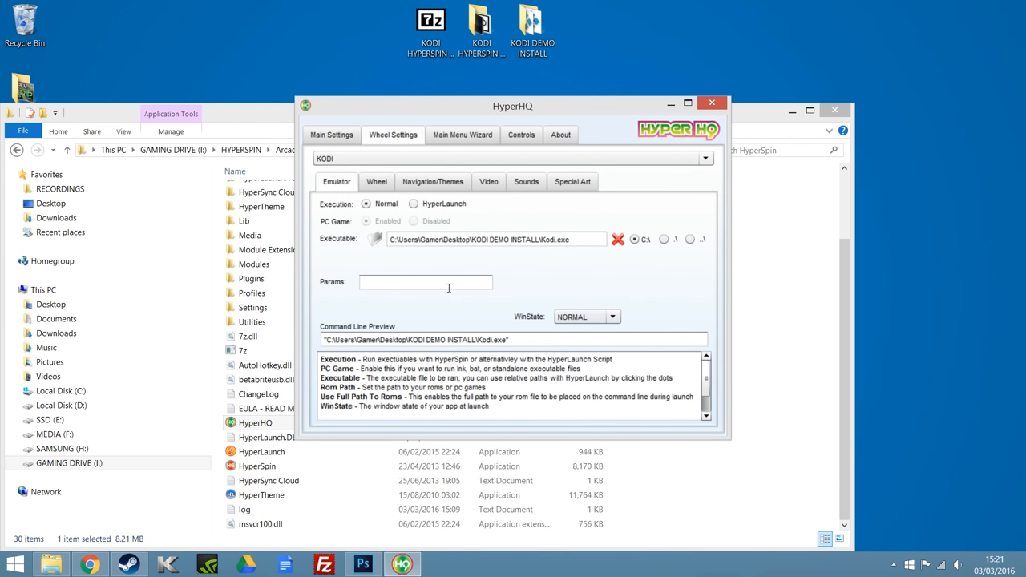
{"action": "mouse_move", "coordinate": [449, 282]}
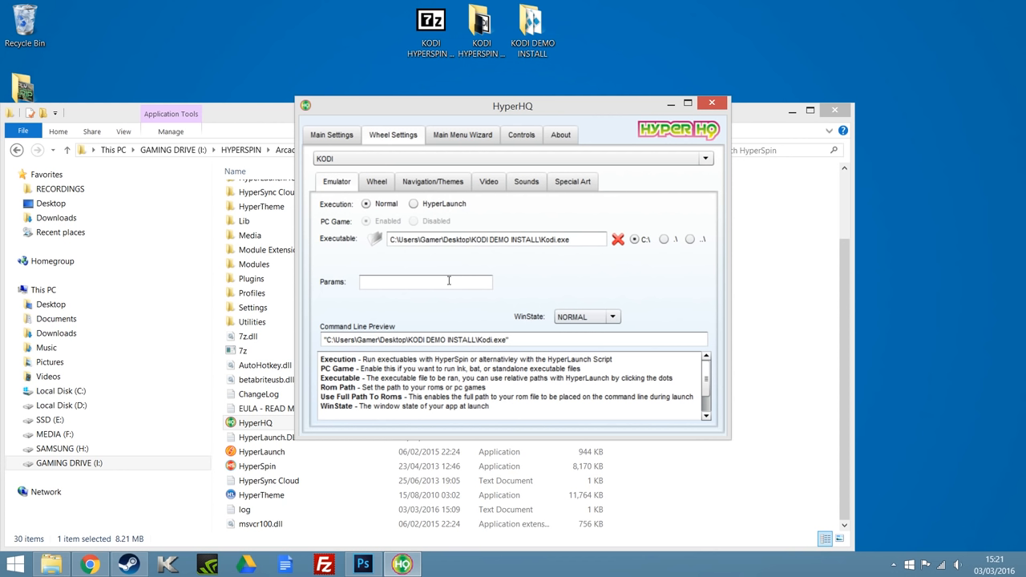
{"action": "mouse_move", "coordinate": [346, 232]}
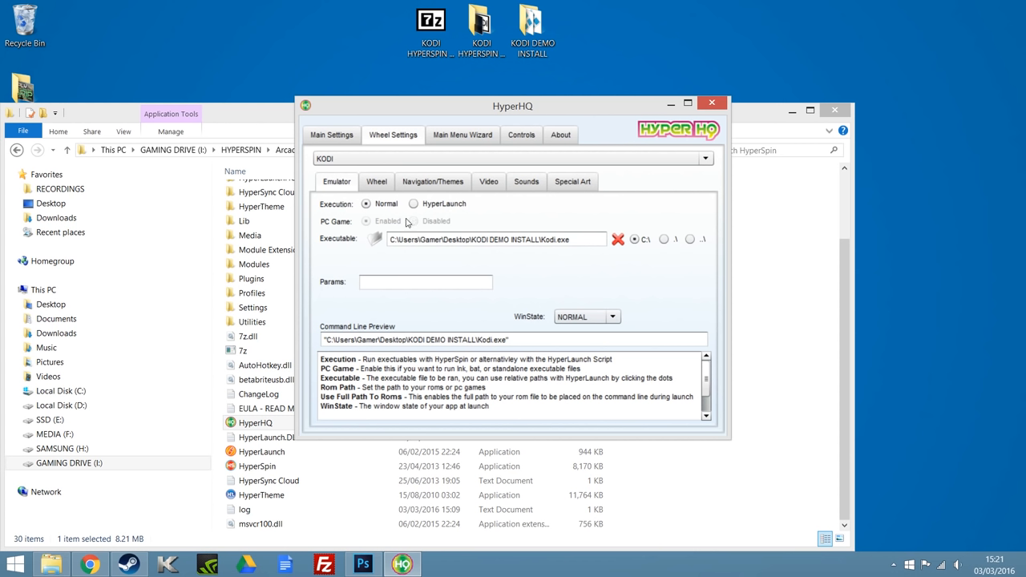
{"action": "mouse_move", "coordinate": [529, 278]}
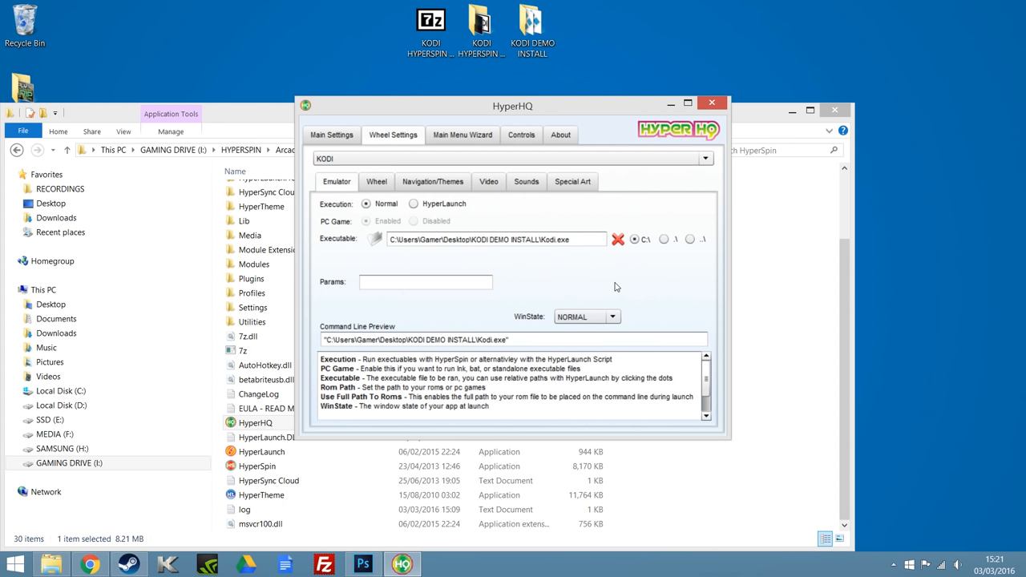
{"action": "mouse_move", "coordinate": [700, 143]}
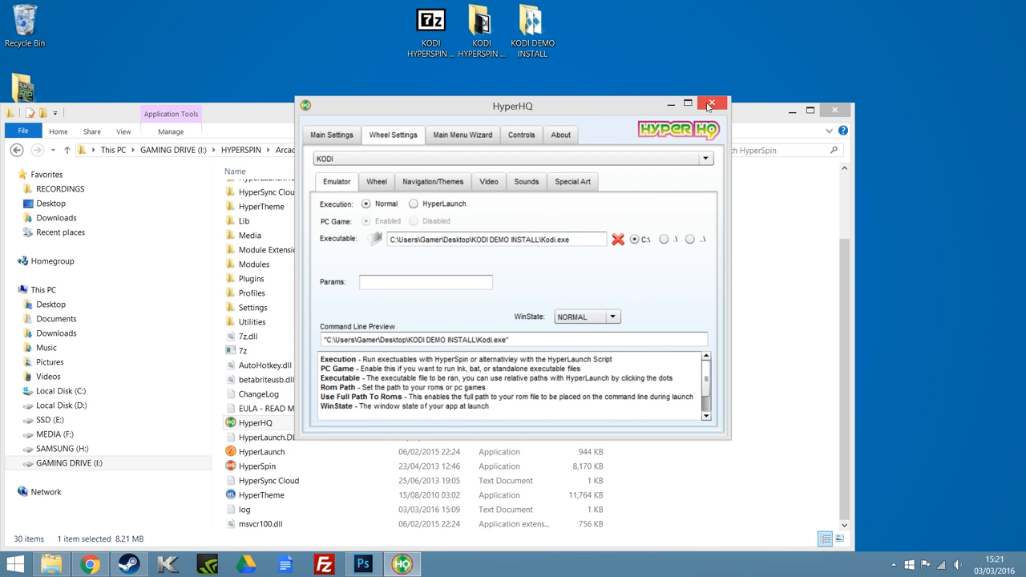
{"action": "mouse_move", "coordinate": [710, 105]}
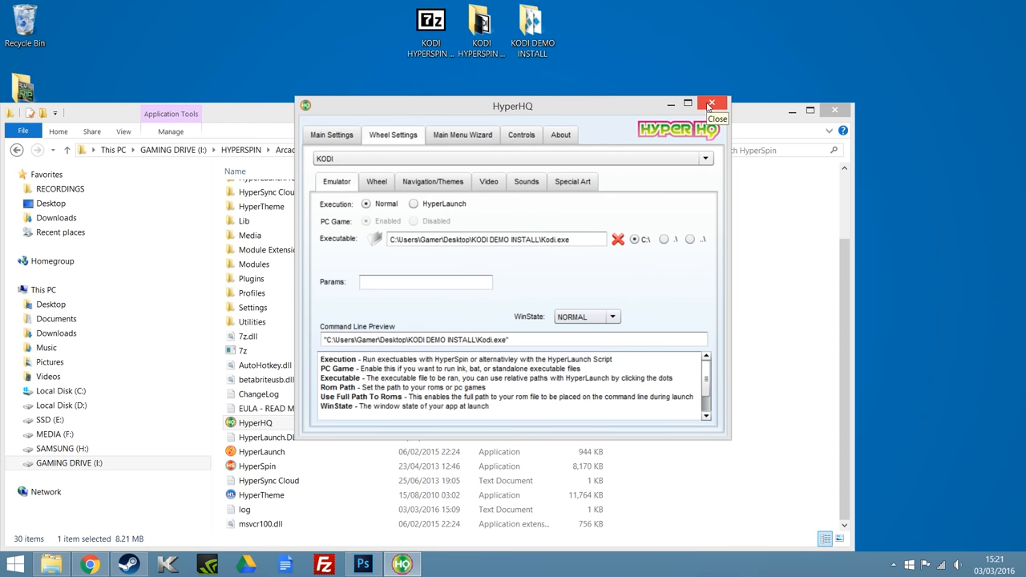
Step: Close HyperHQ, then open HyperSpin's Media folder and browse its system folders
{"action": "left_click", "coordinate": [711, 105]}
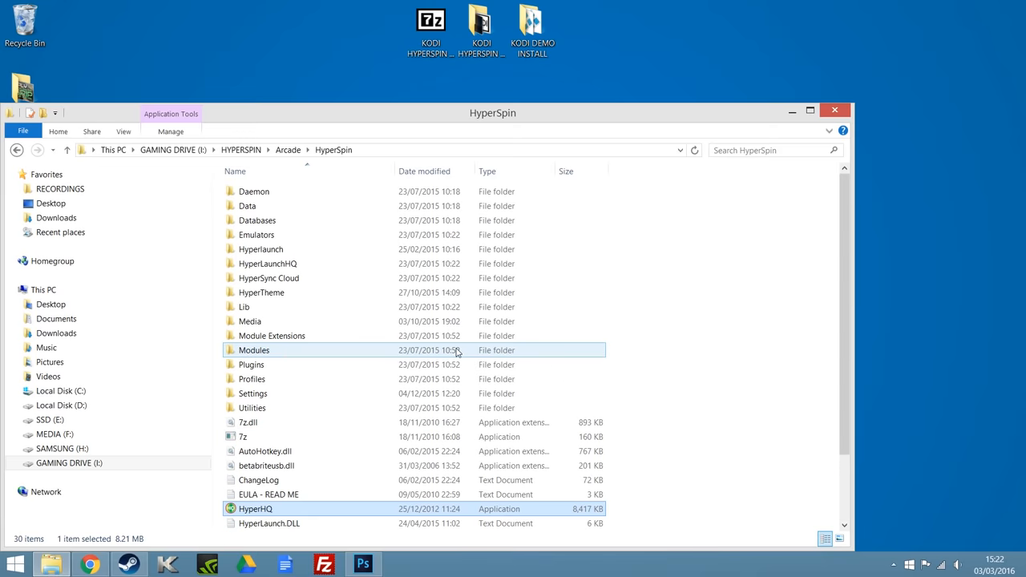
{"action": "scroll", "scroll_direction": "down", "scroll_amount": 3}
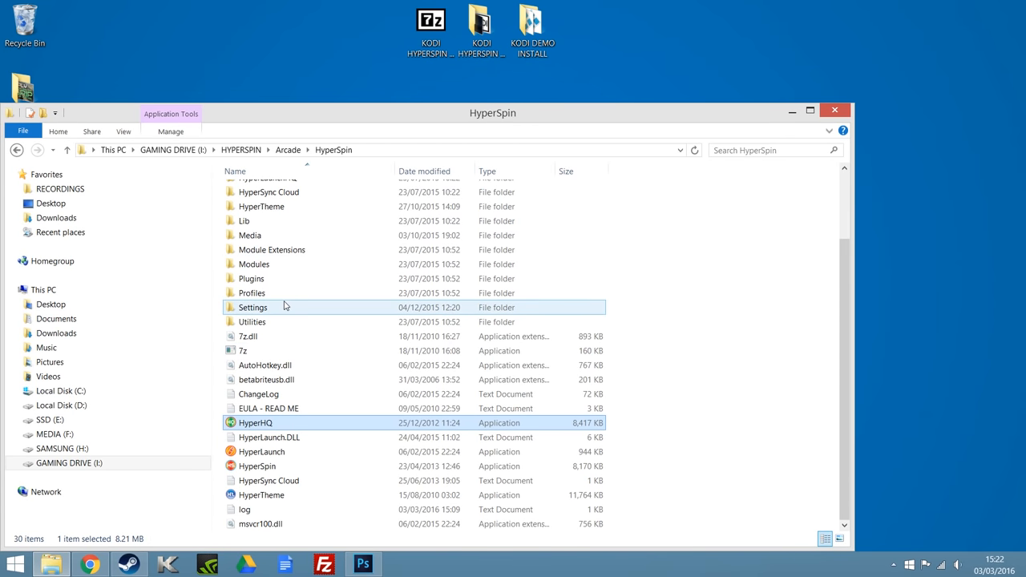
{"action": "mouse_move", "coordinate": [383, 393]}
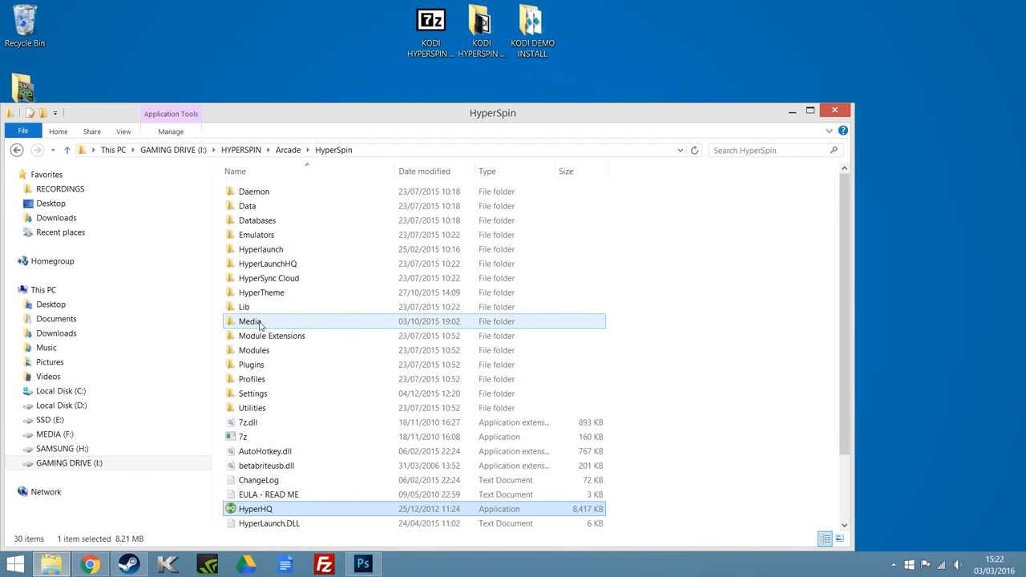
{"action": "double_click", "coordinate": [251, 321]}
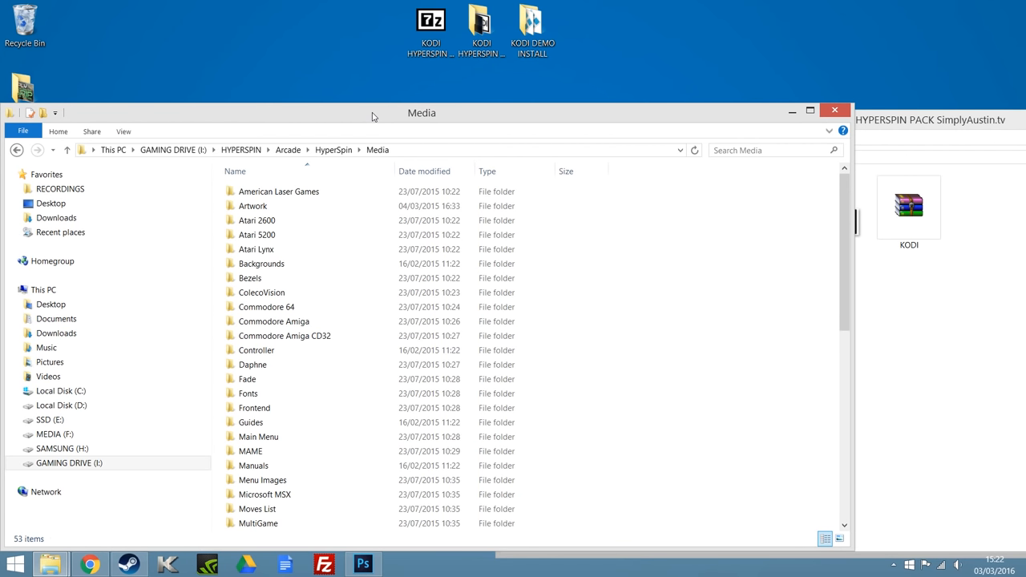
{"action": "left_click", "coordinate": [252, 365]}
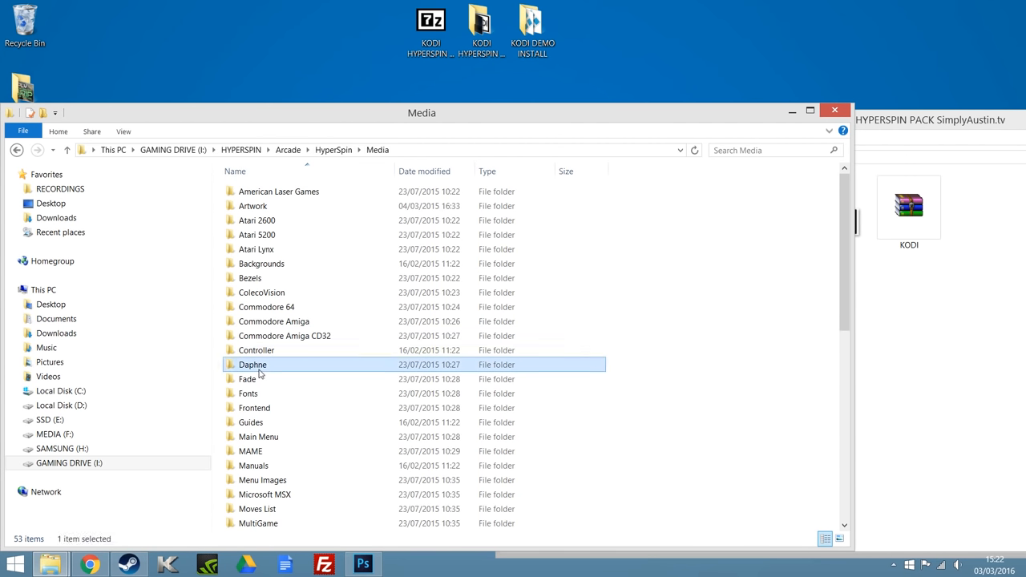
{"action": "scroll", "scroll_direction": "down", "scroll_amount": 3}
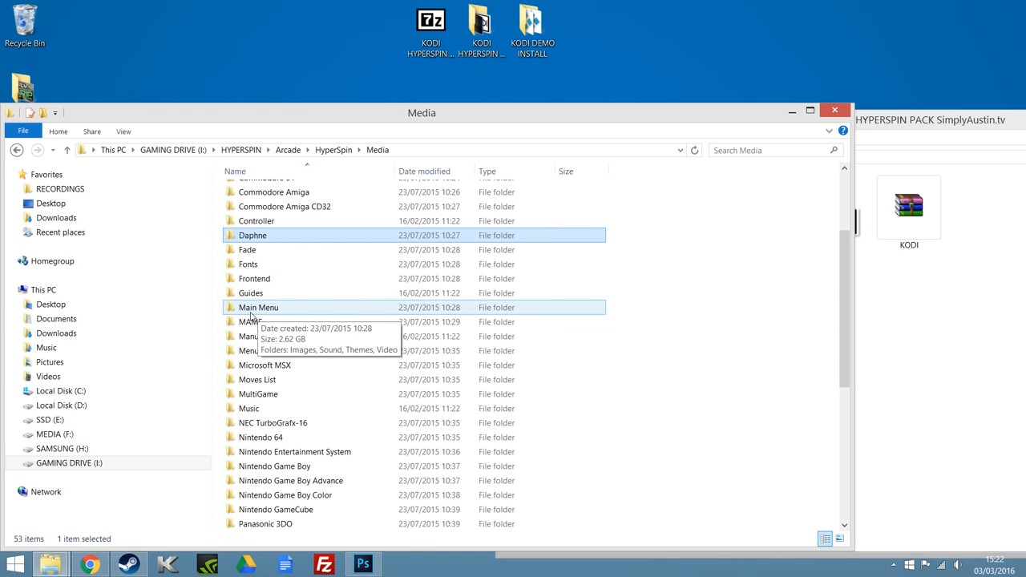
{"action": "mouse_move", "coordinate": [325, 165]}
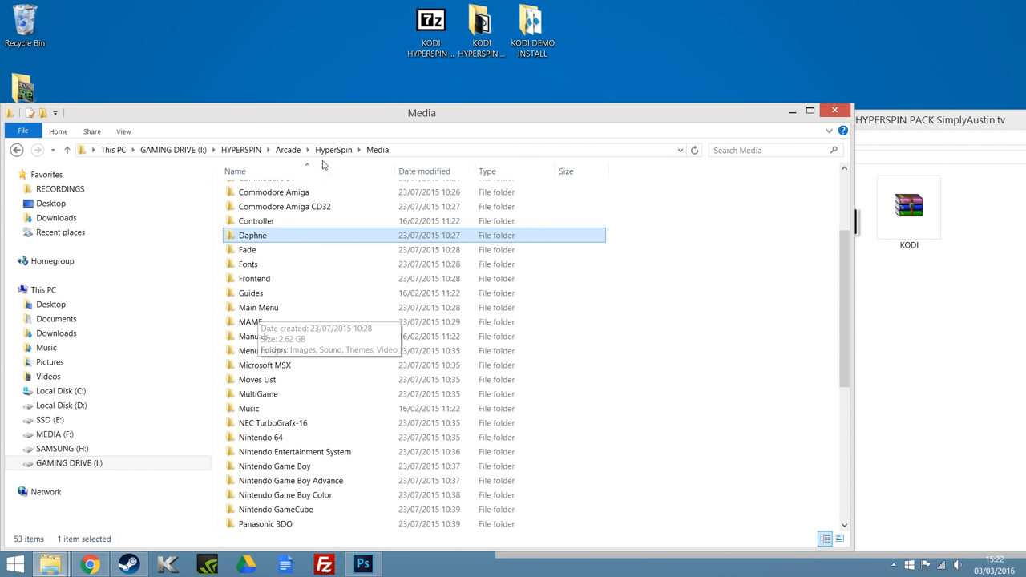
{"action": "mouse_move", "coordinate": [281, 307]}
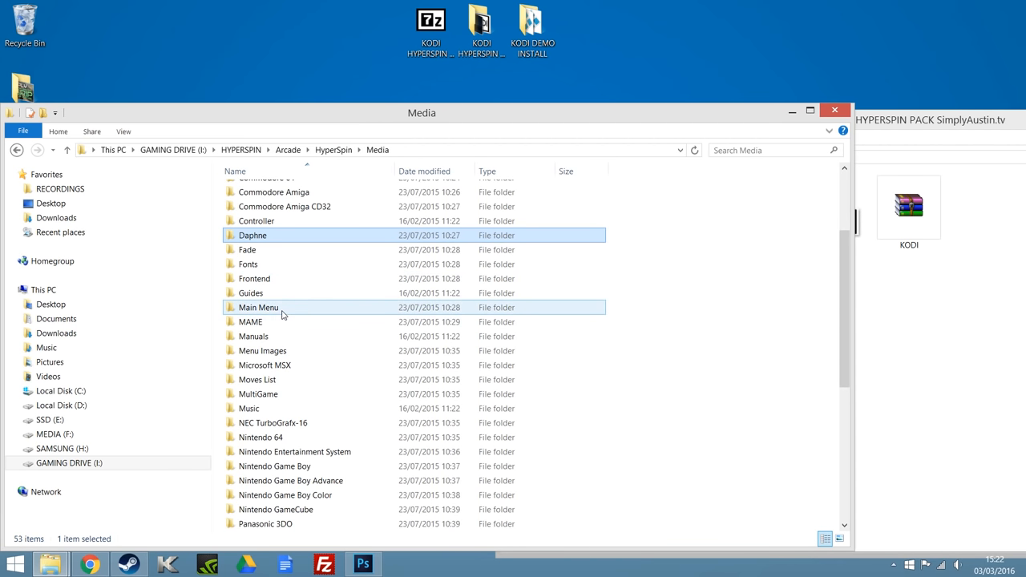
Step: Open the Main Menu media folder and select the KODI archive in the pack window
{"action": "double_click", "coordinate": [258, 307]}
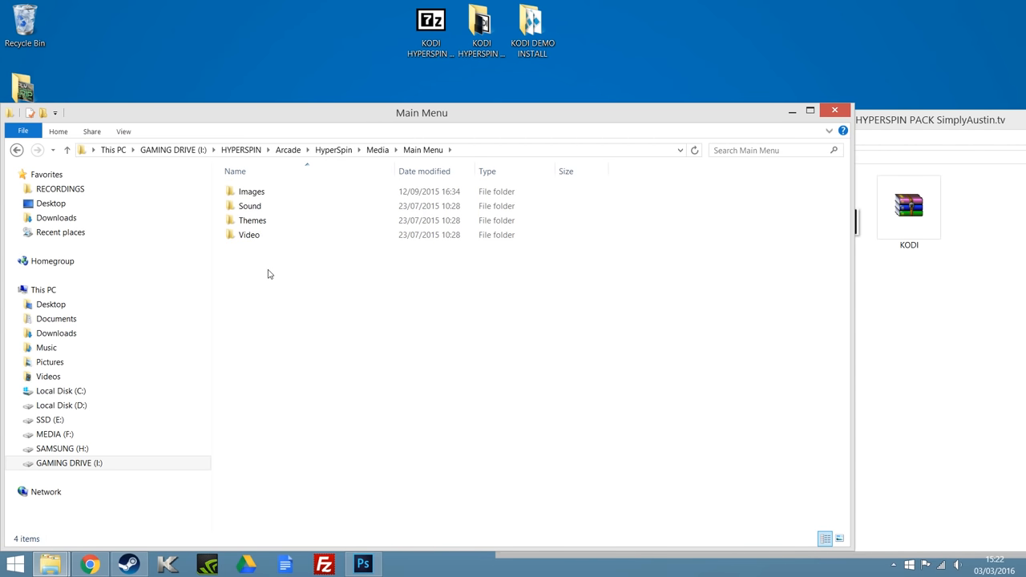
{"action": "mouse_move", "coordinate": [263, 261]}
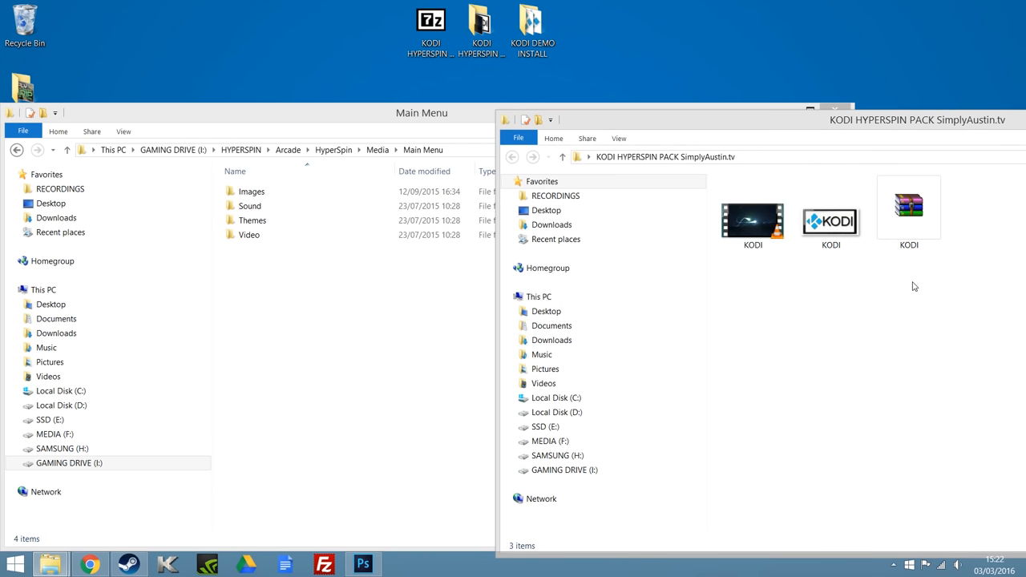
{"action": "mouse_move", "coordinate": [910, 216]}
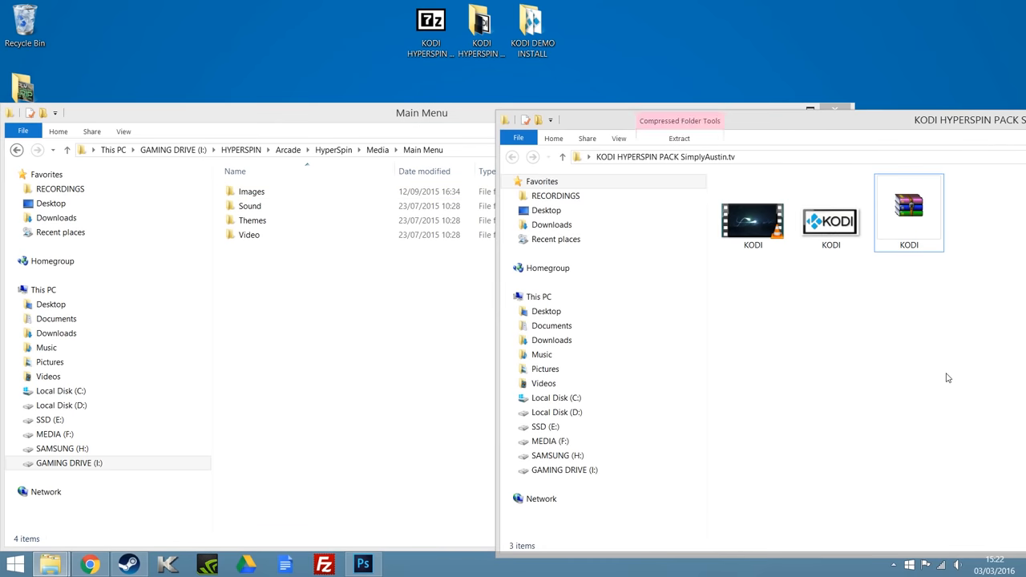
{"action": "left_click", "coordinate": [753, 212]}
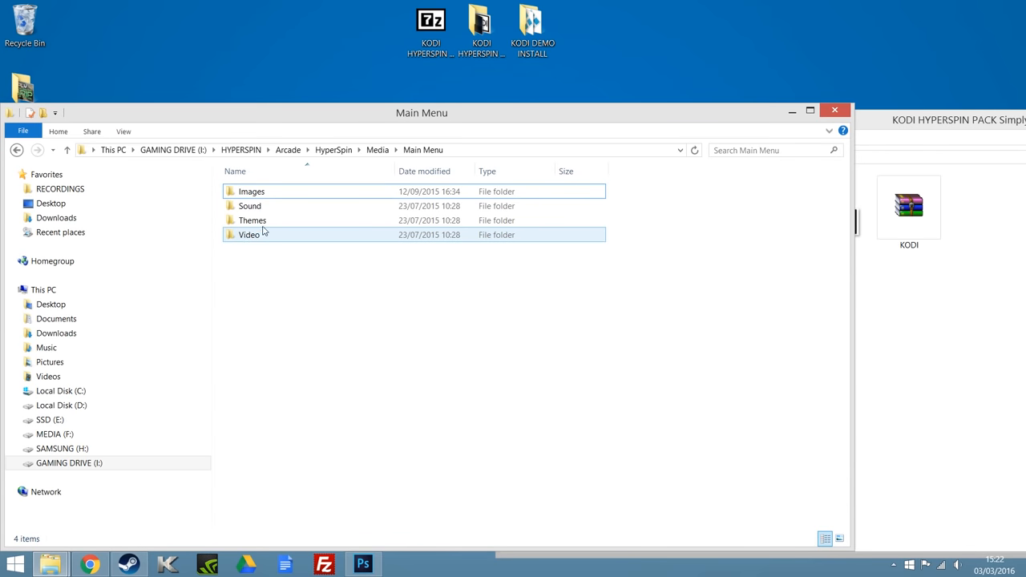
Step: Copy the KODI wheel logo PNG into Main Menu's Images > Wheel folder
{"action": "double_click", "coordinate": [252, 191]}
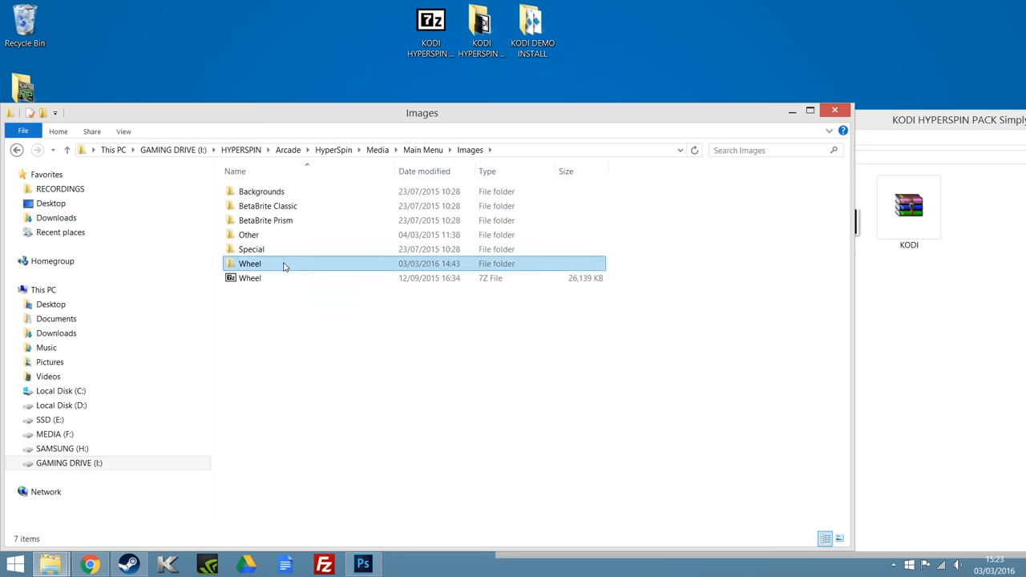
{"action": "double_click", "coordinate": [250, 263]}
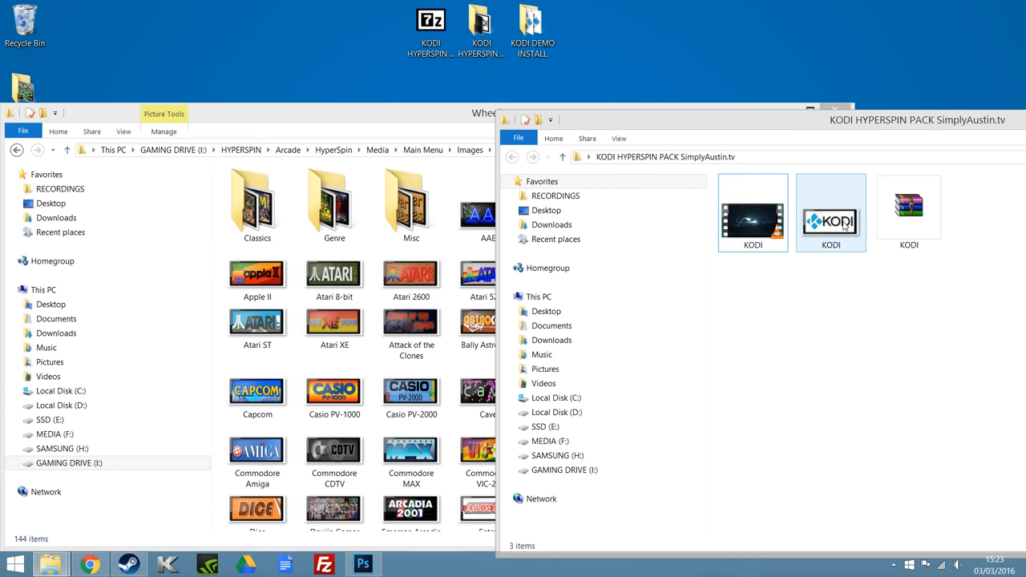
{"action": "left_click_drag", "start_coordinate": [830, 212], "coordinate": [312, 348]}
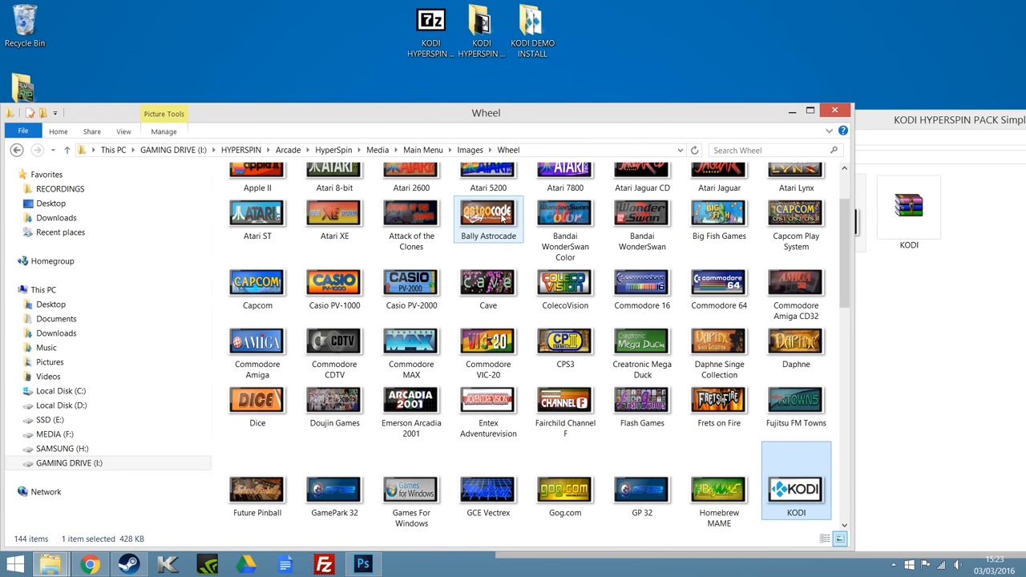
{"action": "mouse_move", "coordinate": [641, 399]}
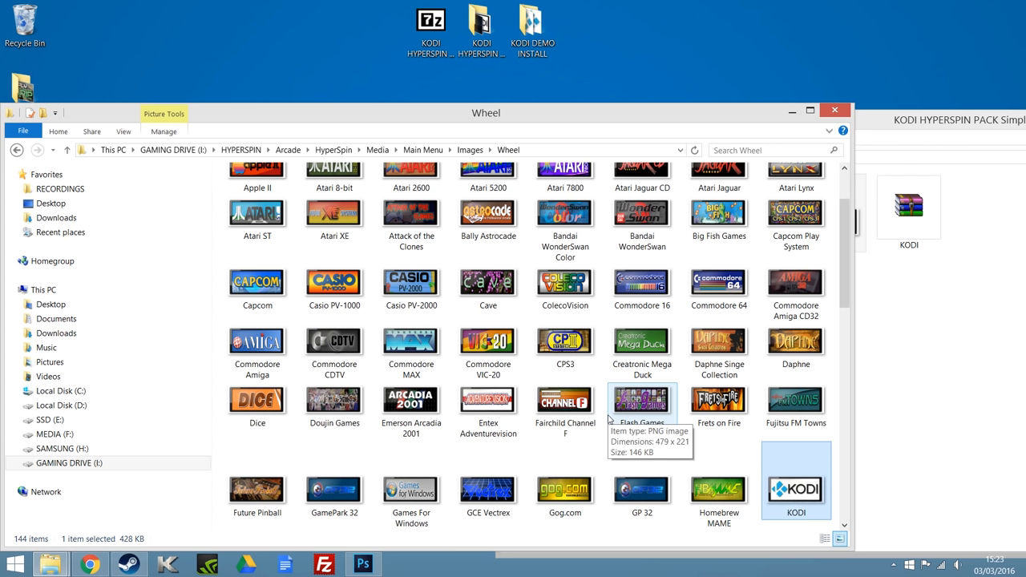
{"action": "mouse_move", "coordinate": [363, 246]}
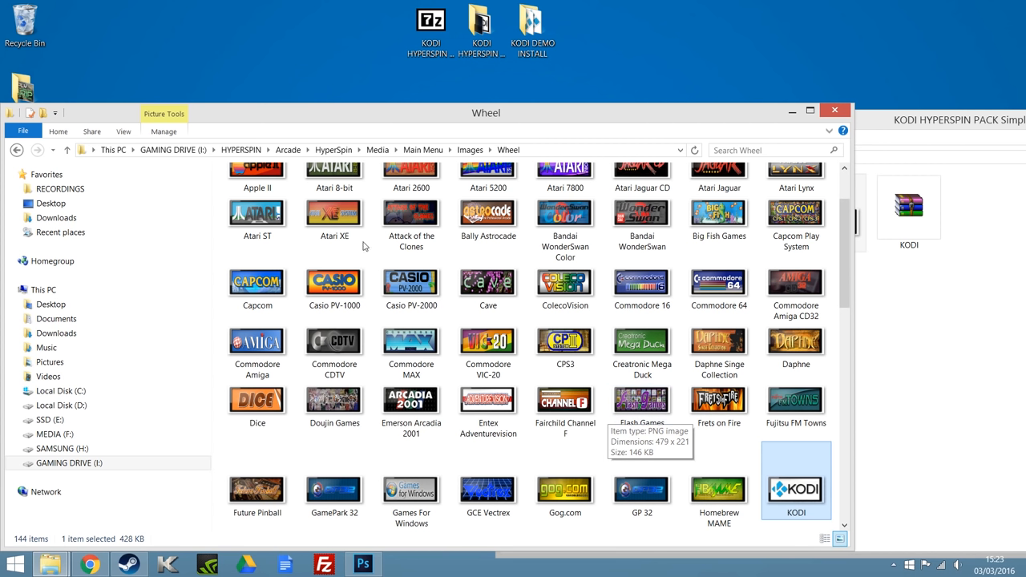
{"action": "mouse_move", "coordinate": [66, 150]}
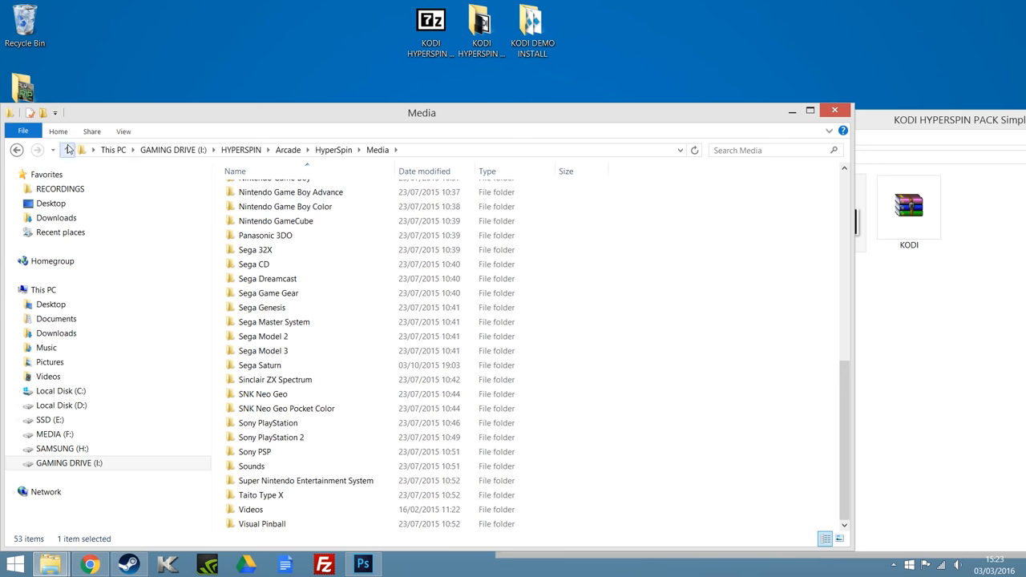
Step: Go up to the HyperSpin install folder and launch HyperSpin.exe
{"action": "left_click", "coordinate": [67, 149]}
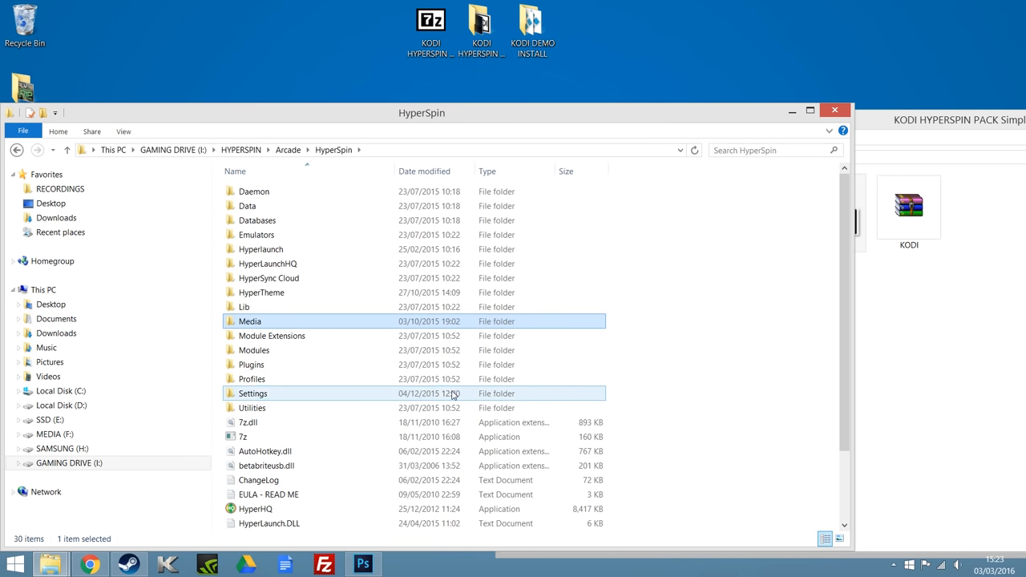
{"action": "scroll", "scroll_direction": "down", "scroll_amount": 3}
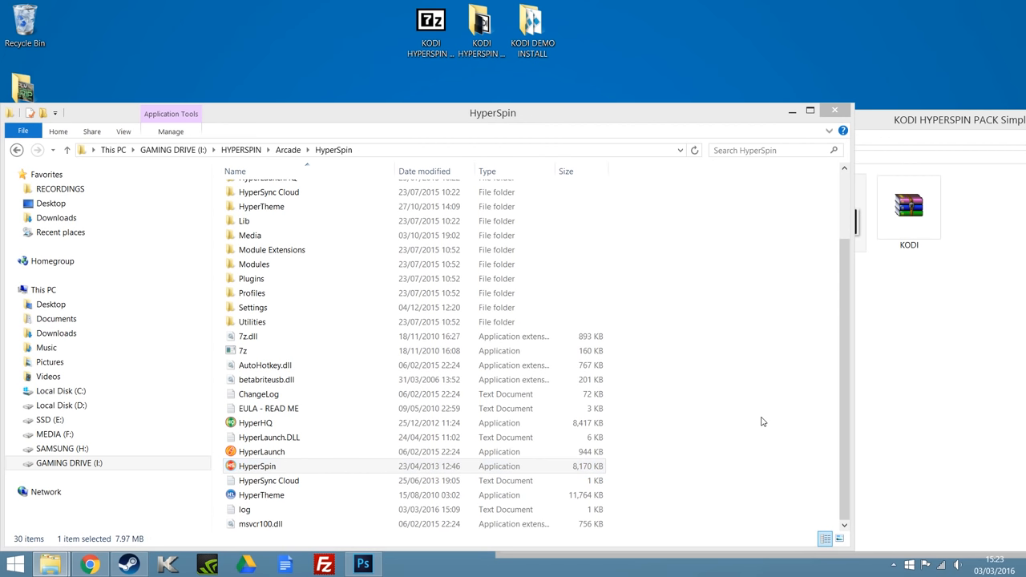
{"action": "double_click", "coordinate": [256, 466]}
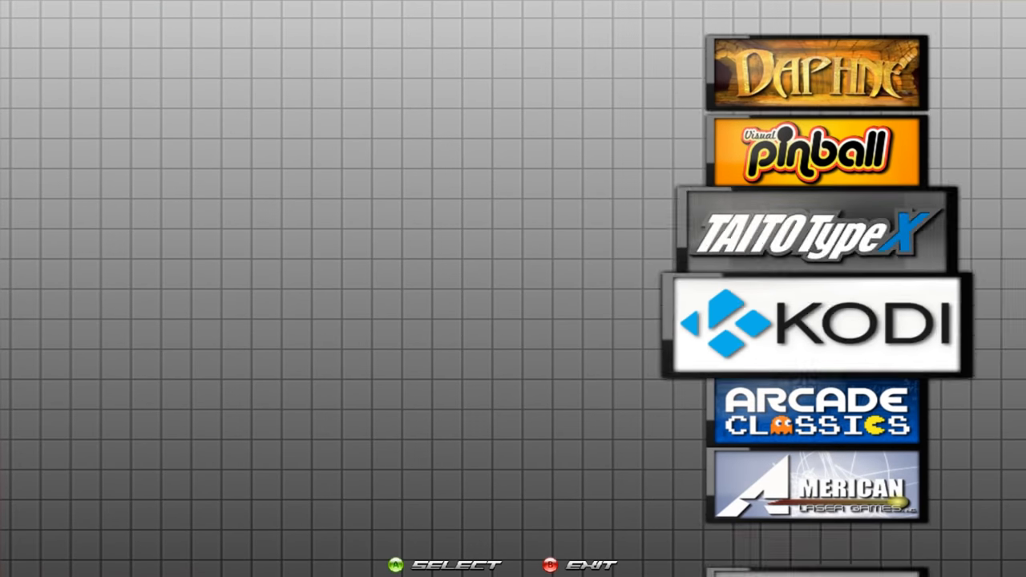
Step: Scroll the HyperSpin wheel to KODI and select it to launch Kodi
{"action": "scroll", "scroll_direction": "down", "scroll_amount": 3}
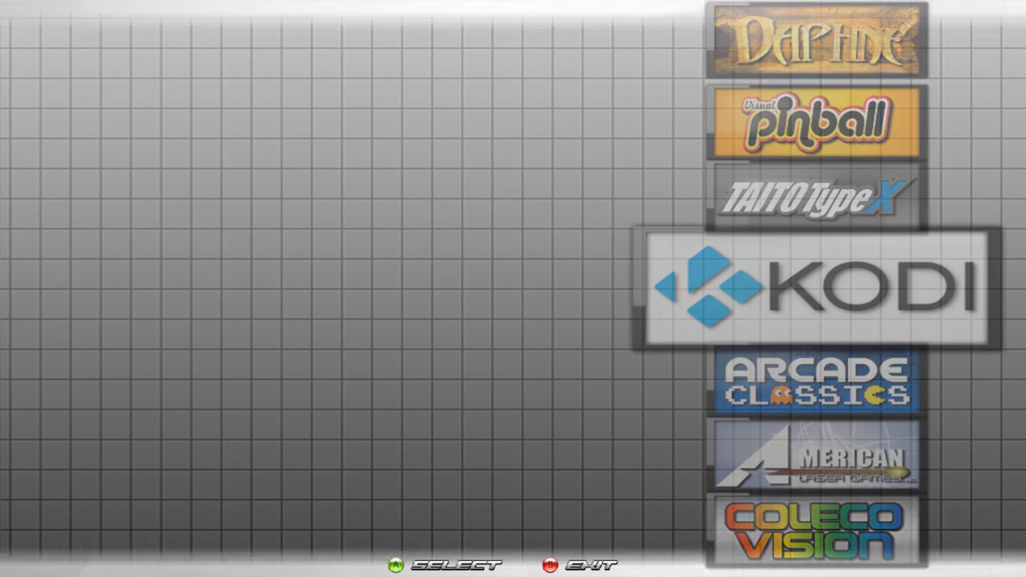
{"action": "left_click", "coordinate": [811, 289]}
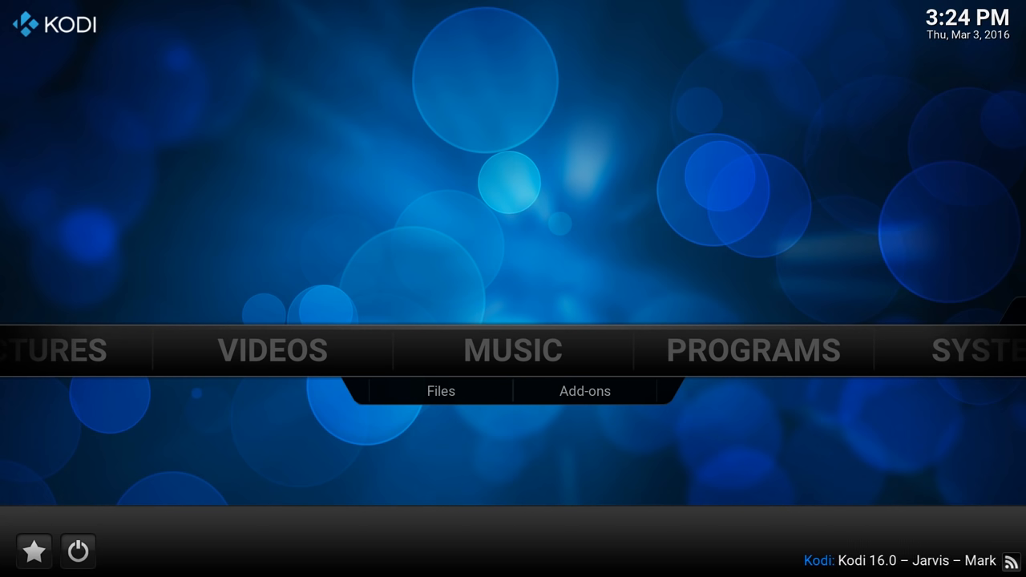
Step: Exit Kodi from the power menu, then select Arcade Classics on the wheel
{"action": "left_click", "coordinate": [753, 349]}
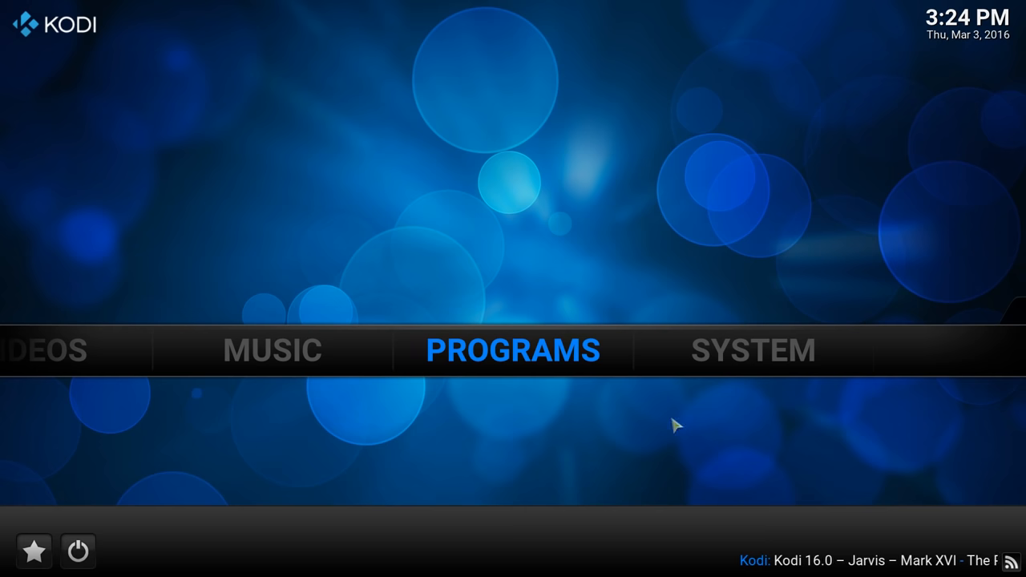
{"action": "left_click", "coordinate": [77, 551]}
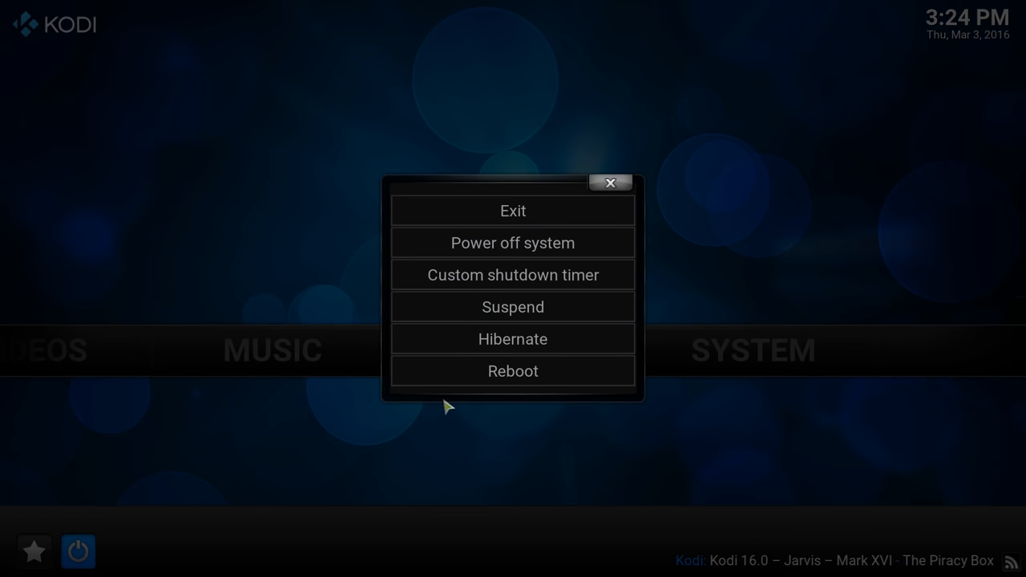
{"action": "mouse_move", "coordinate": [513, 211]}
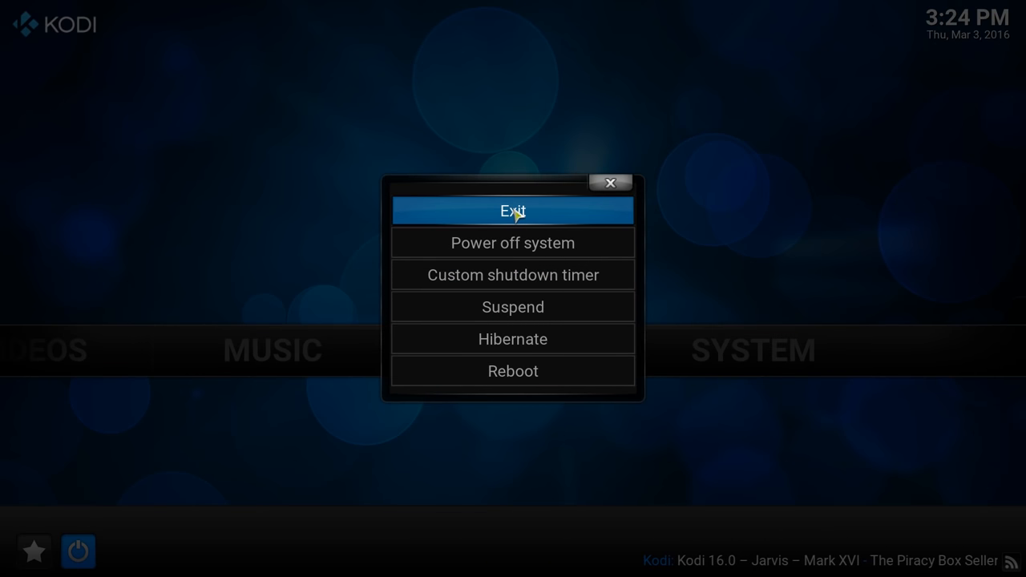
{"action": "left_click", "coordinate": [513, 210]}
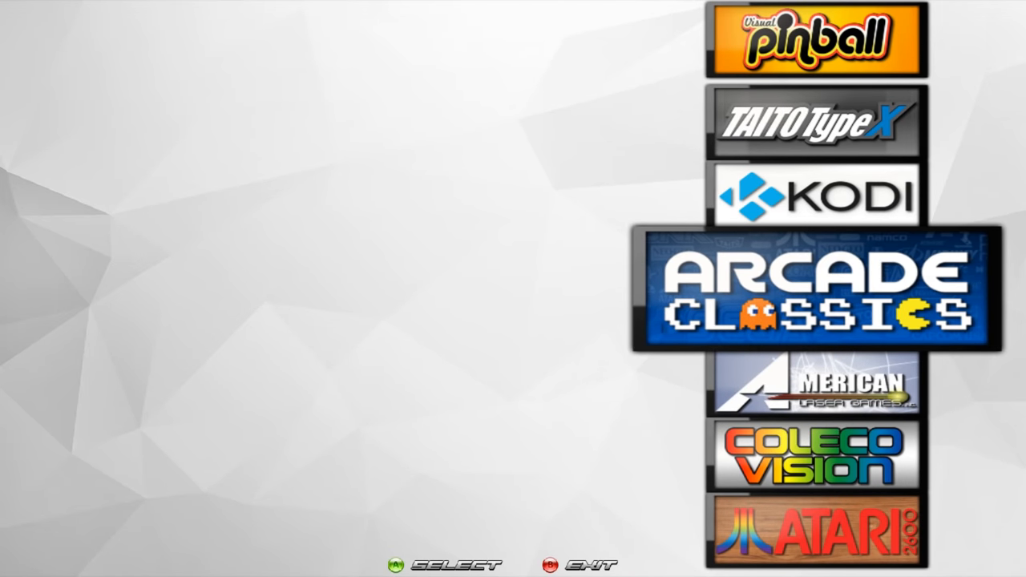
{"action": "left_click", "coordinate": [813, 295]}
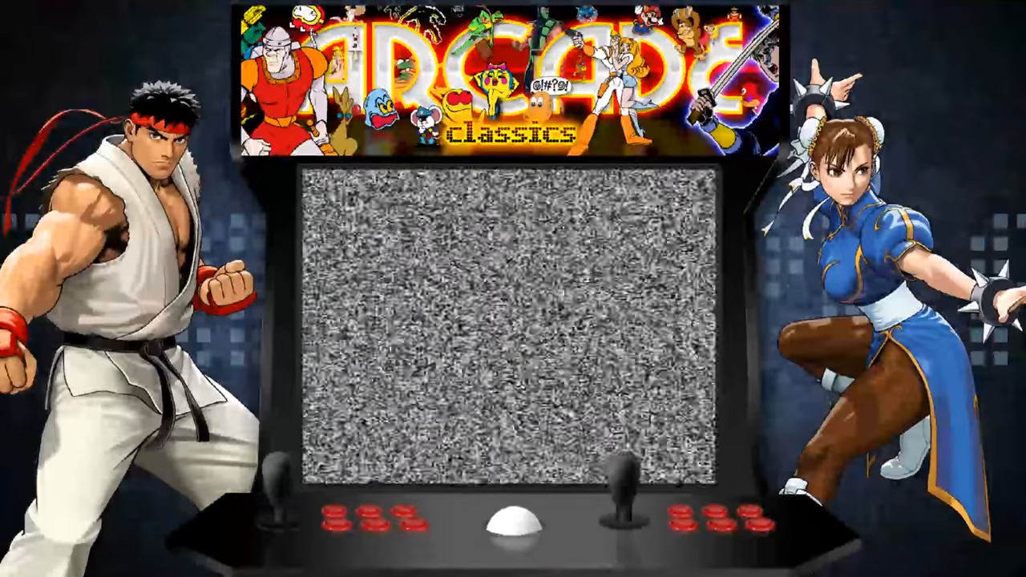